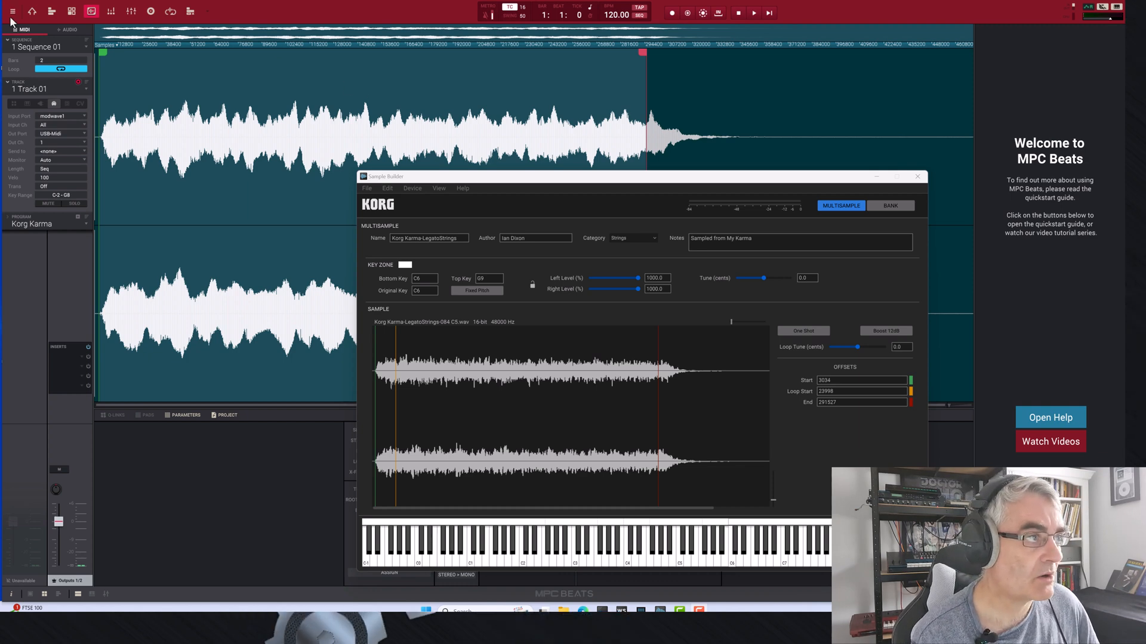
{"action": "mouse_move", "coordinate": [494, 22]}
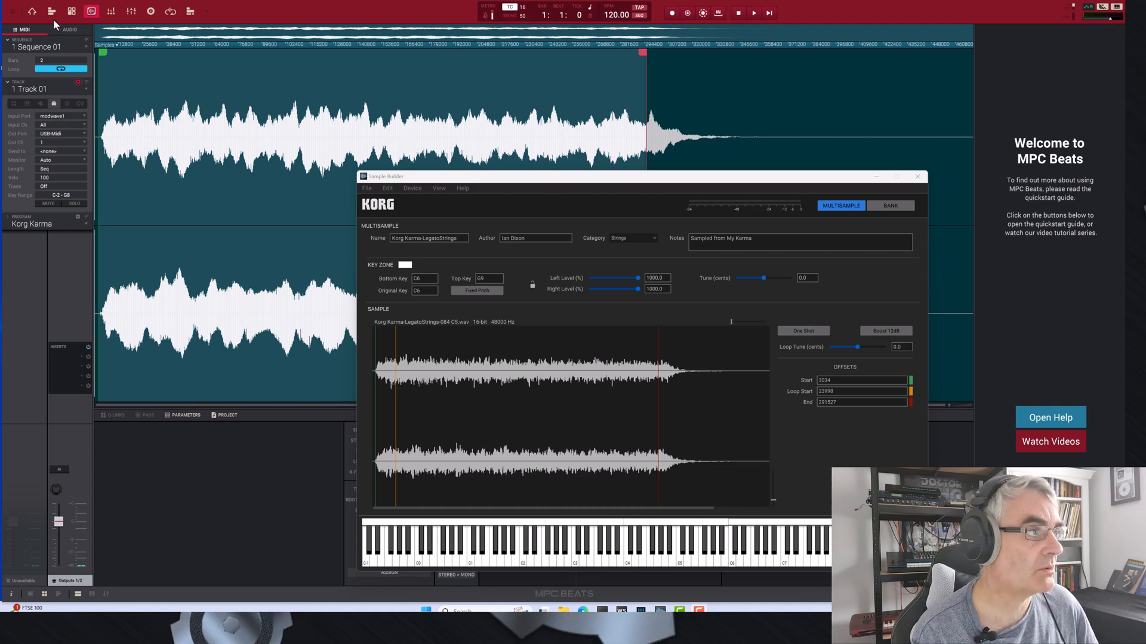
Bring the MPC Beats Korg Karma sample project in front of Sample Builder.
{"action": "left_click", "coordinate": [917, 176]}
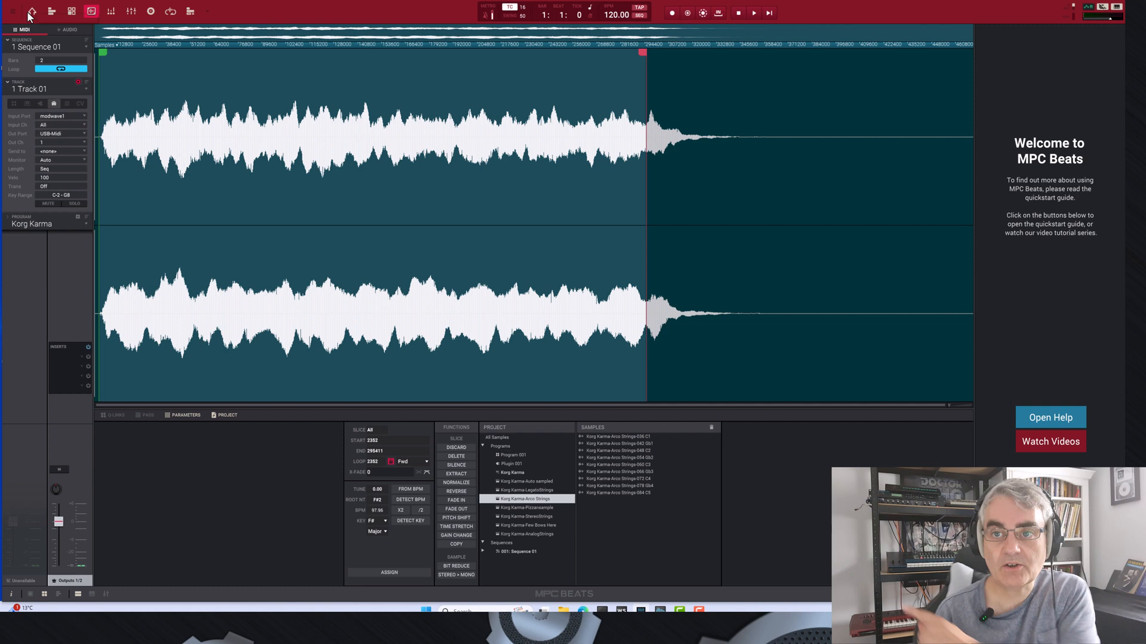
{"action": "mouse_move", "coordinate": [32, 12]}
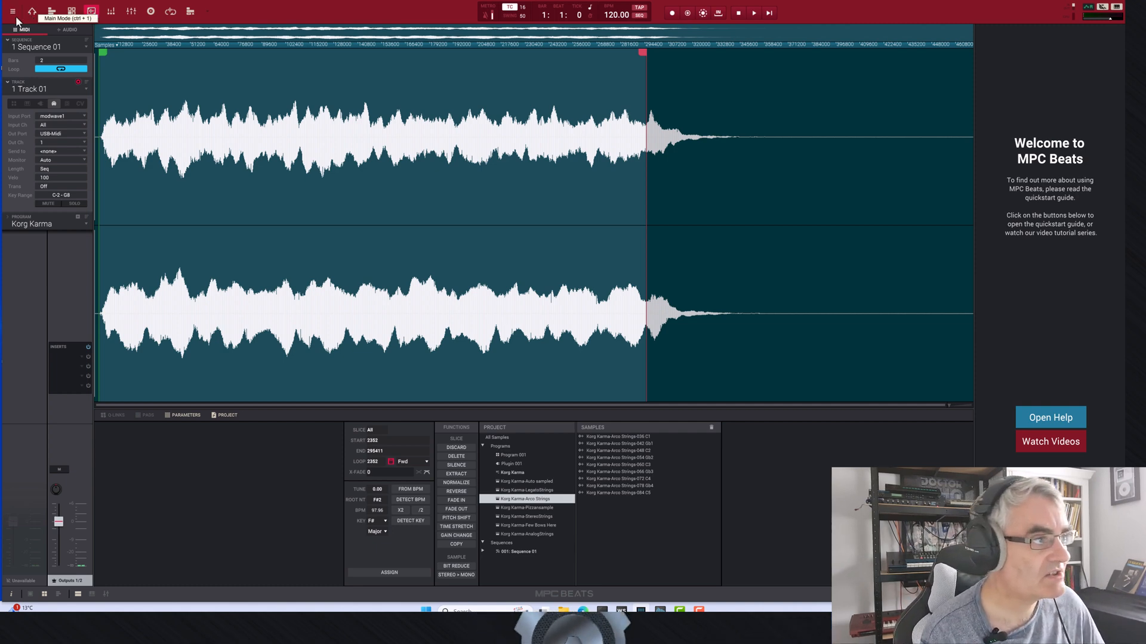
{"action": "left_click", "coordinate": [21, 24]}
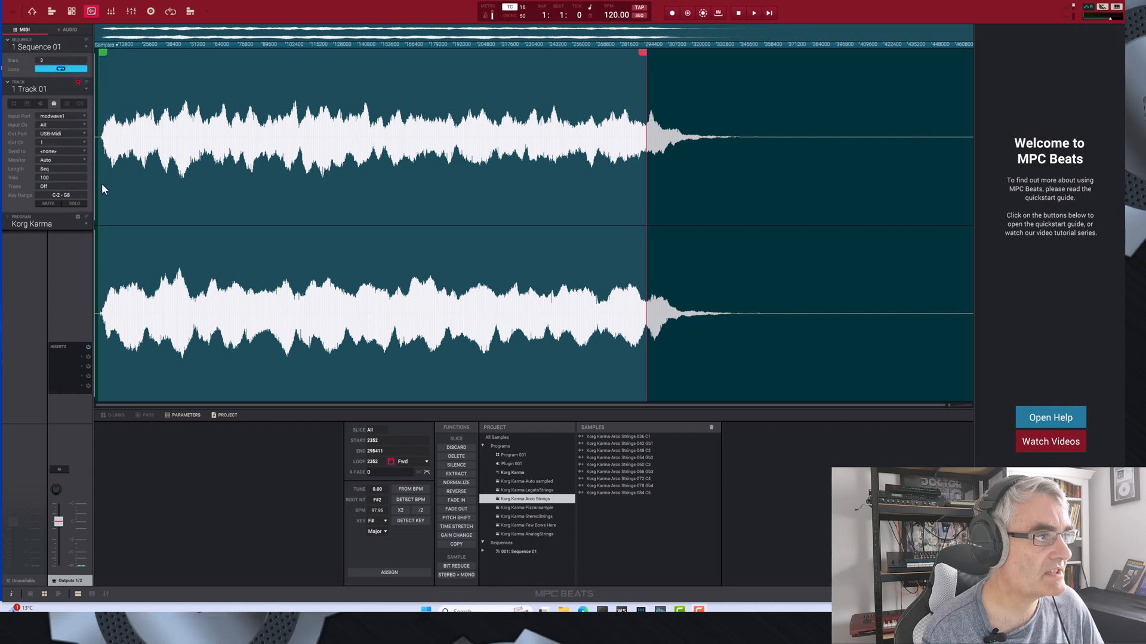
{"action": "left_click", "coordinate": [22, 24]}
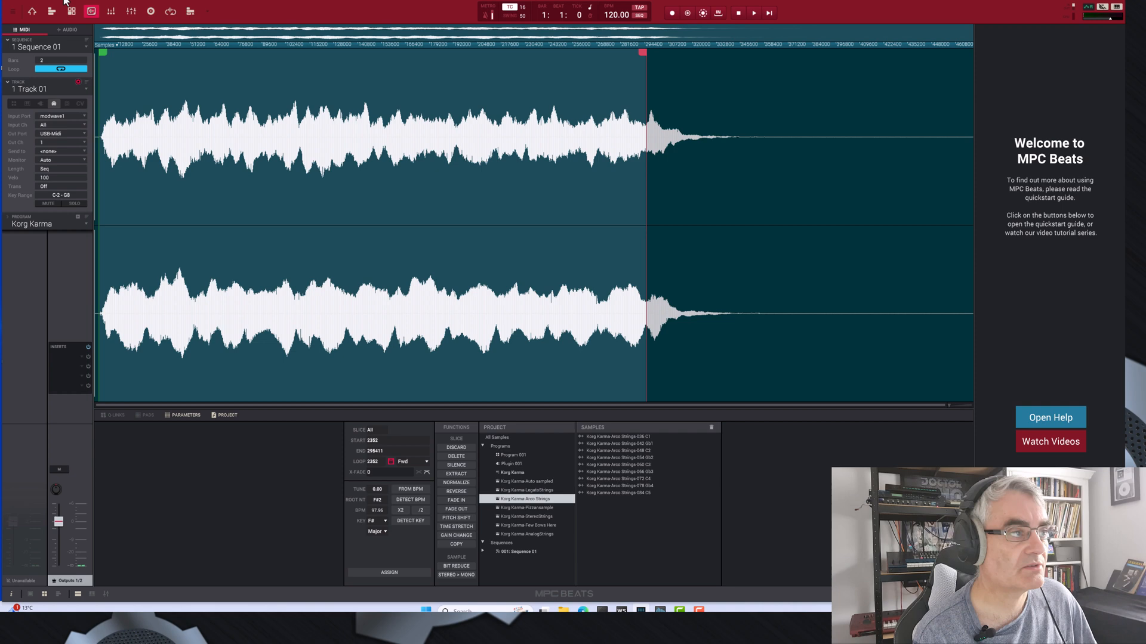
Choose File > New Project to replace the Korg Karma project.
{"action": "left_click", "coordinate": [21, 24]}
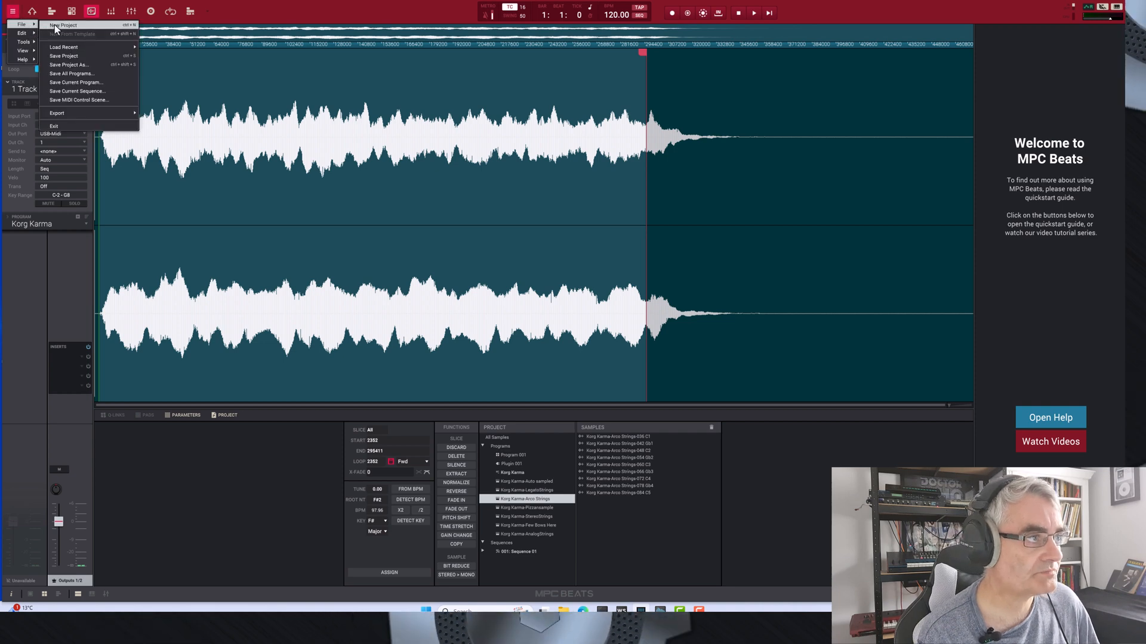
{"action": "left_click", "coordinate": [64, 25]}
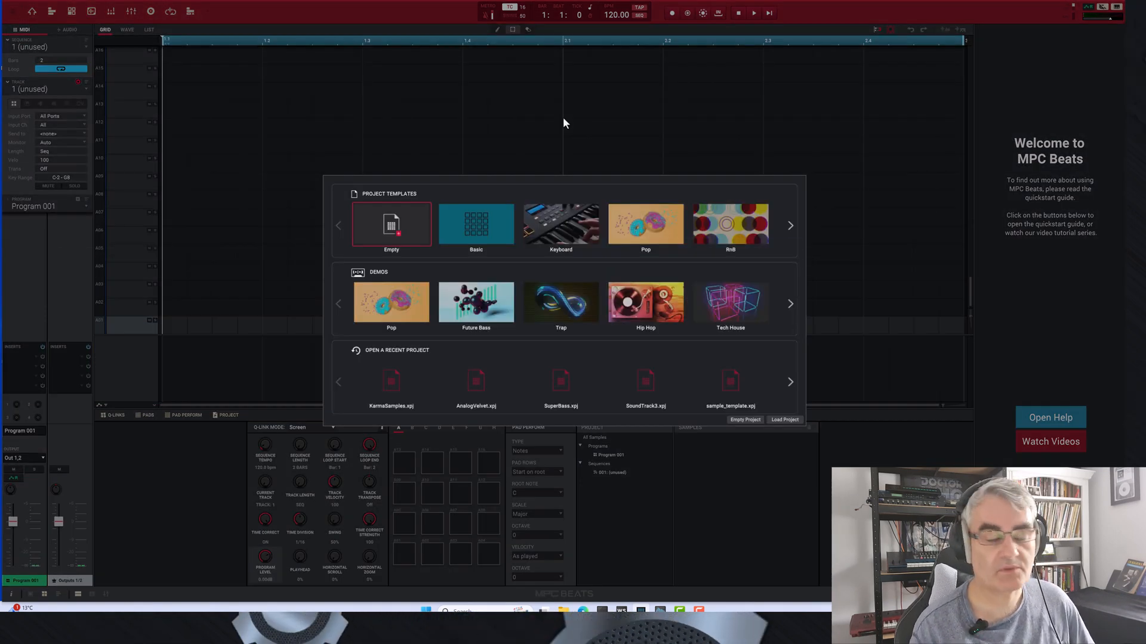
{"action": "mouse_move", "coordinate": [554, 114]}
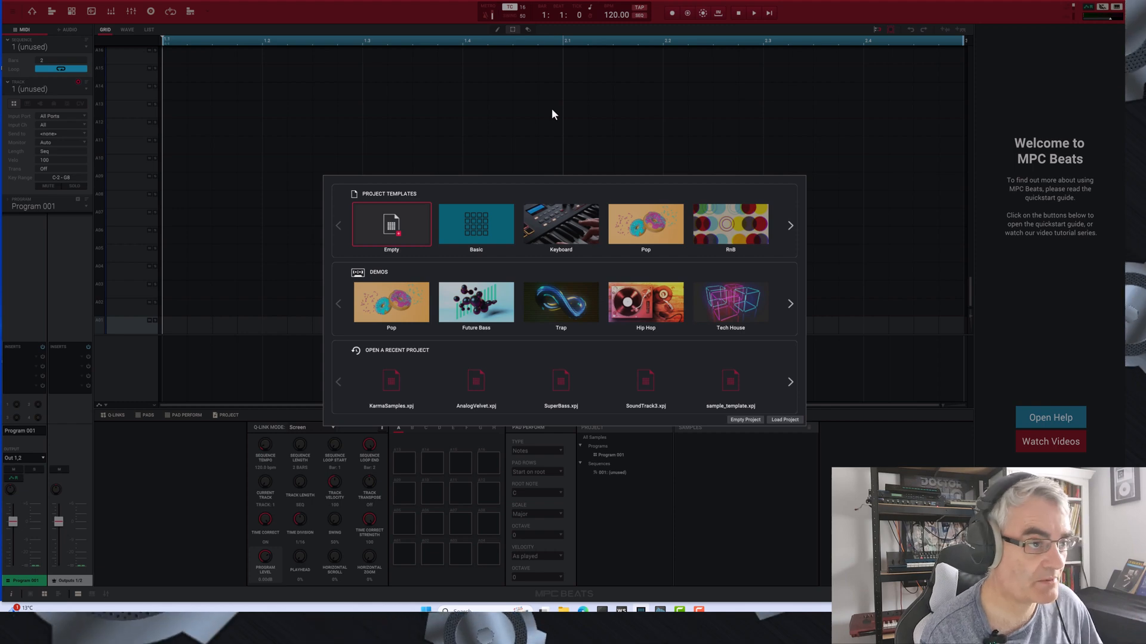
{"action": "mouse_move", "coordinate": [380, 243]}
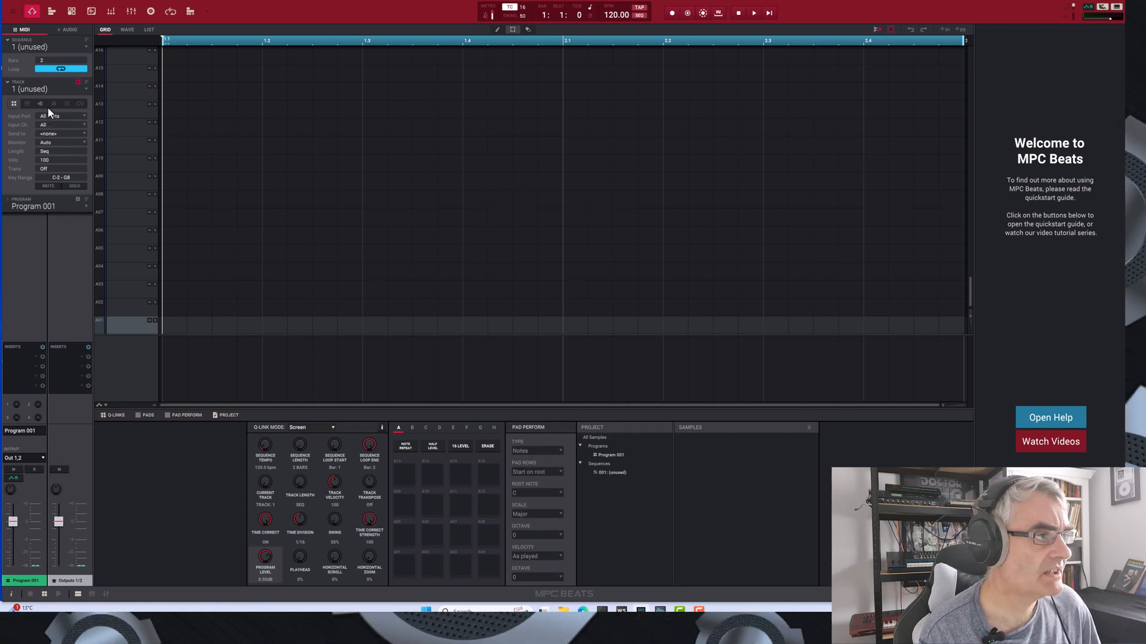
{"action": "mouse_move", "coordinate": [53, 104]}
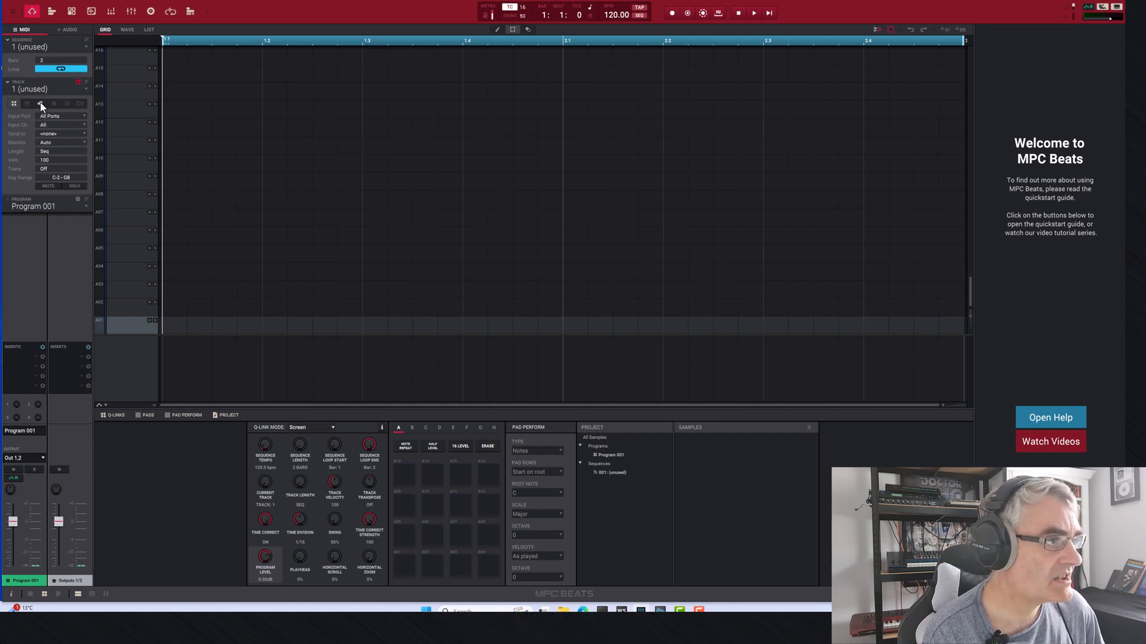
Set the track to MIDI, with input port modwave1 and output port USB-Midi.
{"action": "left_click", "coordinate": [54, 103]}
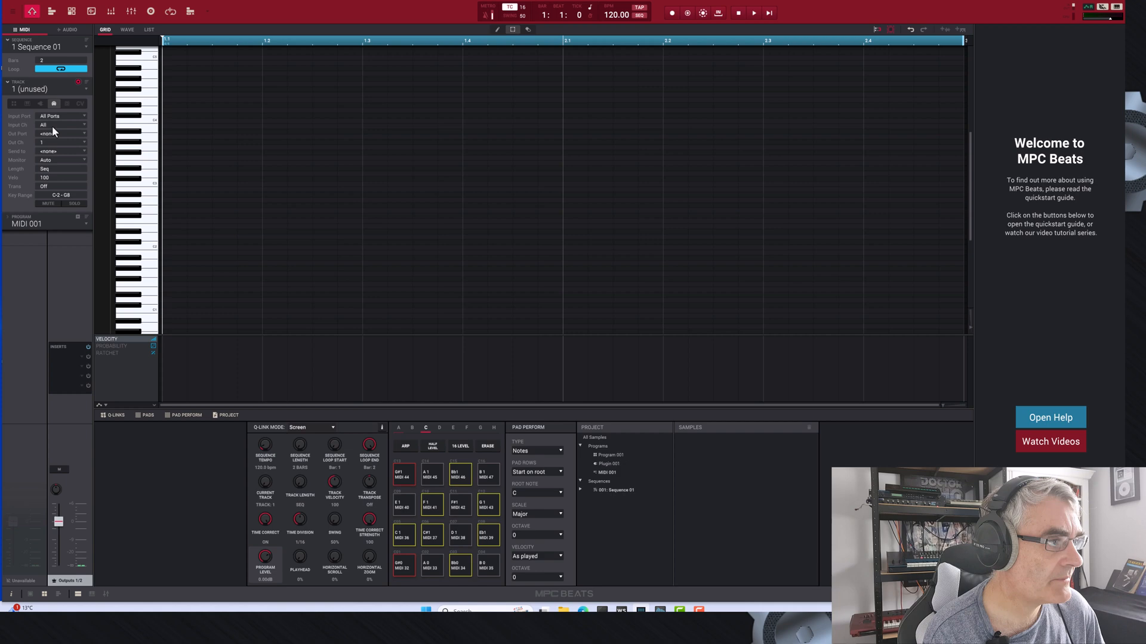
{"action": "left_click", "coordinate": [62, 115]}
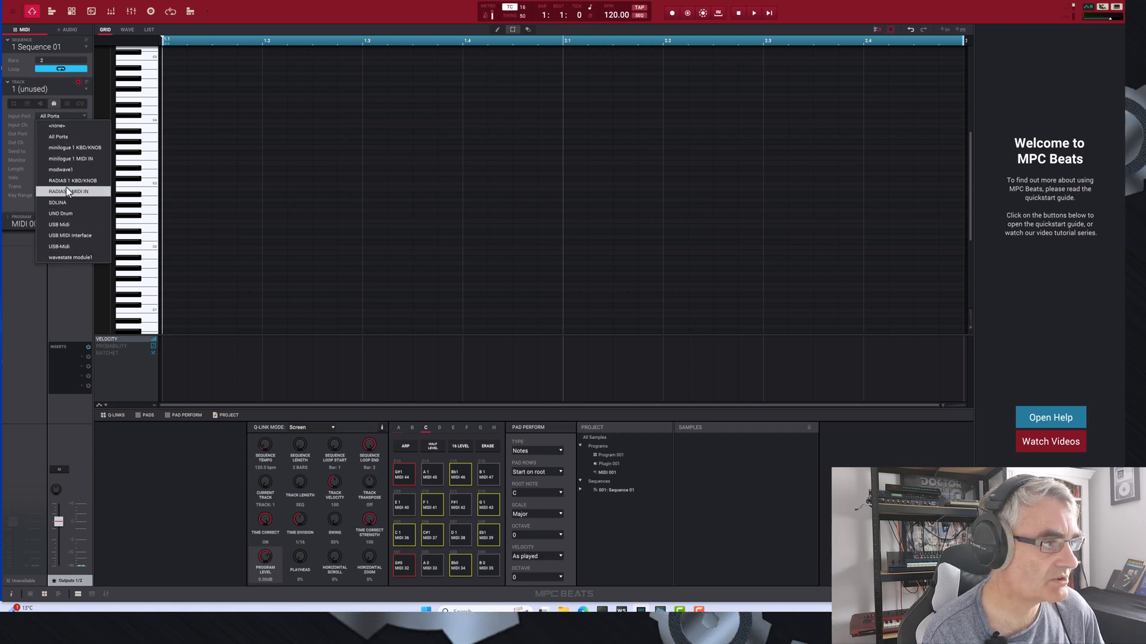
{"action": "mouse_move", "coordinate": [61, 169]}
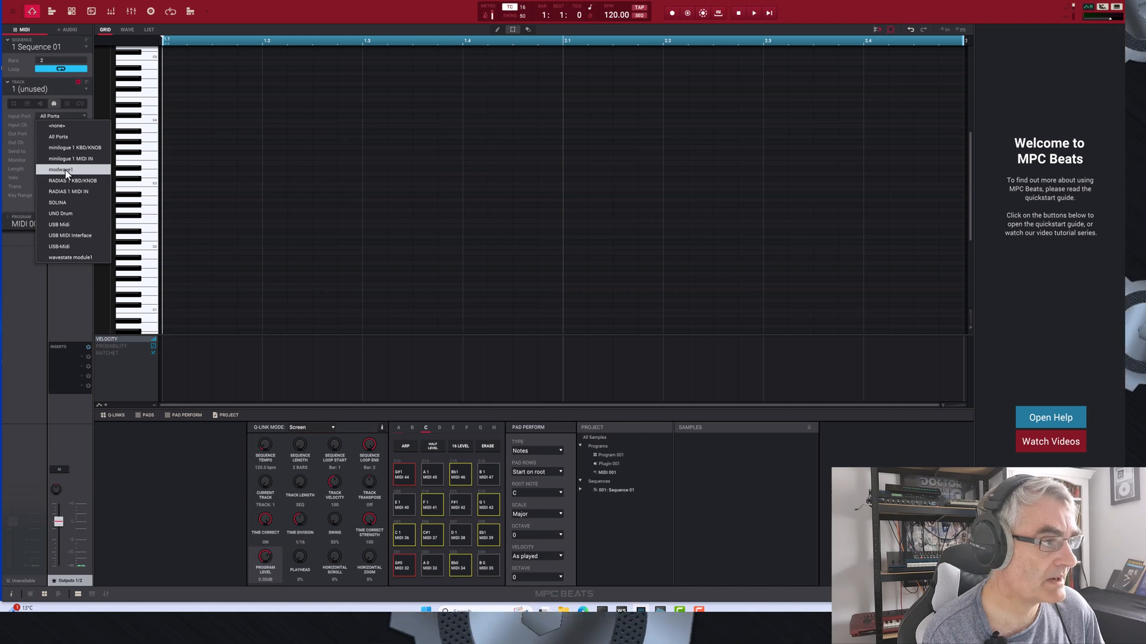
{"action": "left_click", "coordinate": [58, 170]}
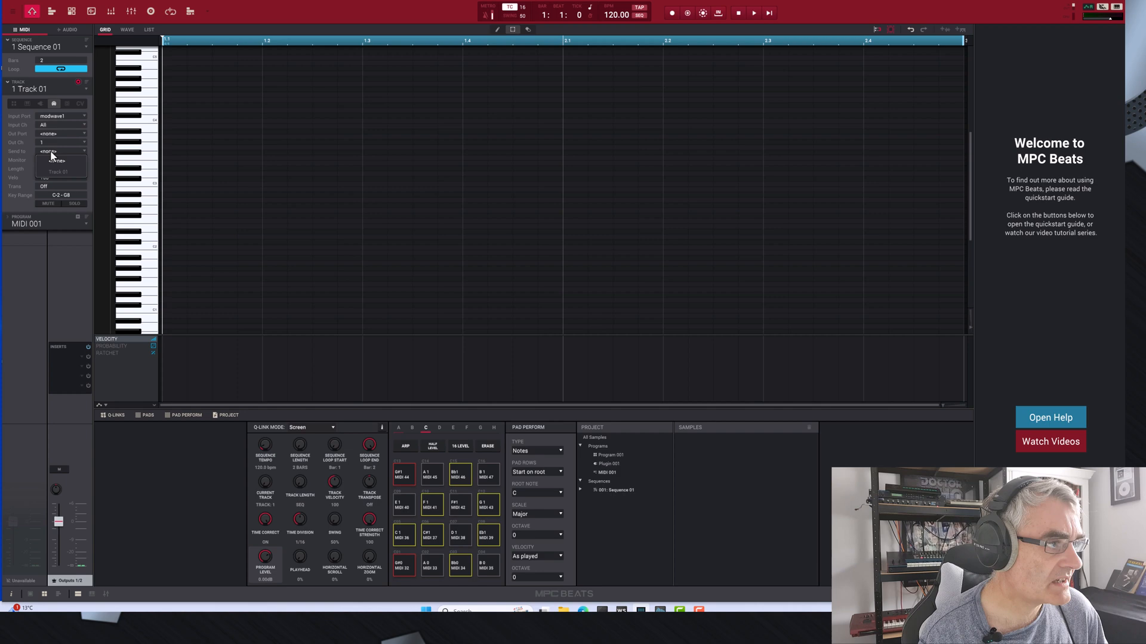
{"action": "left_click", "coordinate": [62, 134]}
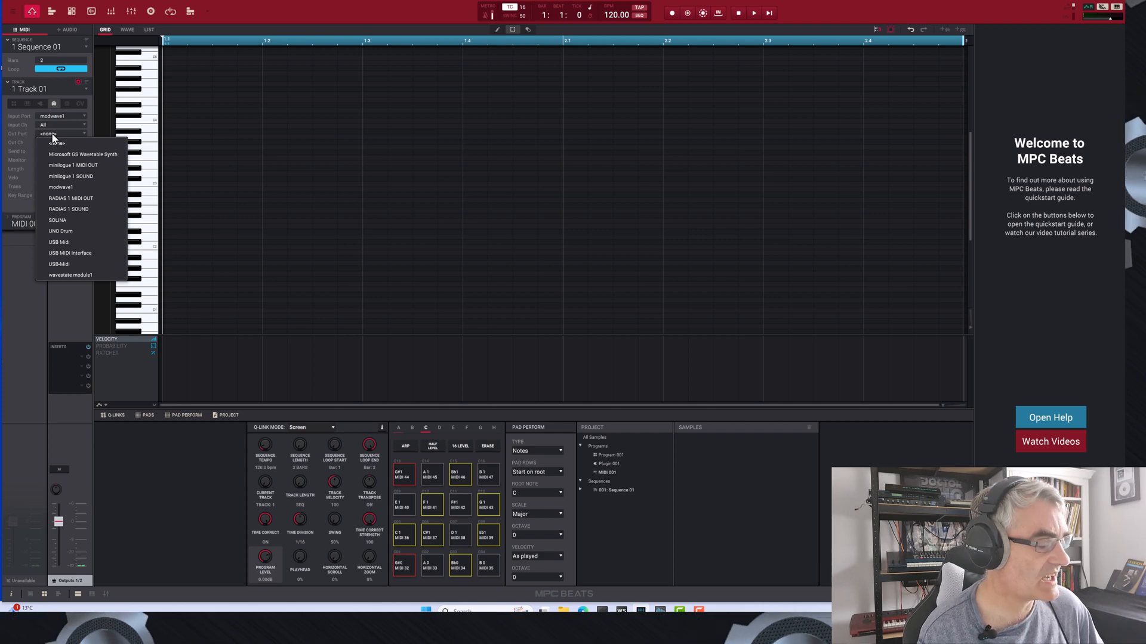
{"action": "mouse_move", "coordinate": [52, 142]}
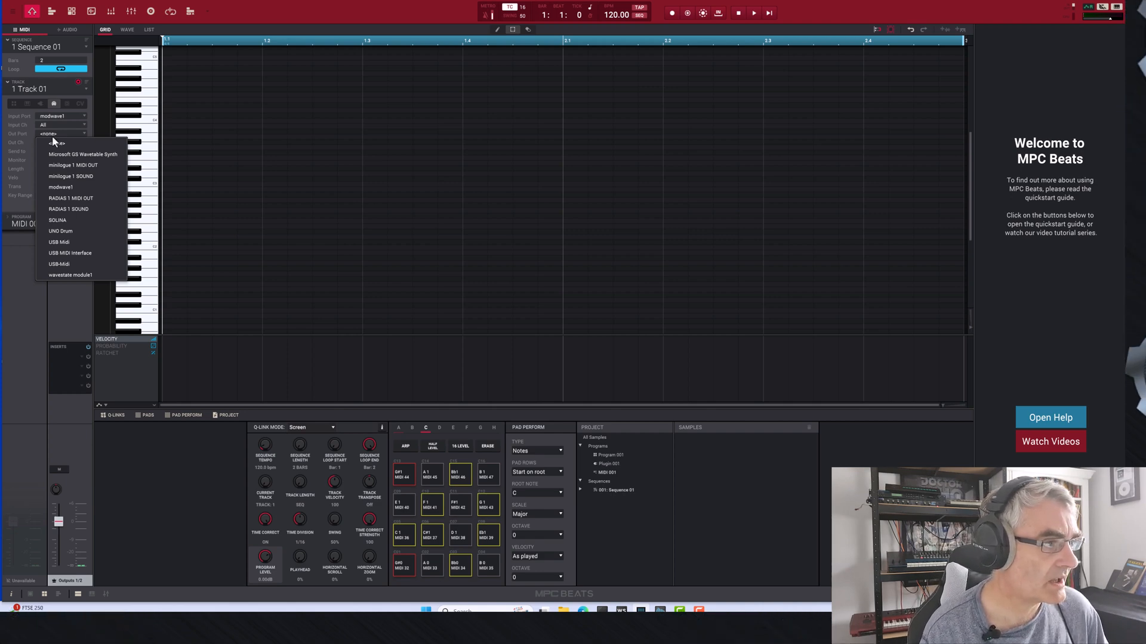
{"action": "mouse_move", "coordinate": [69, 198]}
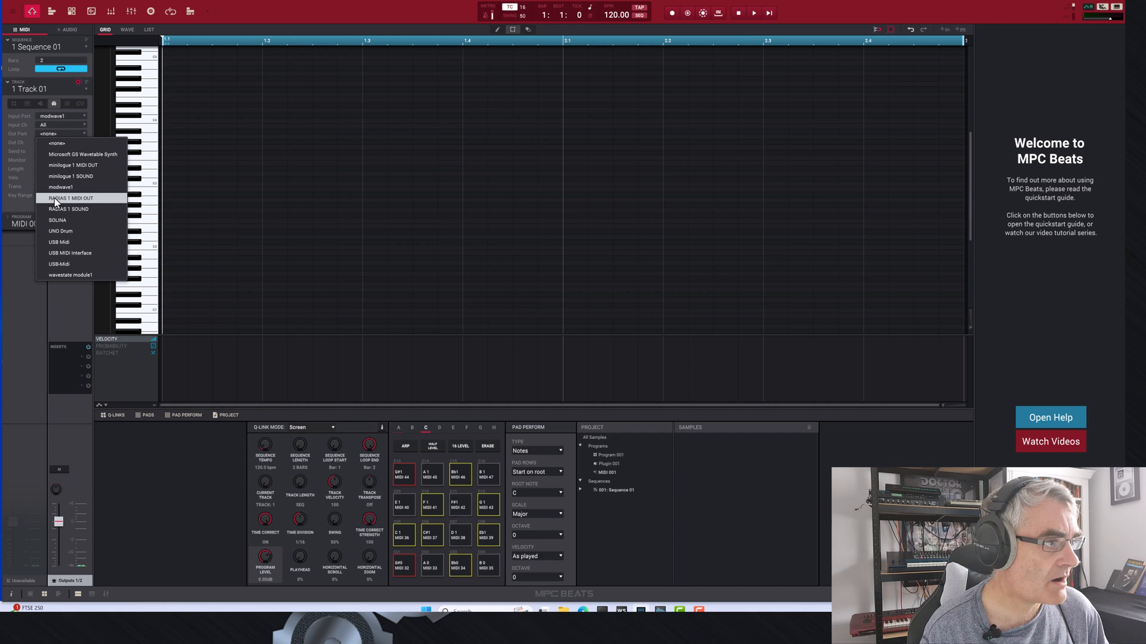
{"action": "mouse_move", "coordinate": [69, 176]}
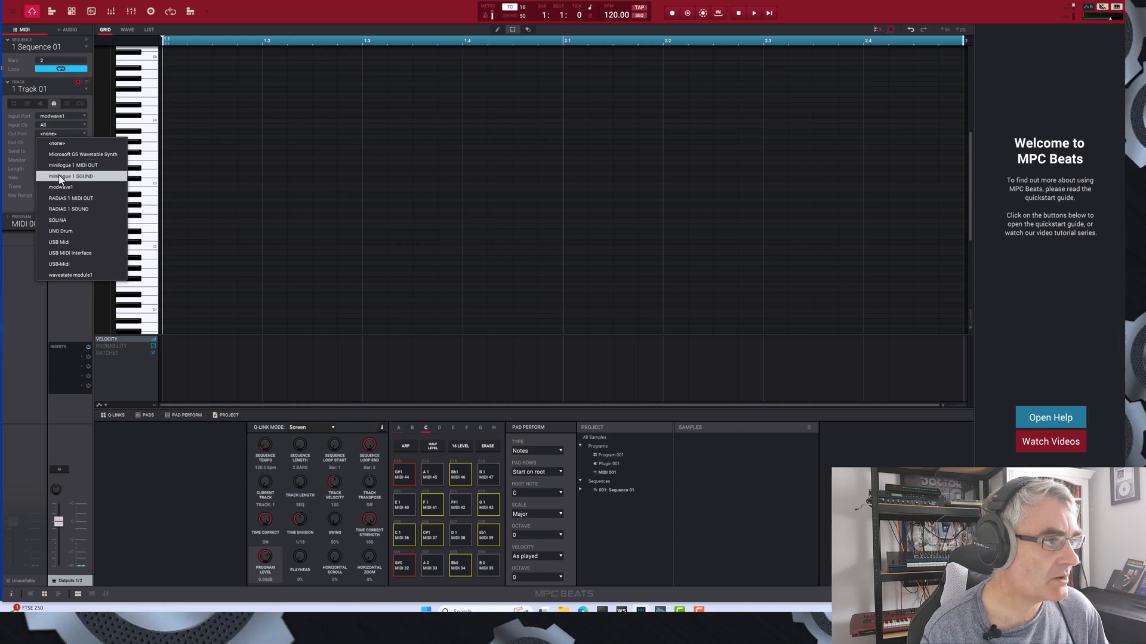
{"action": "left_click", "coordinate": [72, 165]}
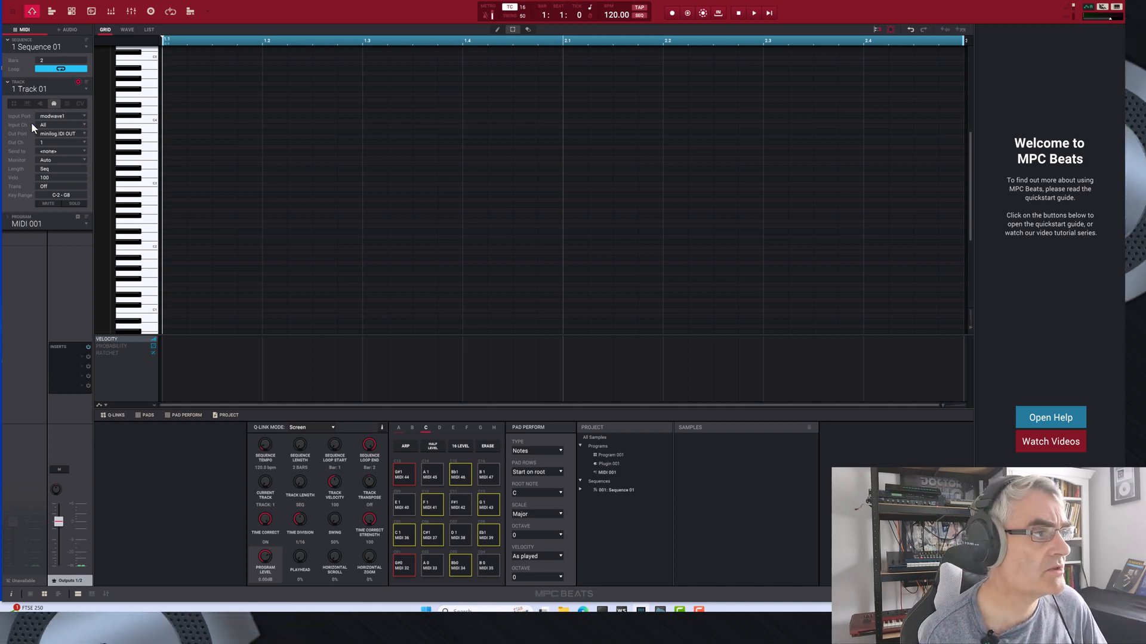
{"action": "left_click", "coordinate": [62, 133]}
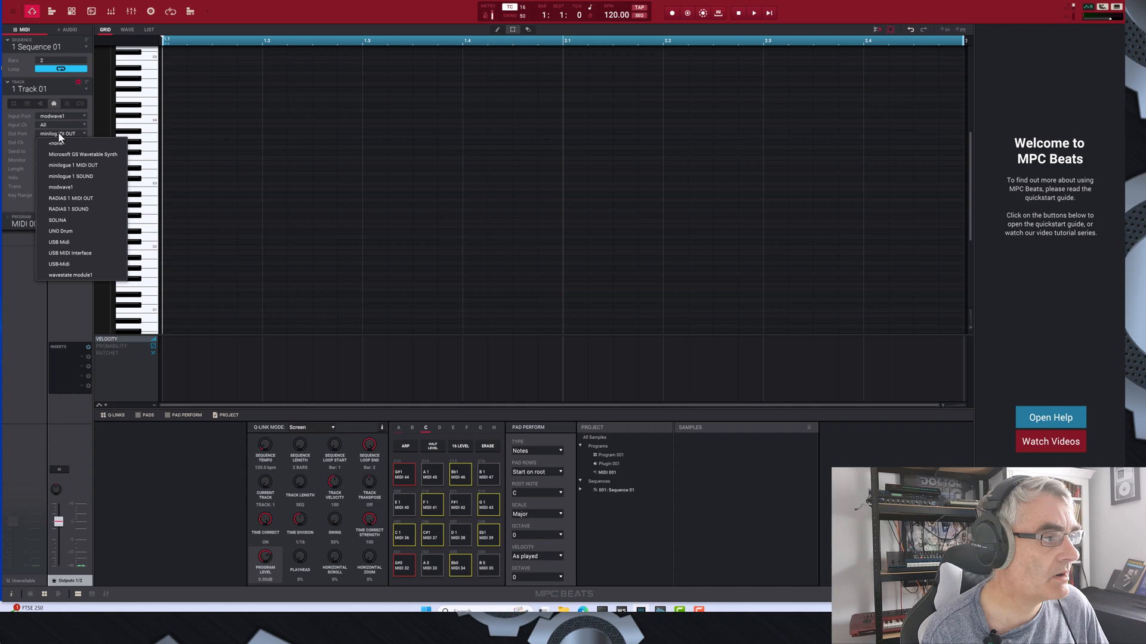
{"action": "mouse_move", "coordinate": [59, 264]}
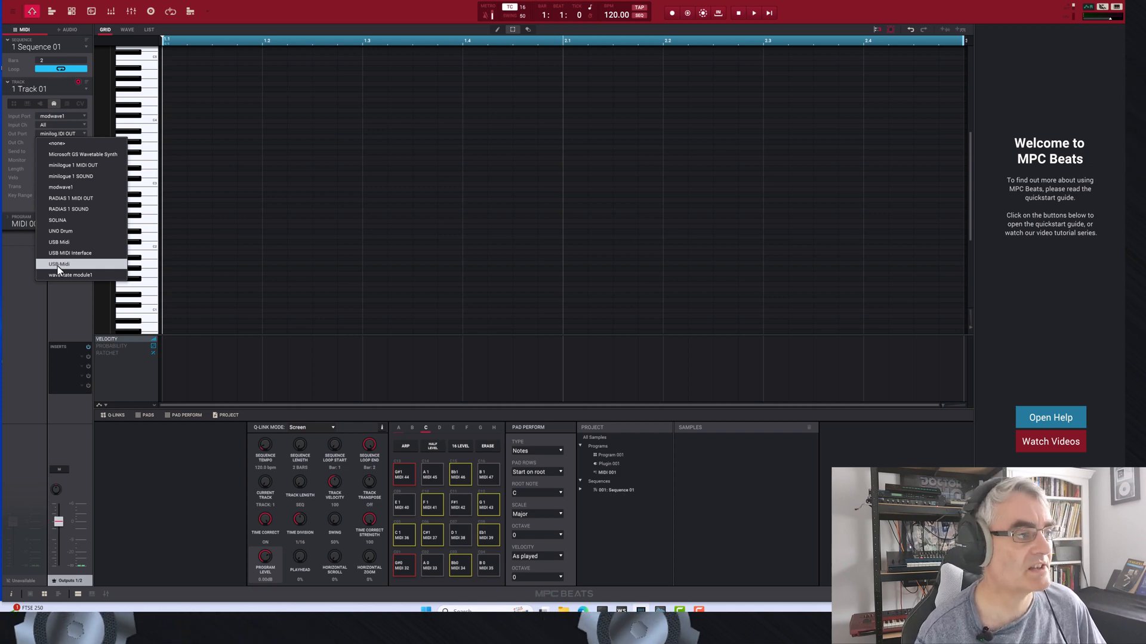
{"action": "left_click", "coordinate": [59, 263]}
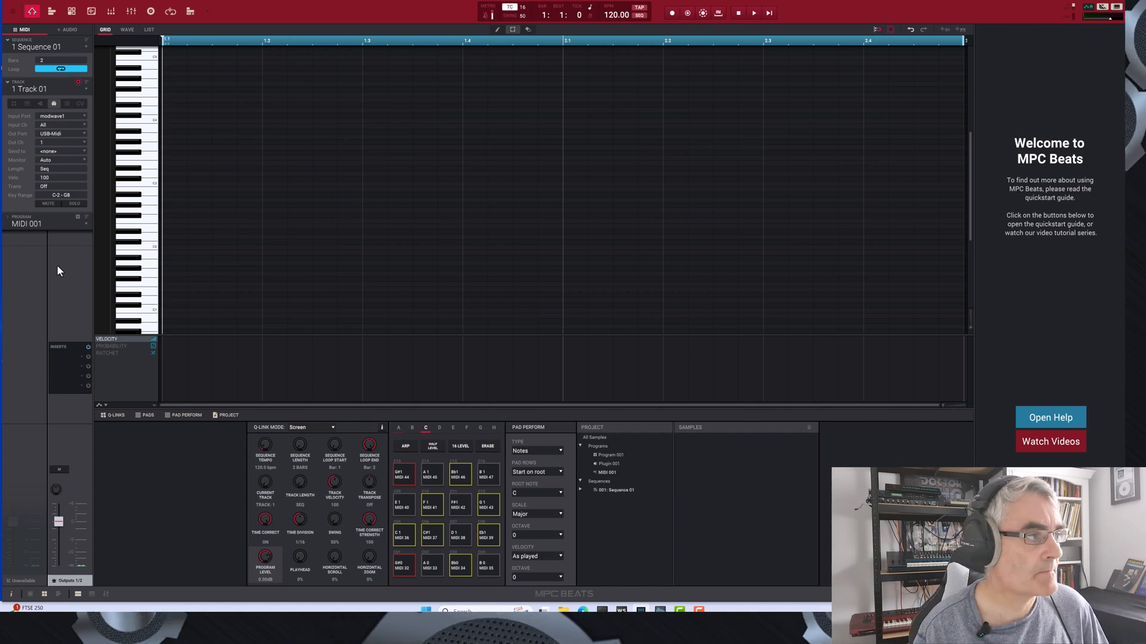
Rename the track's MIDI 001 program to Korg Karma.
{"action": "left_click", "coordinate": [48, 223]}
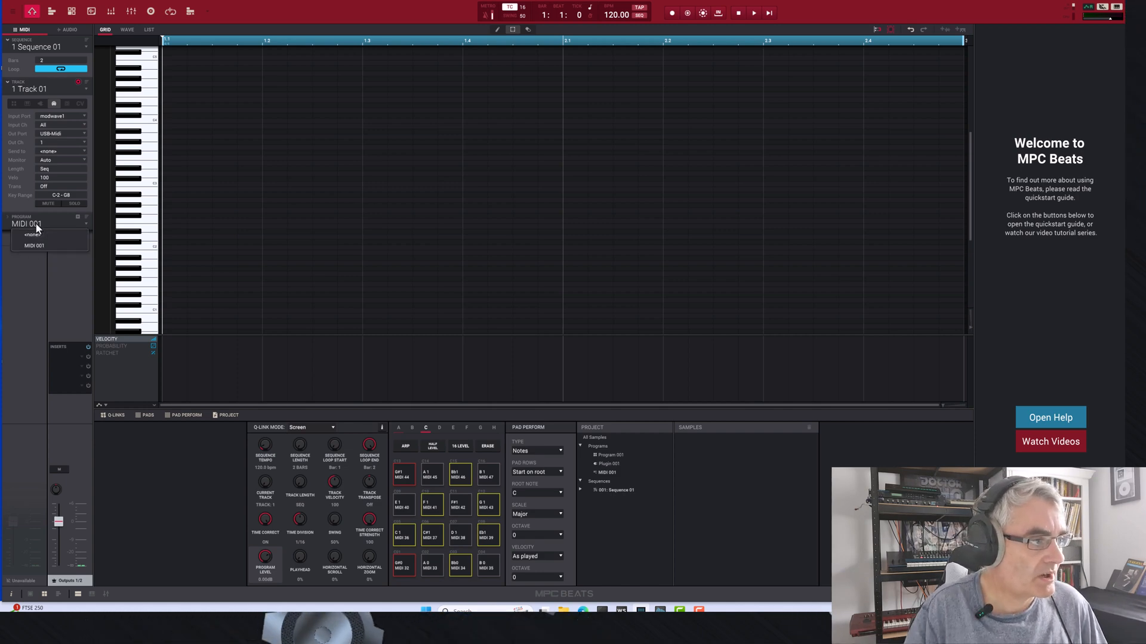
{"action": "left_click", "coordinate": [34, 246]}
{"action": "type", "text": "Korg"}
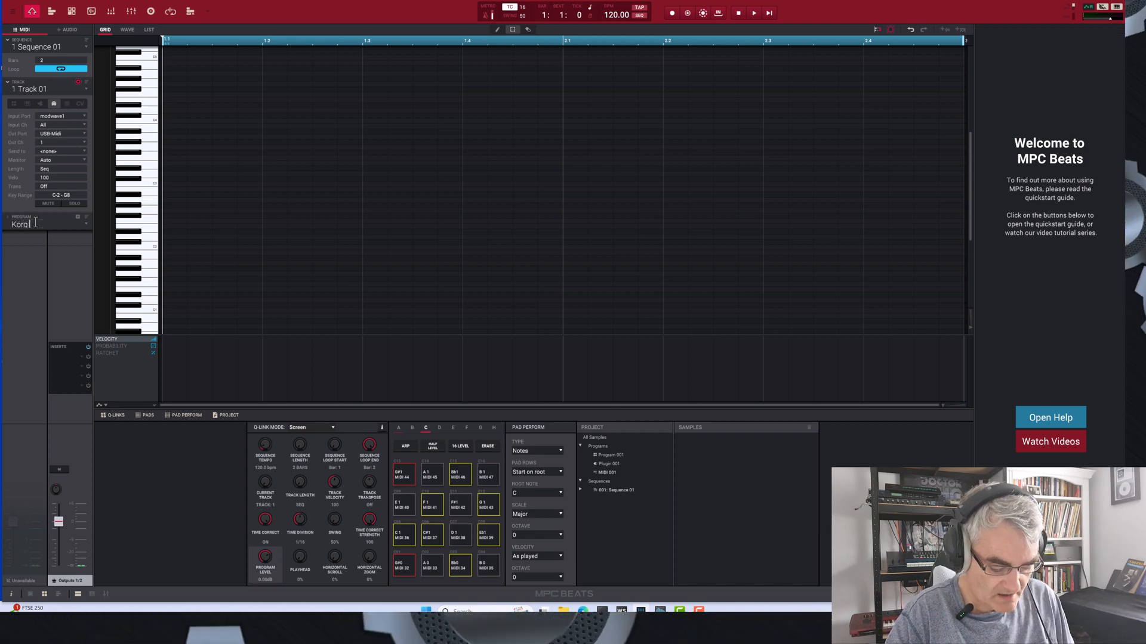
{"action": "type", "text": "Karma"}
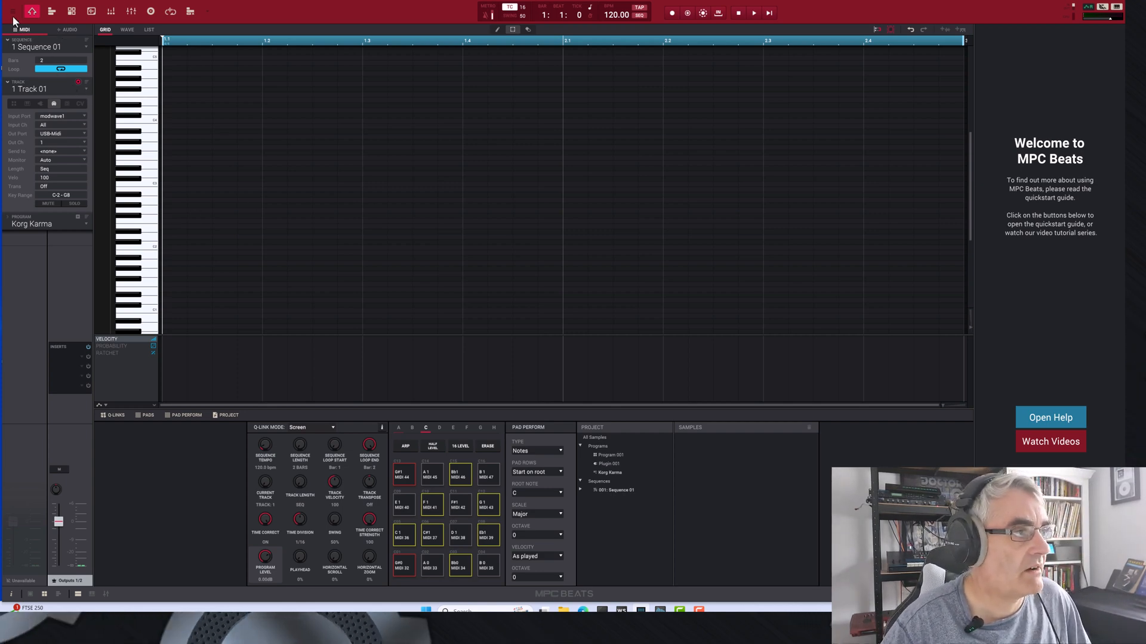
{"action": "left_click", "coordinate": [13, 11]}
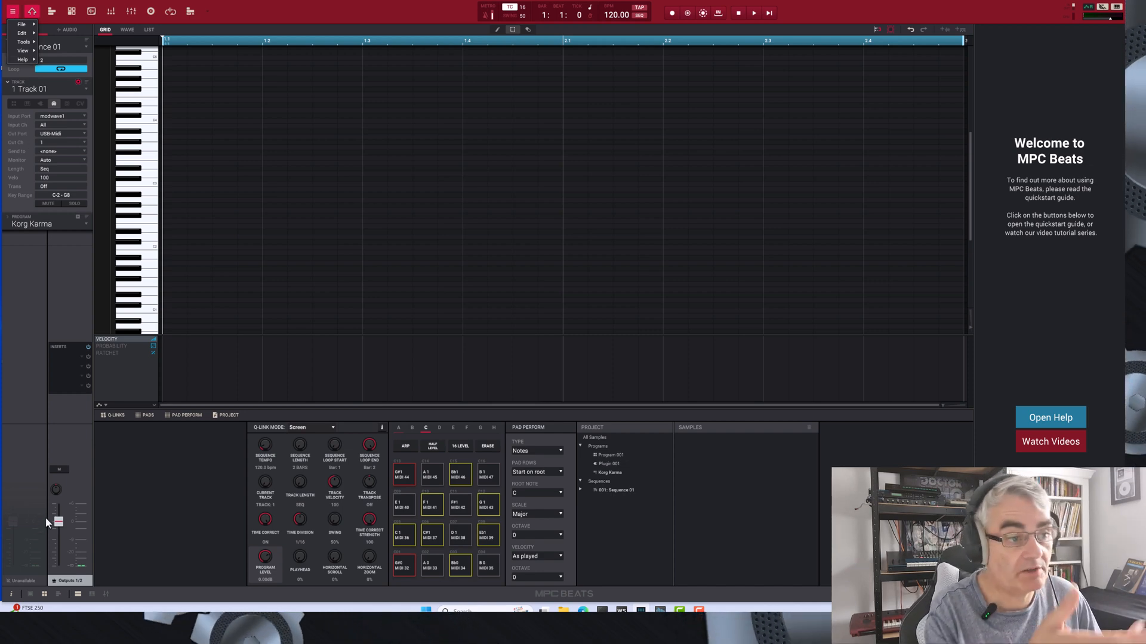
{"action": "mouse_move", "coordinate": [78, 458]}
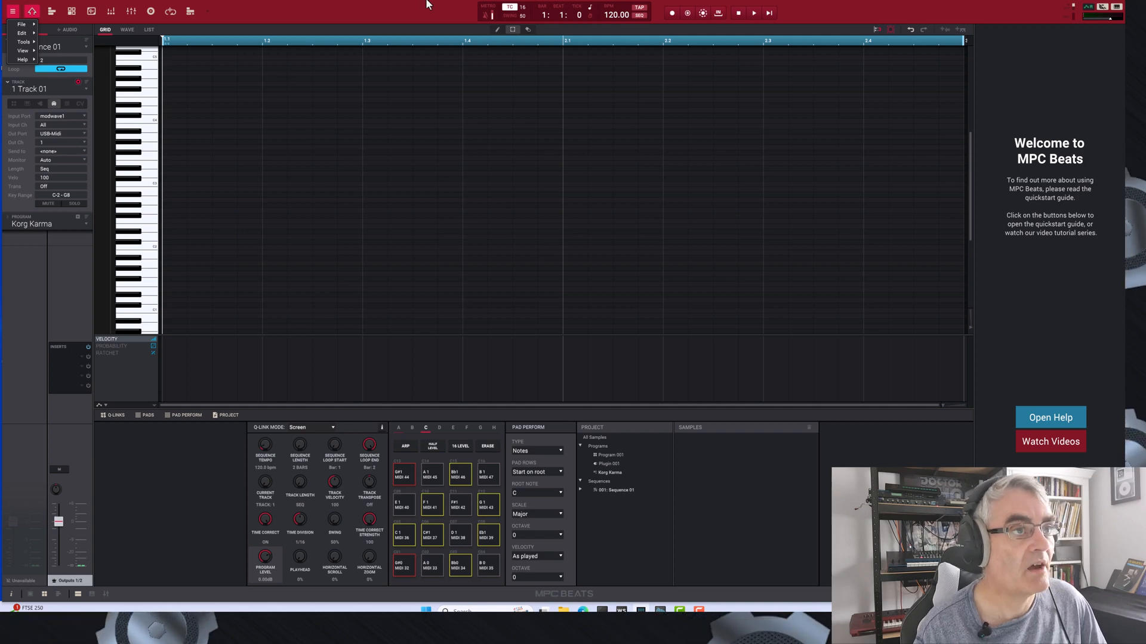
{"action": "mouse_move", "coordinate": [196, 358]}
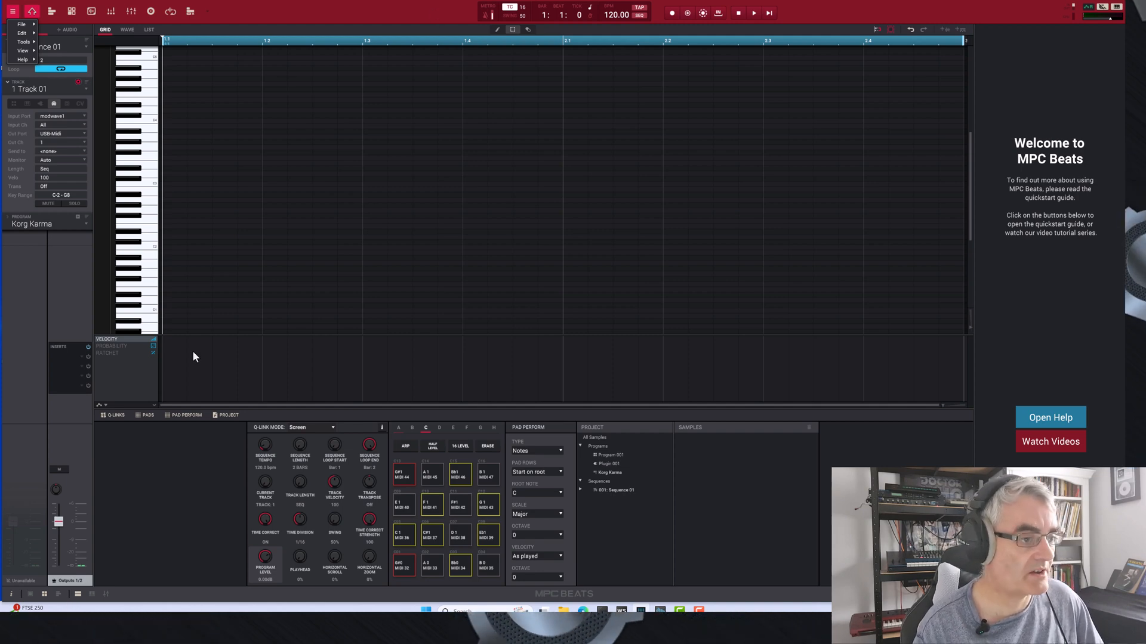
{"action": "left_click", "coordinate": [22, 33]}
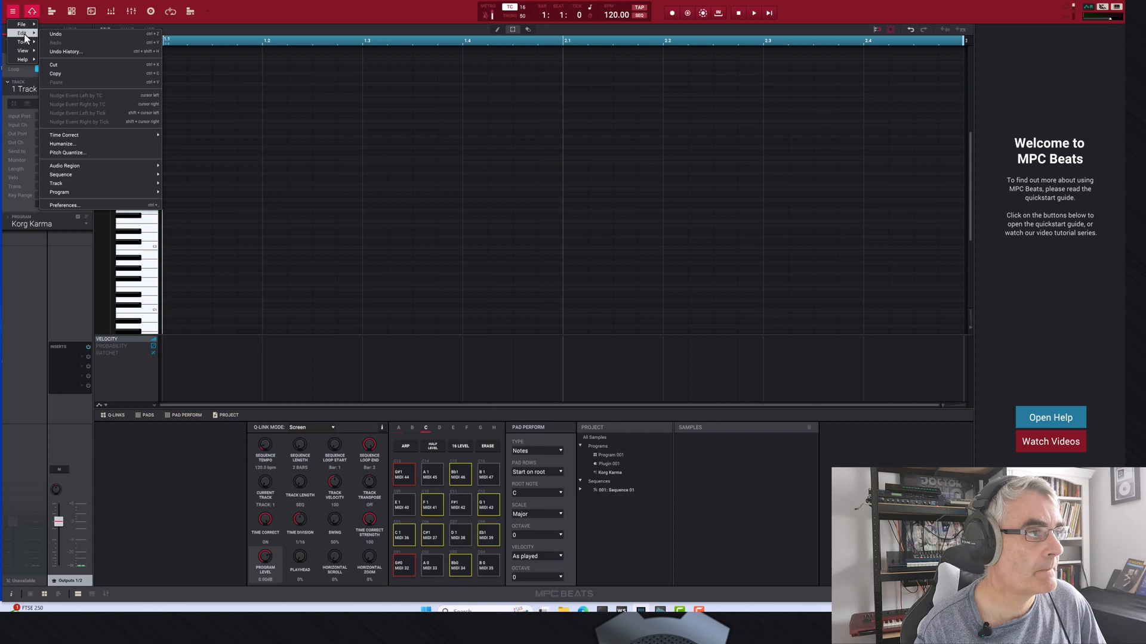
{"action": "left_click", "coordinate": [23, 41]}
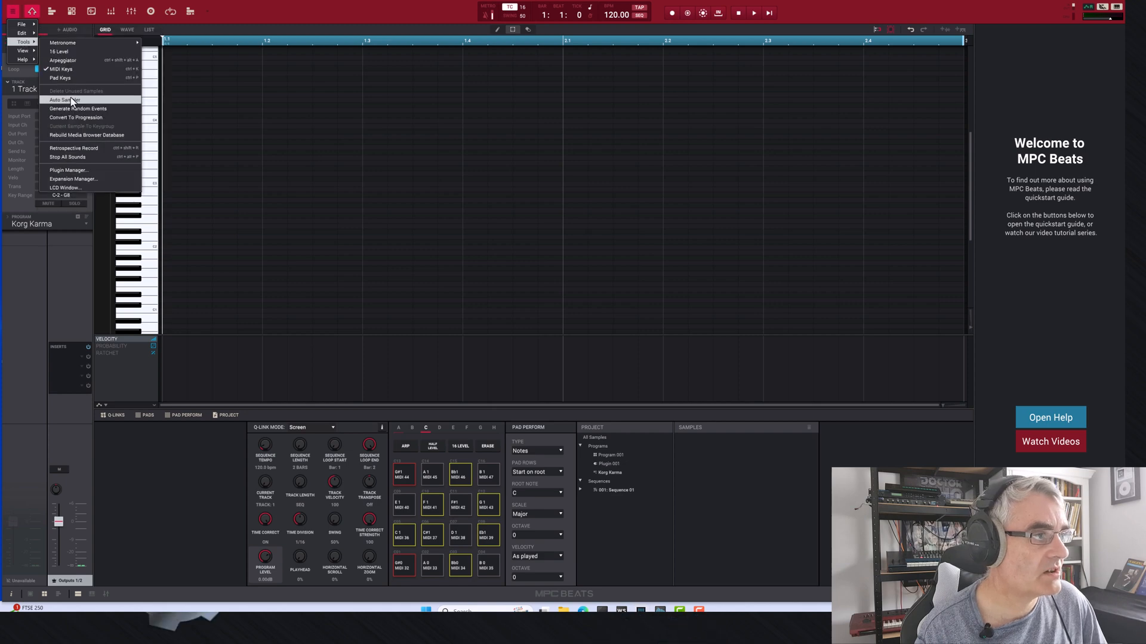
{"action": "left_click", "coordinate": [62, 100]}
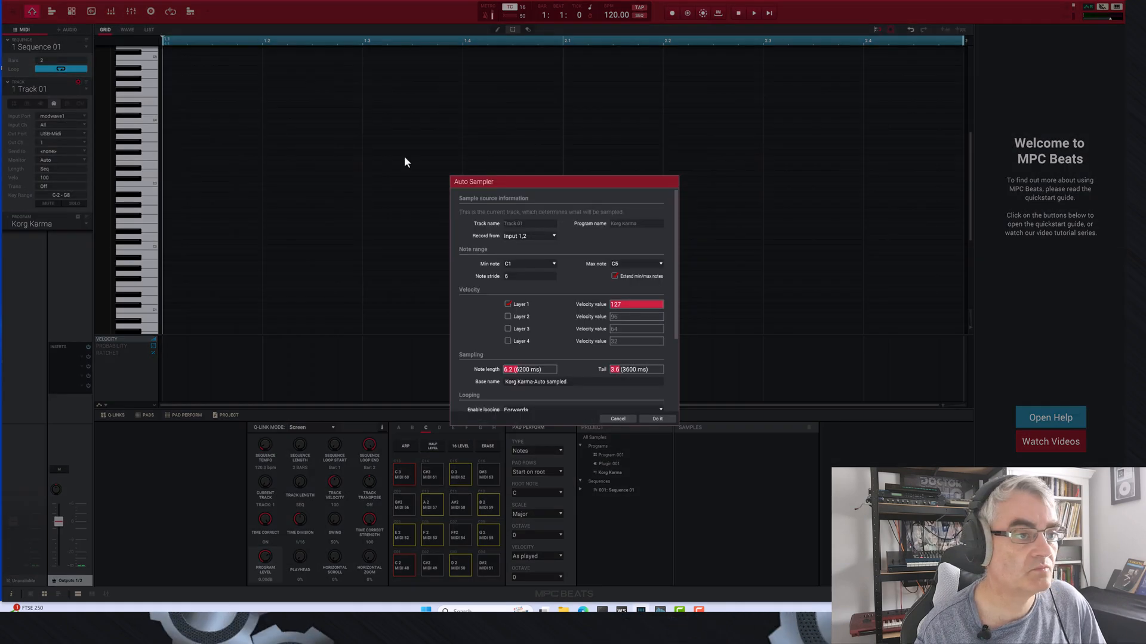
{"action": "mouse_move", "coordinate": [586, 248]}
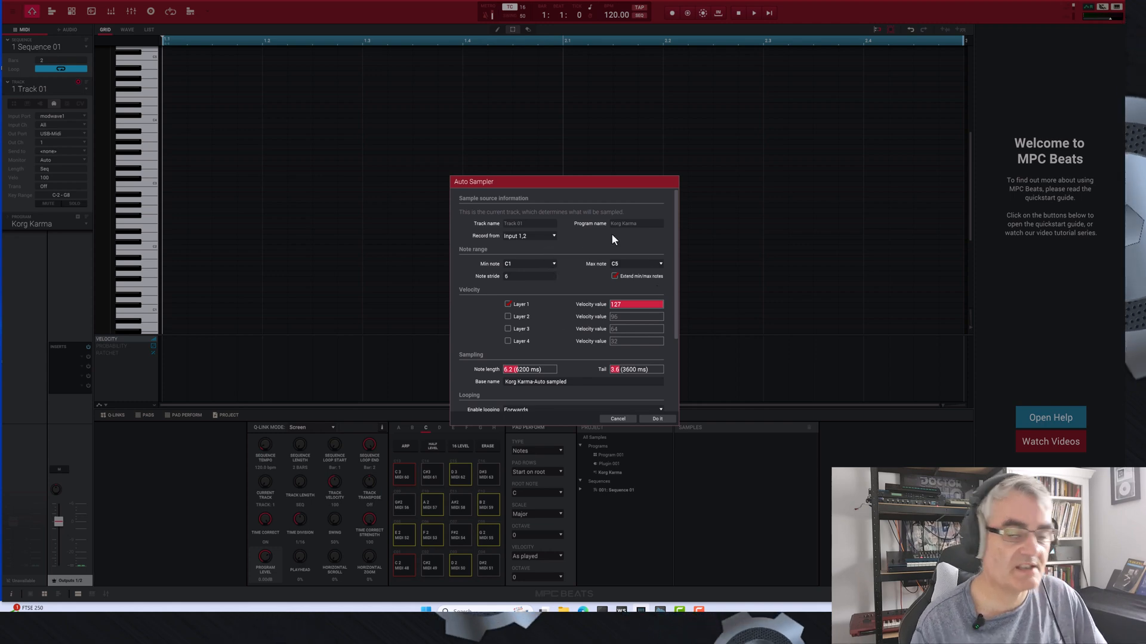
{"action": "mouse_move", "coordinate": [609, 254]}
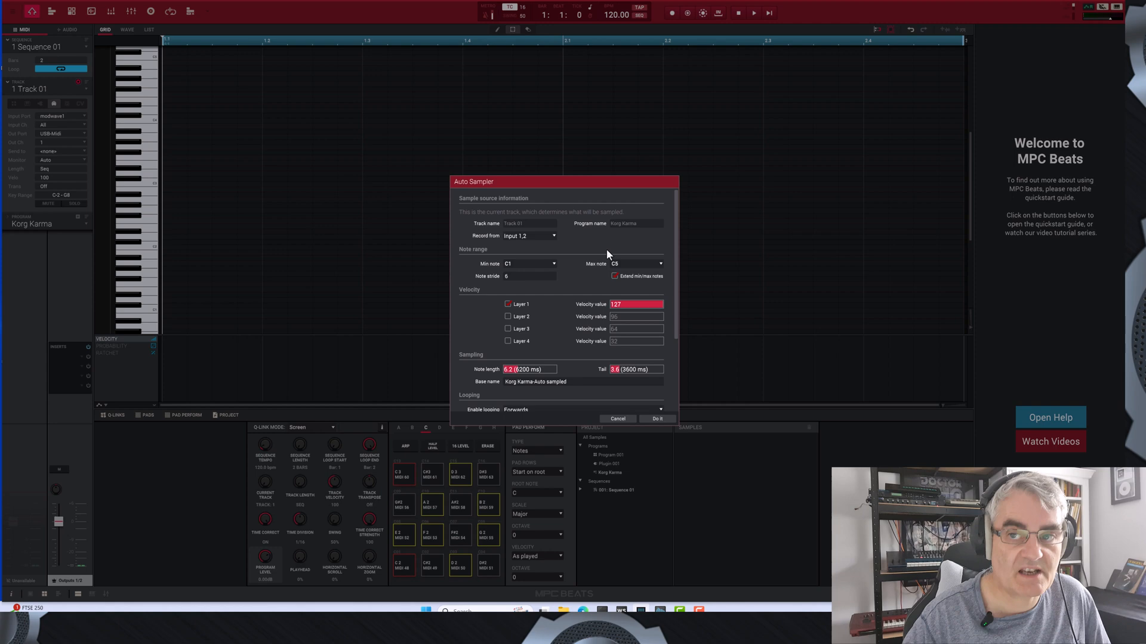
{"action": "mouse_move", "coordinate": [567, 268]}
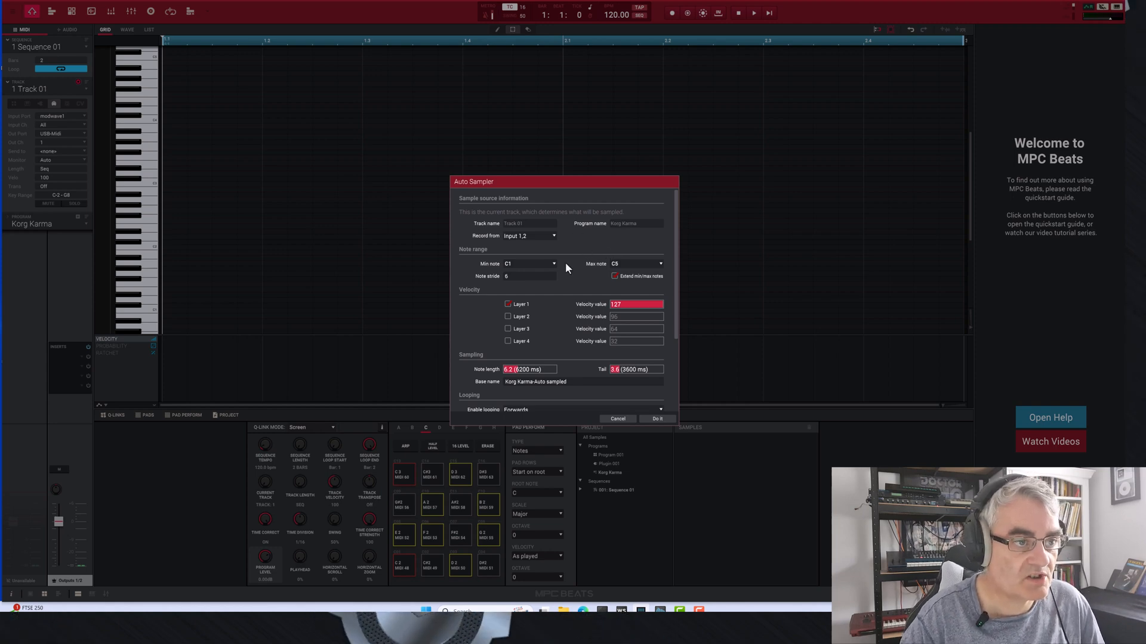
{"action": "mouse_move", "coordinate": [636, 264]}
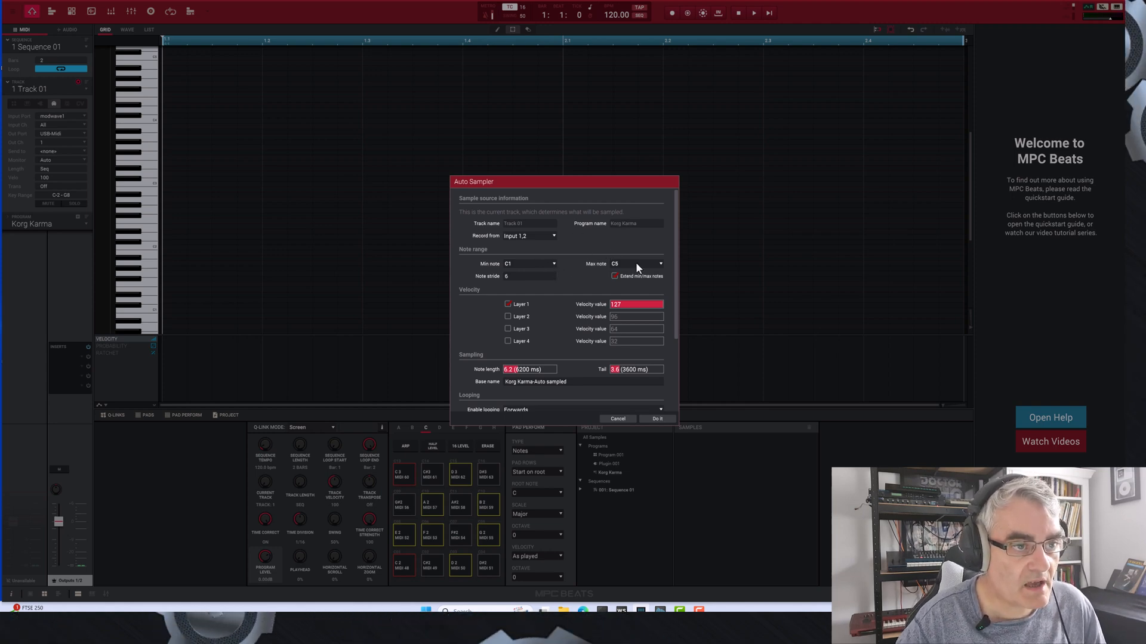
{"action": "left_click", "coordinate": [553, 263]}
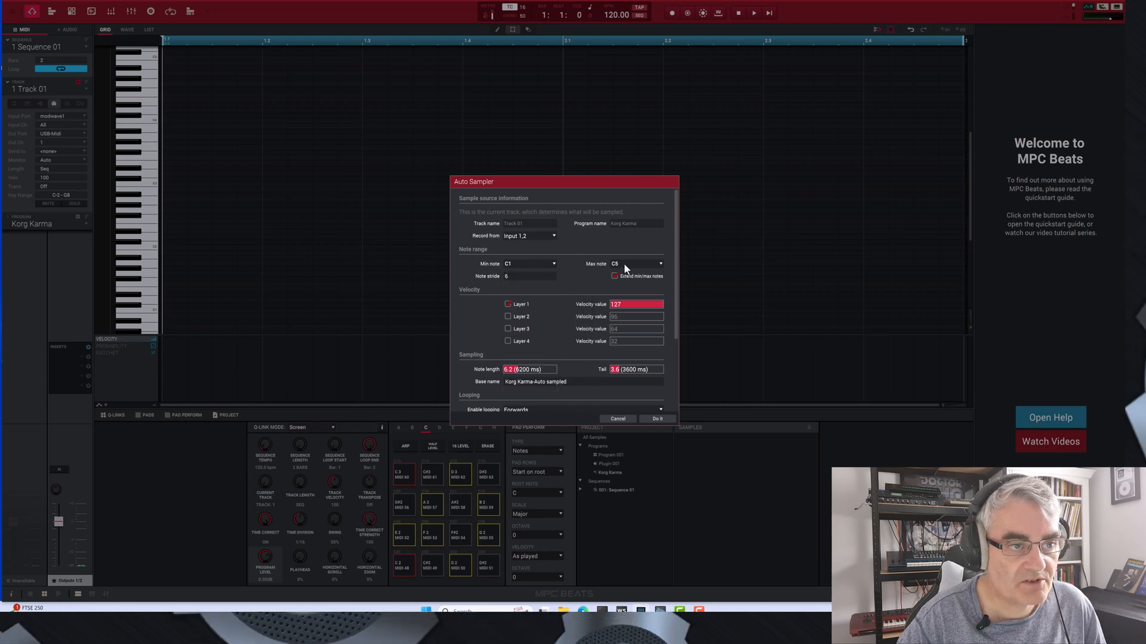
{"action": "left_click", "coordinate": [522, 276]}
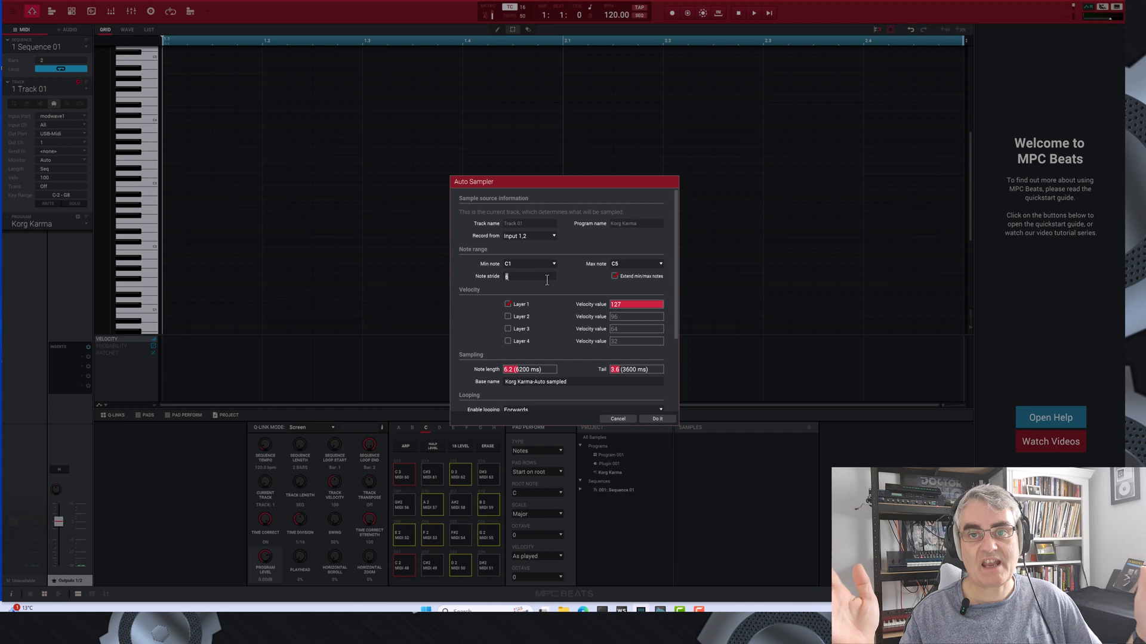
{"action": "mouse_move", "coordinate": [549, 285]}
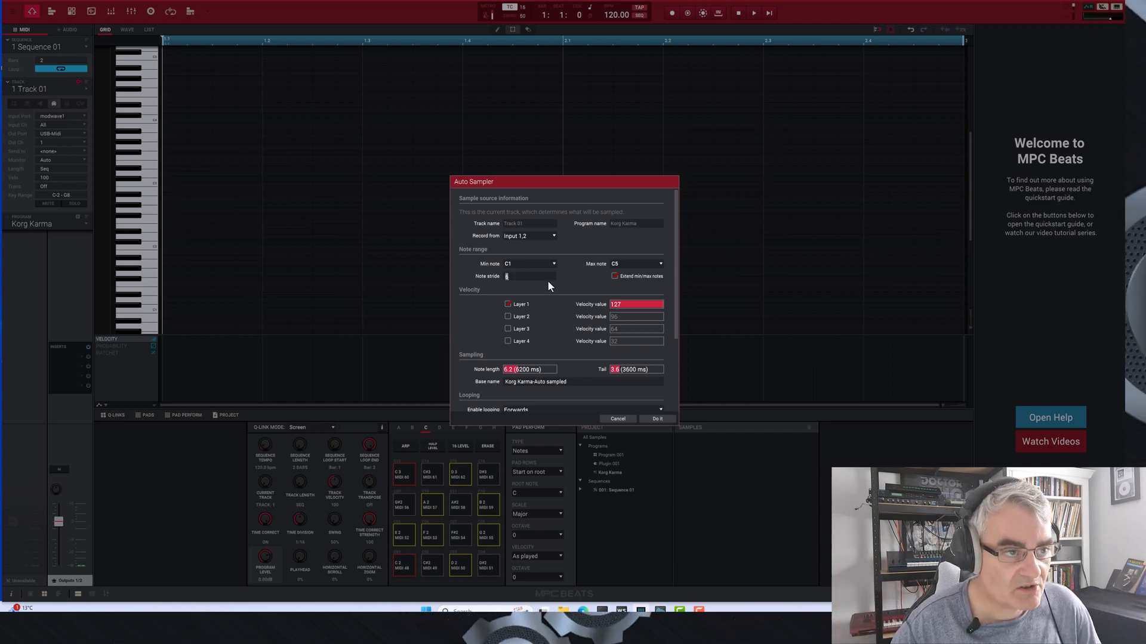
{"action": "mouse_move", "coordinate": [571, 344]}
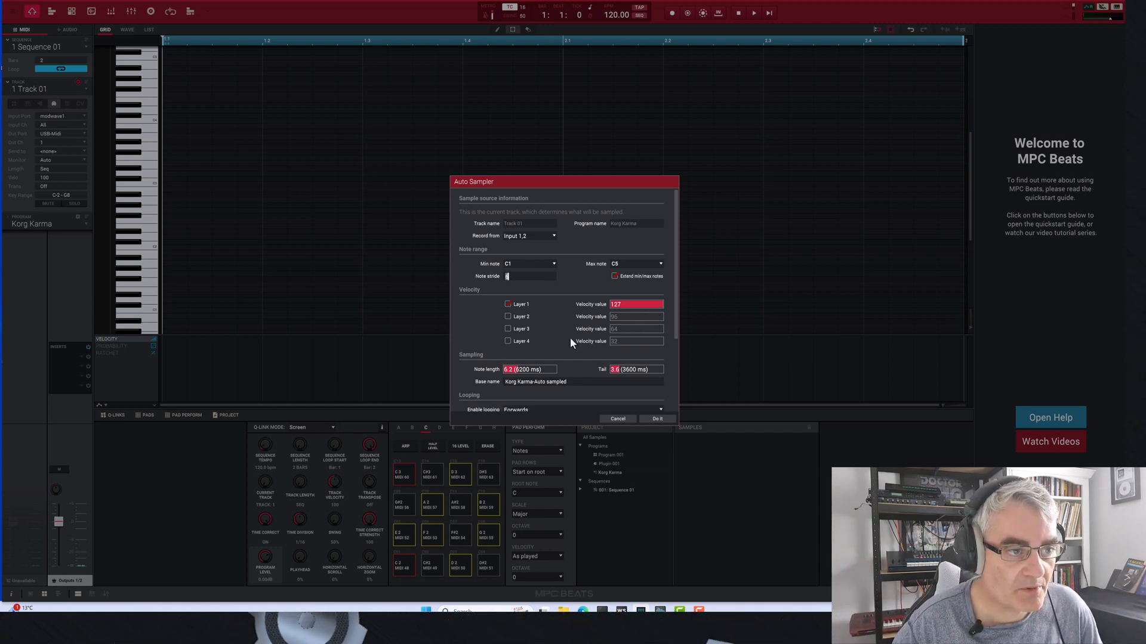
{"action": "mouse_move", "coordinate": [674, 328]}
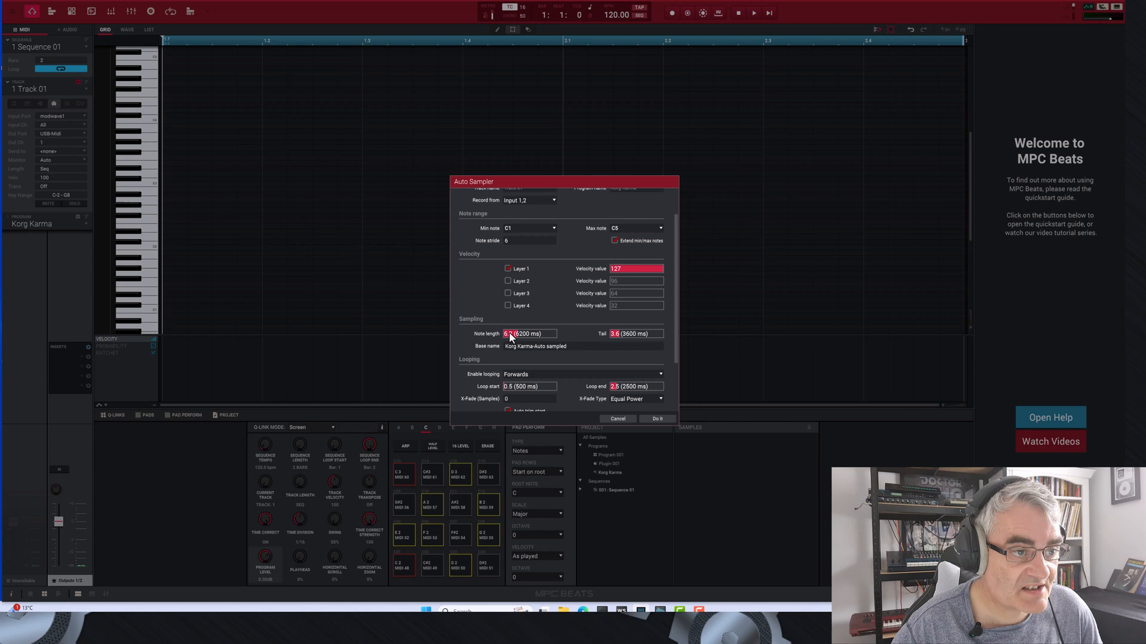
{"action": "mouse_move", "coordinate": [626, 342]}
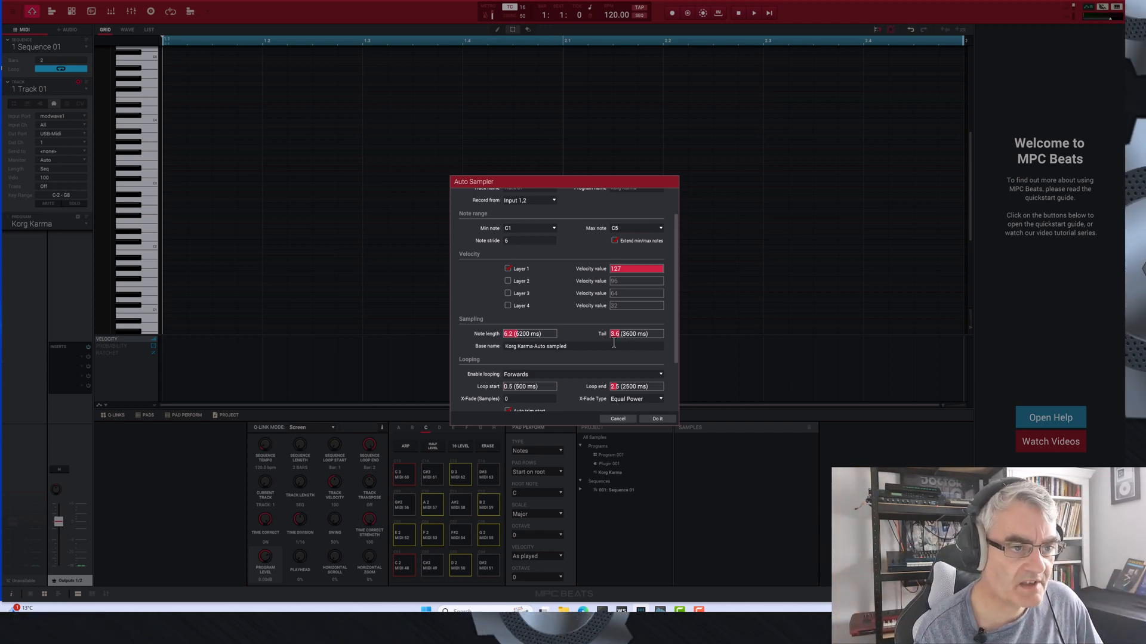
{"action": "scroll", "scroll_direction": "down", "scroll_amount": 3}
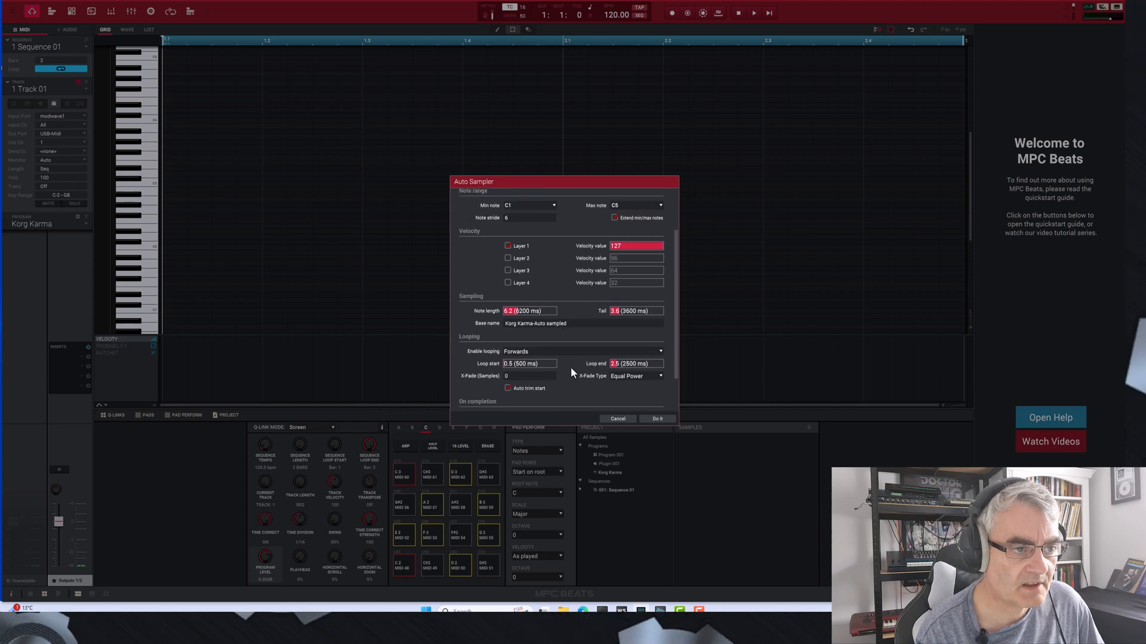
{"action": "scroll", "scroll_direction": "down", "scroll_amount": 3}
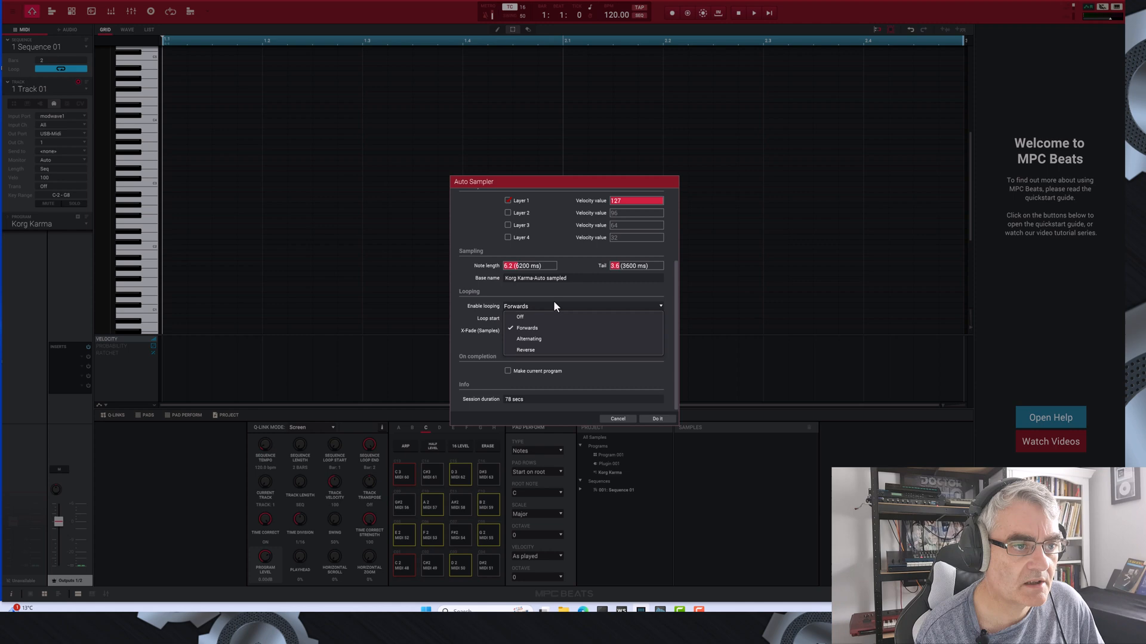
{"action": "left_click", "coordinate": [527, 328]}
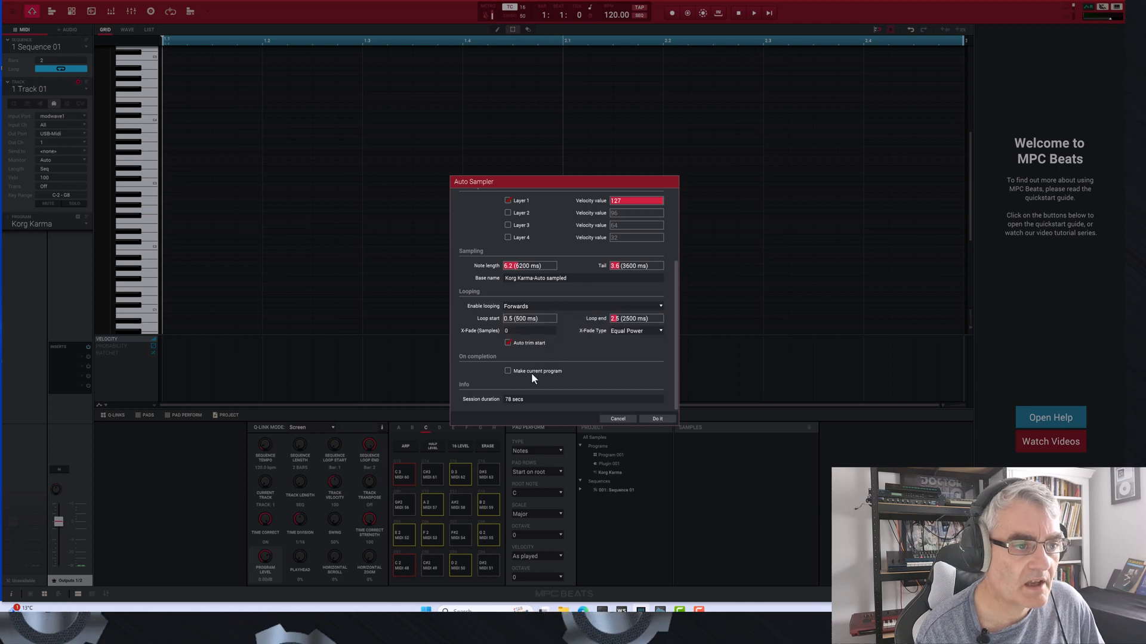
{"action": "mouse_move", "coordinate": [505, 400]}
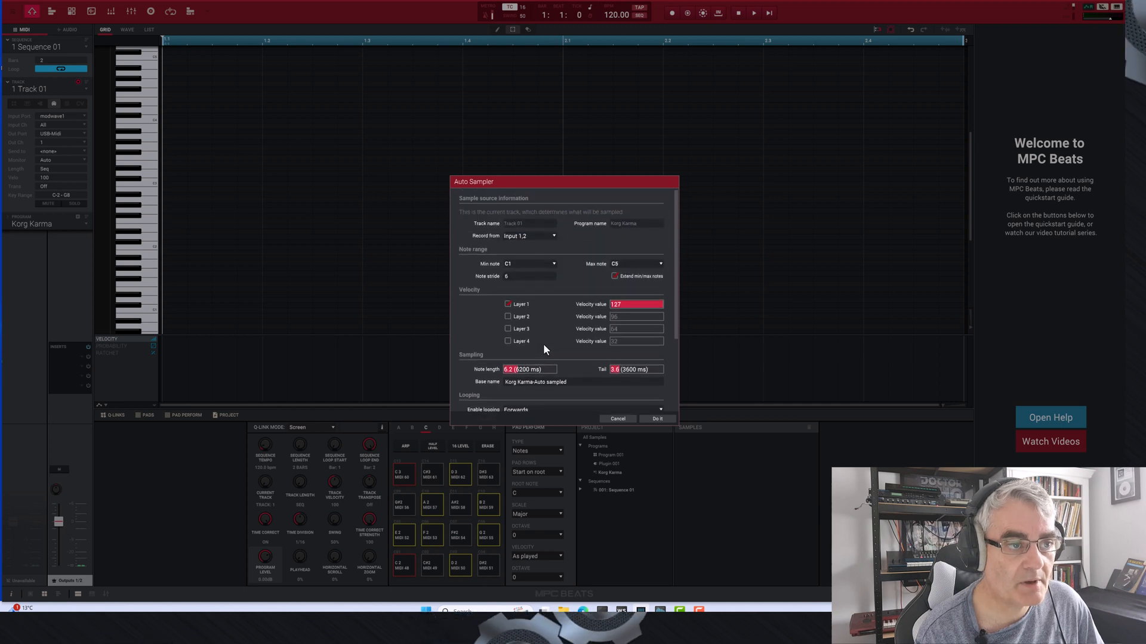
{"action": "left_click", "coordinate": [530, 276]}
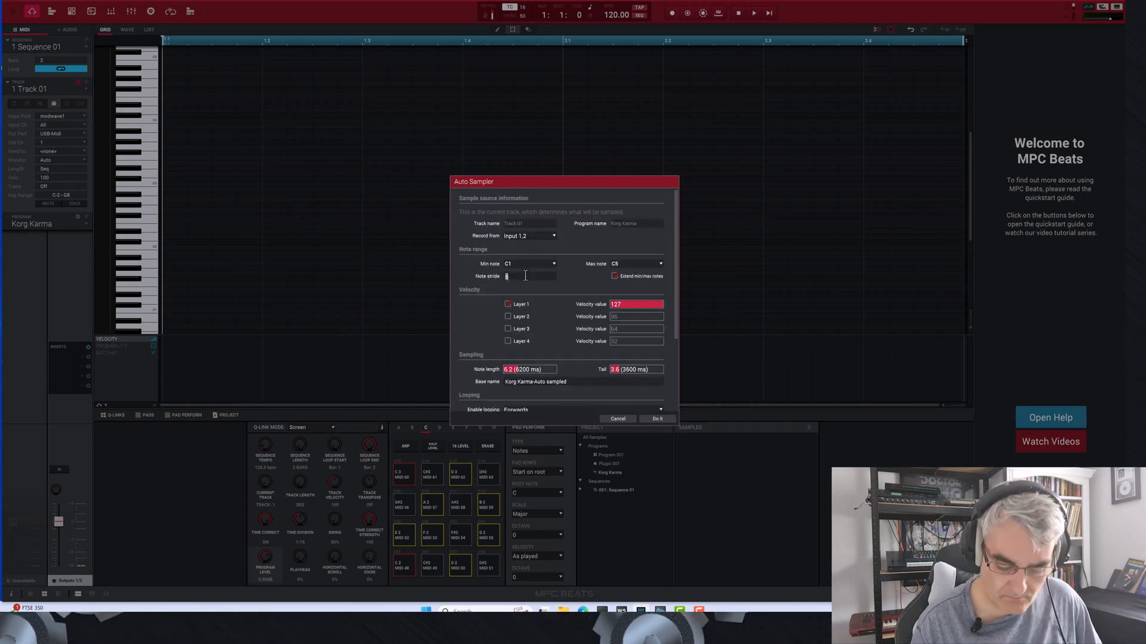
{"action": "type", "text": "12"}
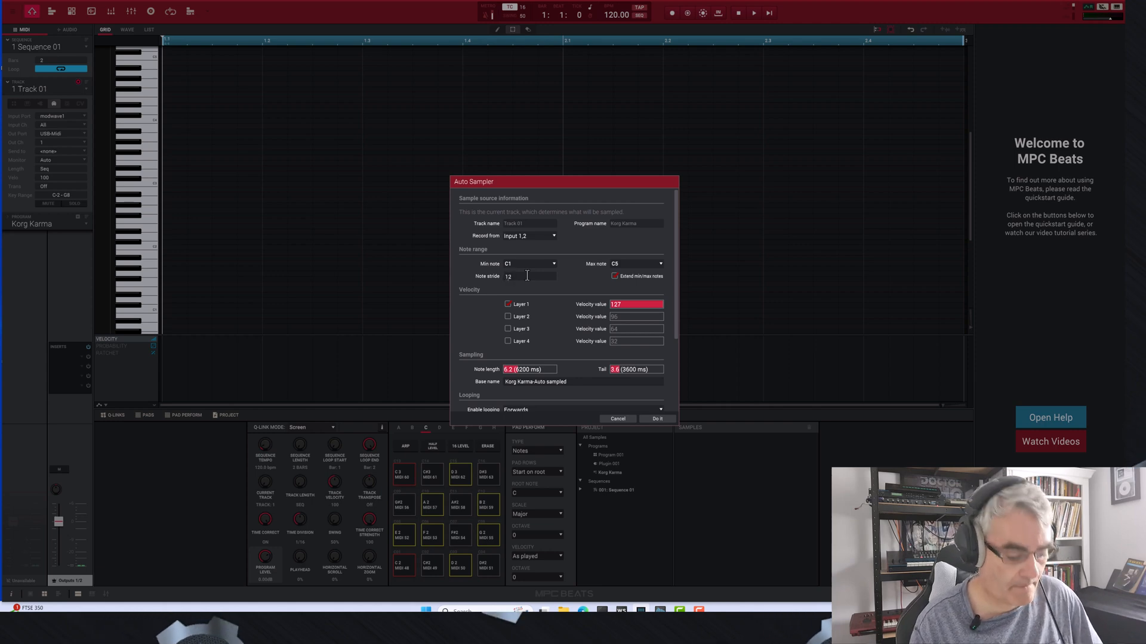
{"action": "scroll", "scroll_direction": "down", "scroll_amount": 3}
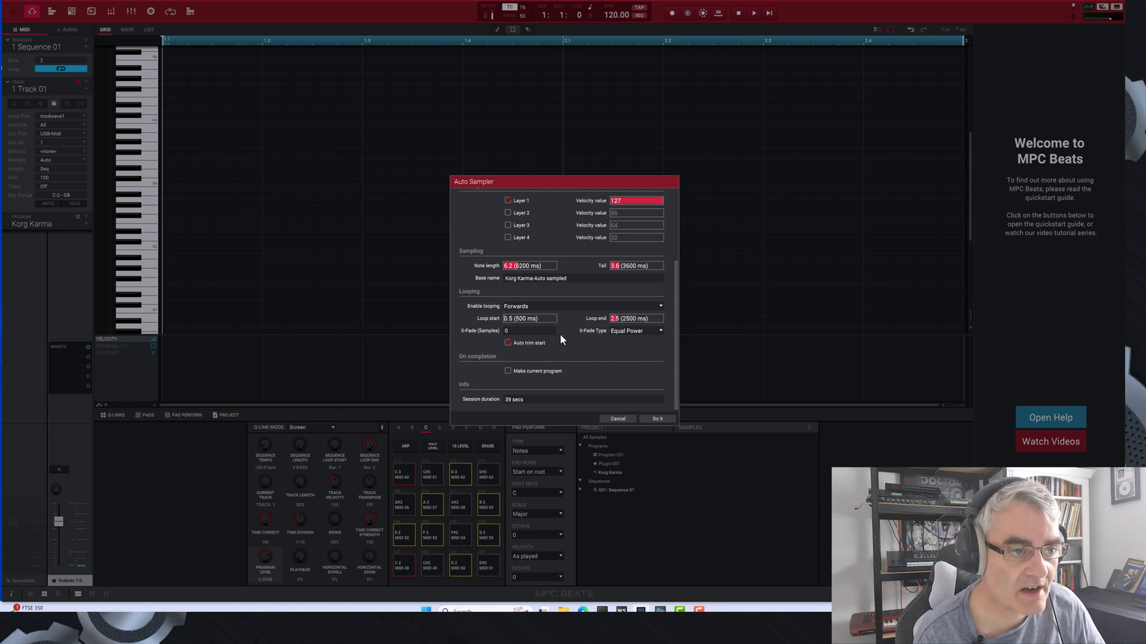
{"action": "scroll", "scroll_direction": "up", "scroll_amount": 3}
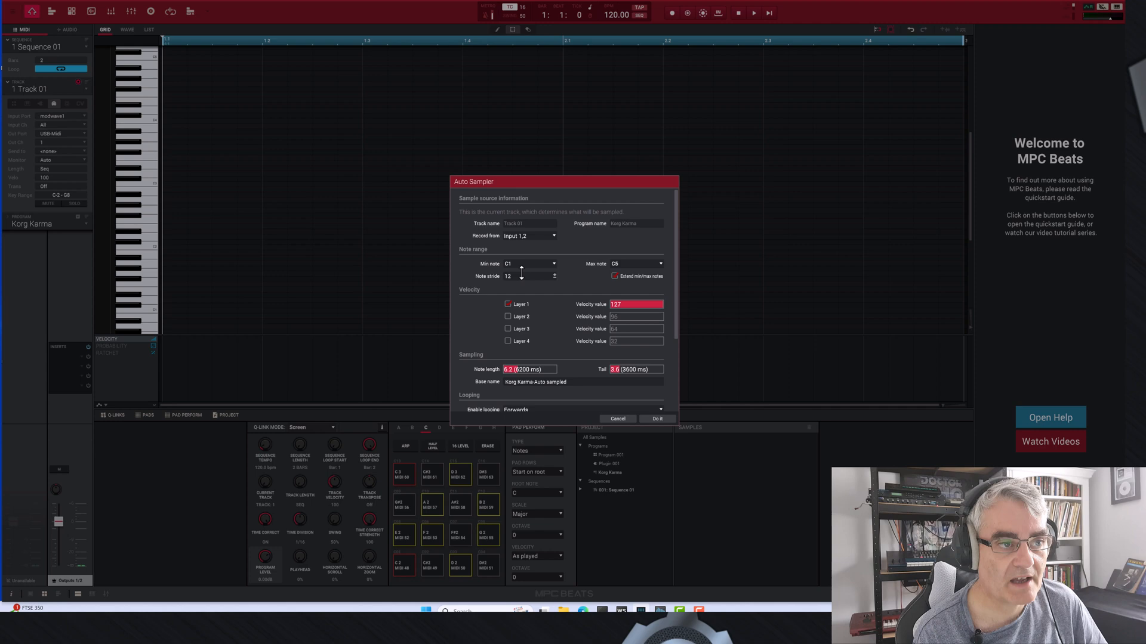
{"action": "scroll", "scroll_direction": "down", "scroll_amount": 3}
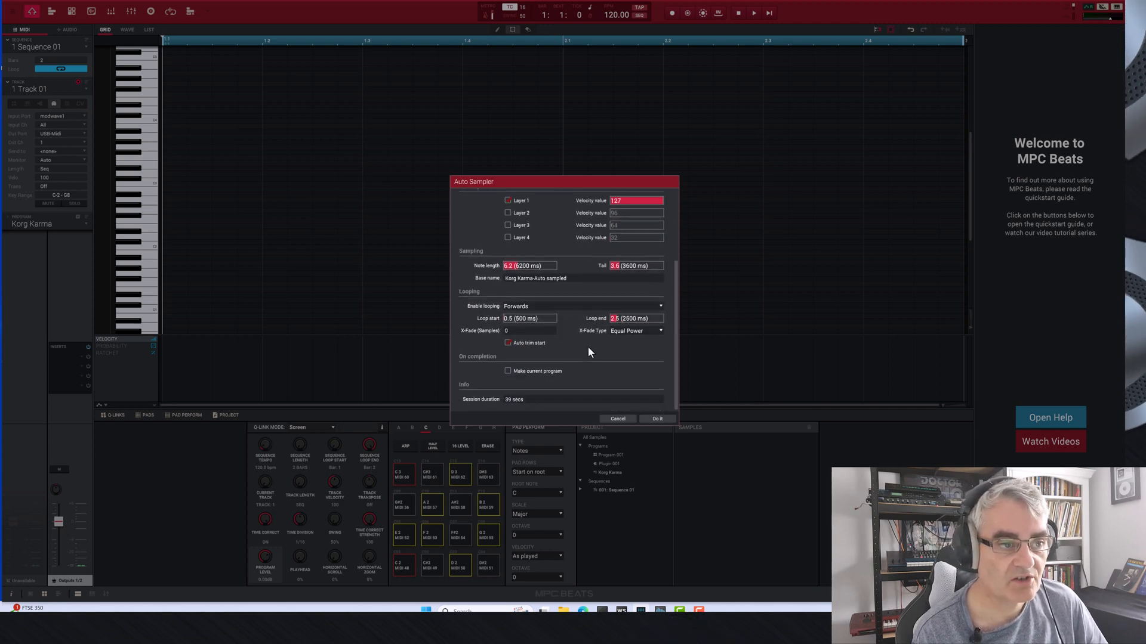
{"action": "scroll", "scroll_direction": "up", "scroll_amount": 3}
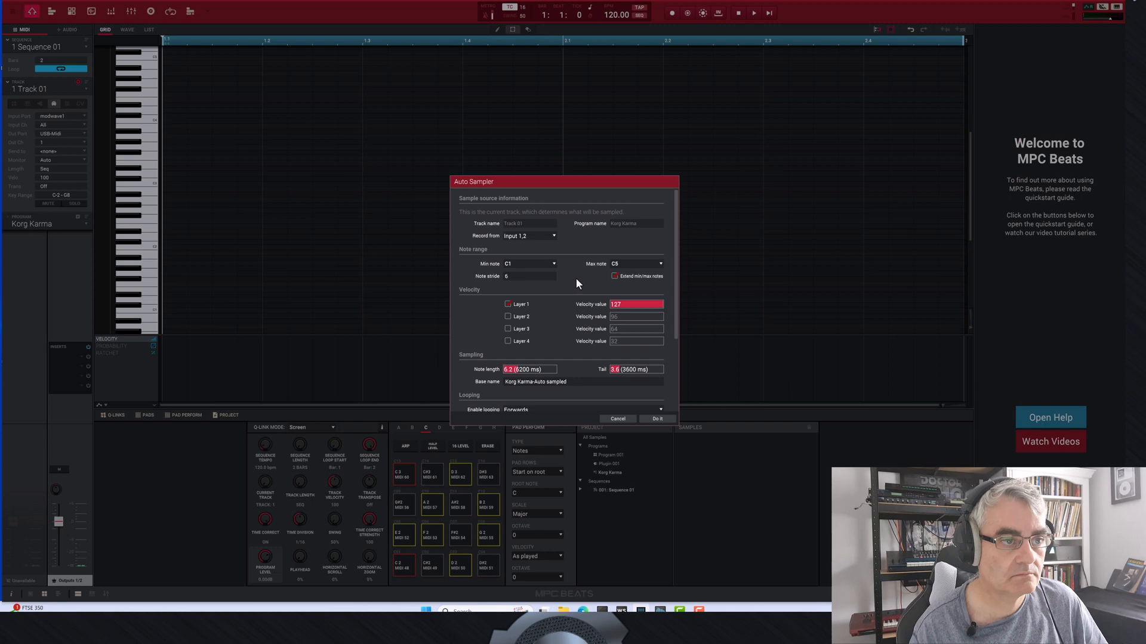
{"action": "mouse_move", "coordinate": [666, 310]}
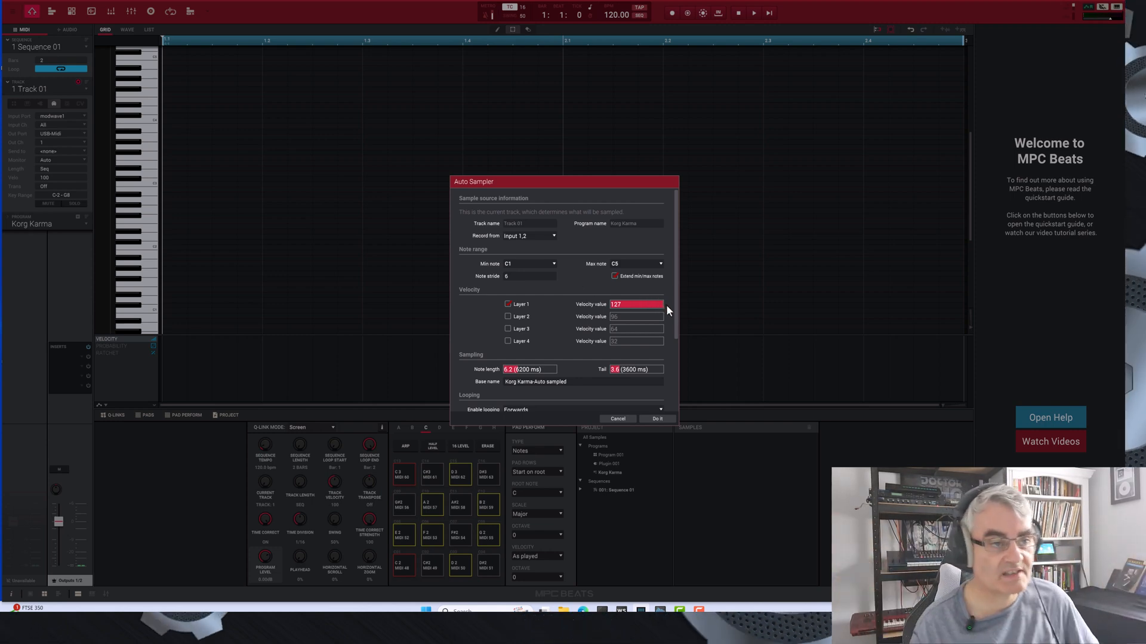
{"action": "scroll", "scroll_direction": "down", "scroll_amount": 3}
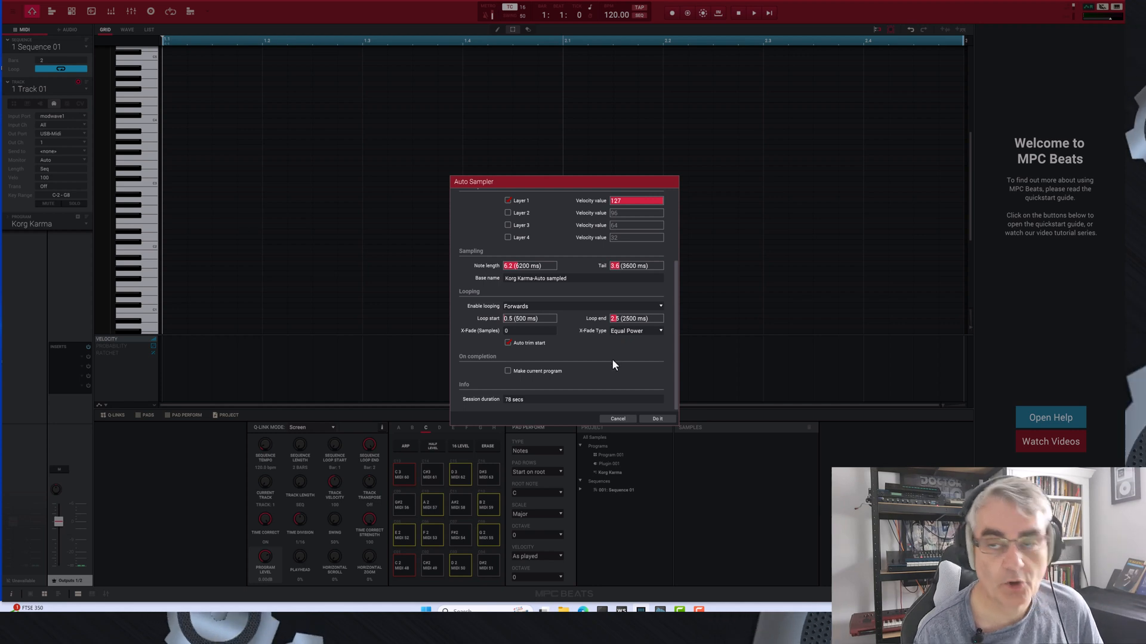
{"action": "scroll", "scroll_direction": "up", "scroll_amount": 3}
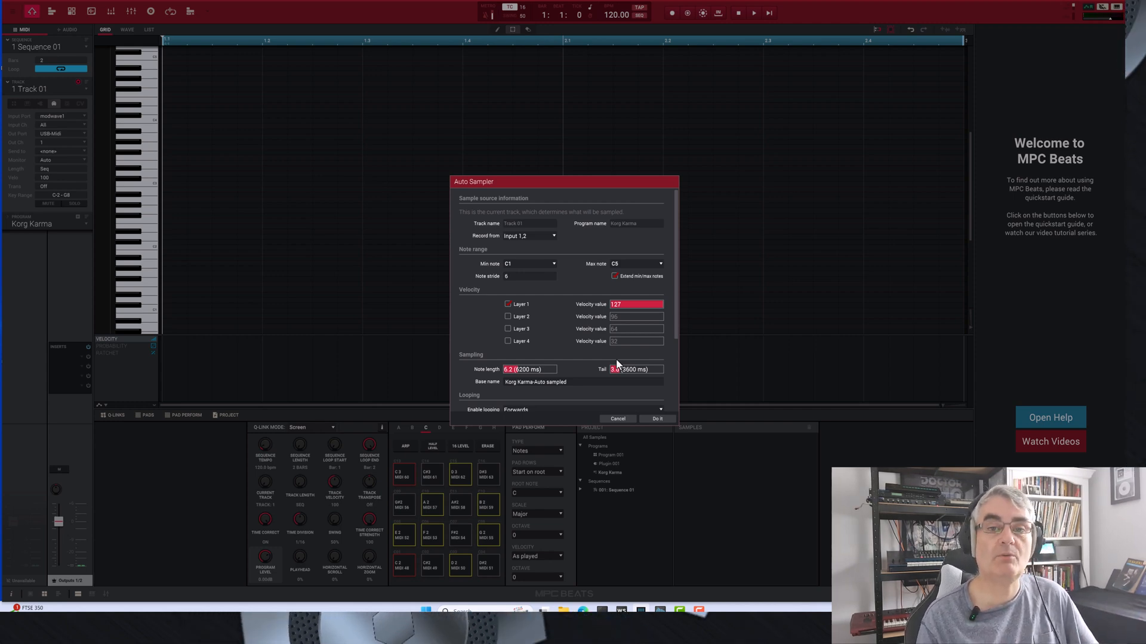
{"action": "scroll", "scroll_direction": "down", "scroll_amount": 3}
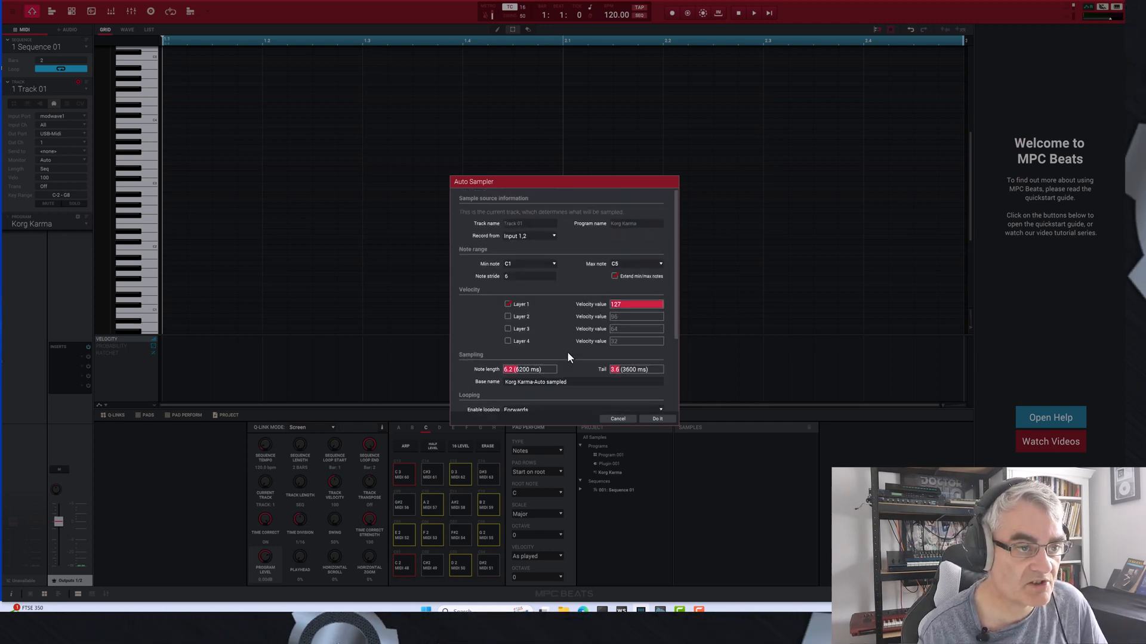
{"action": "mouse_move", "coordinate": [571, 338]}
{"action": "type", "text": "String Quartet"}
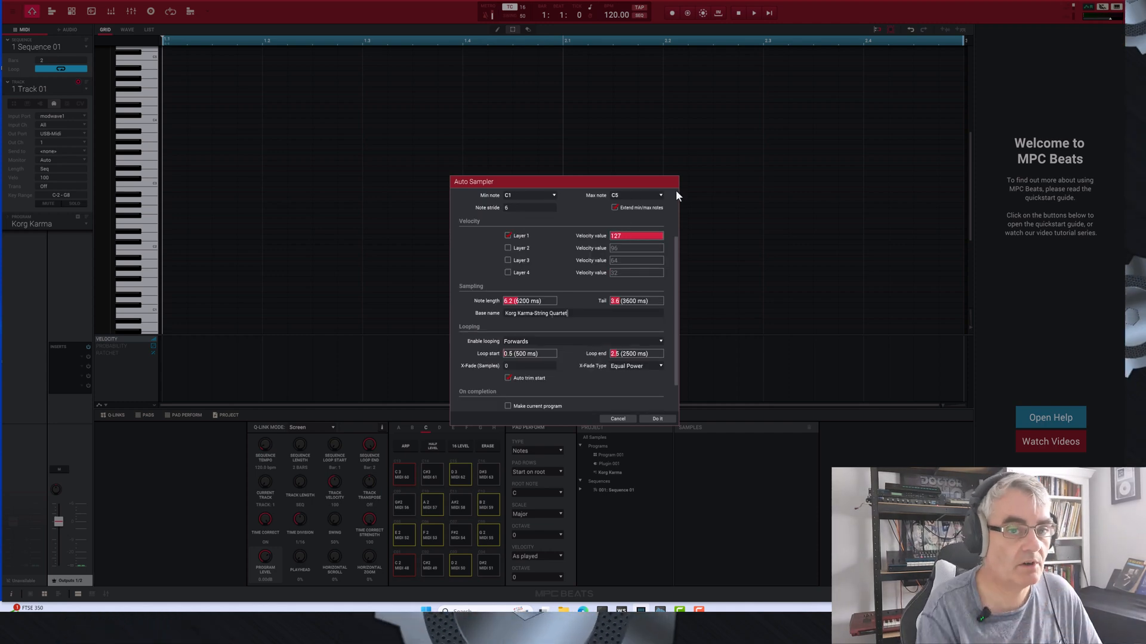
Scroll down in the Auto Sampler toward the Base name field.
{"action": "scroll", "scroll_direction": "down", "scroll_amount": 3}
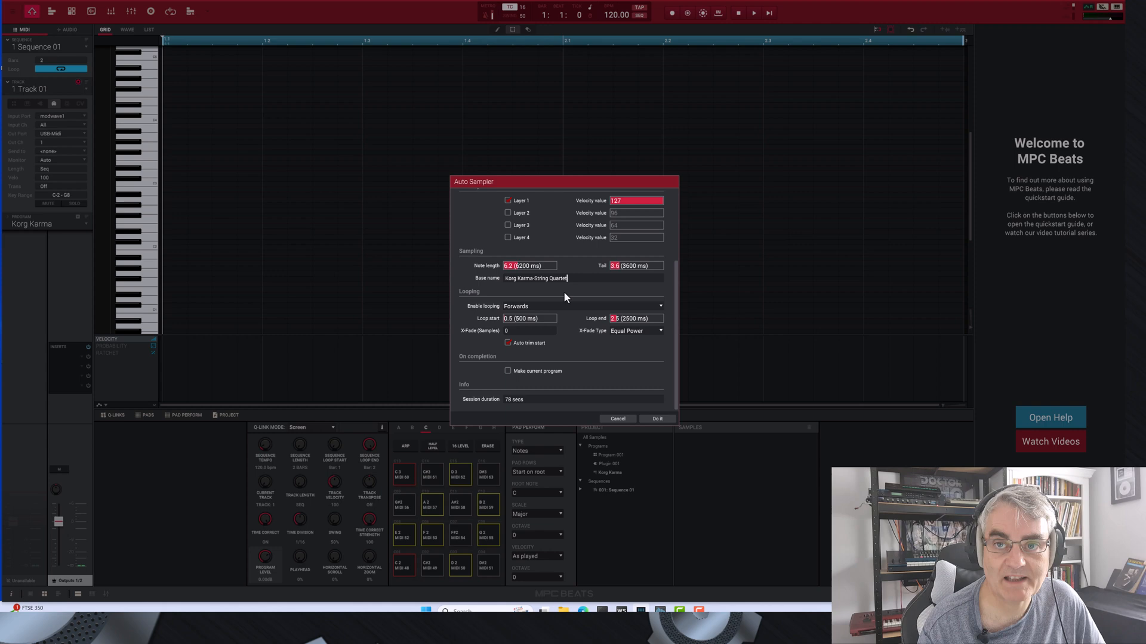
{"action": "mouse_move", "coordinate": [589, 287]}
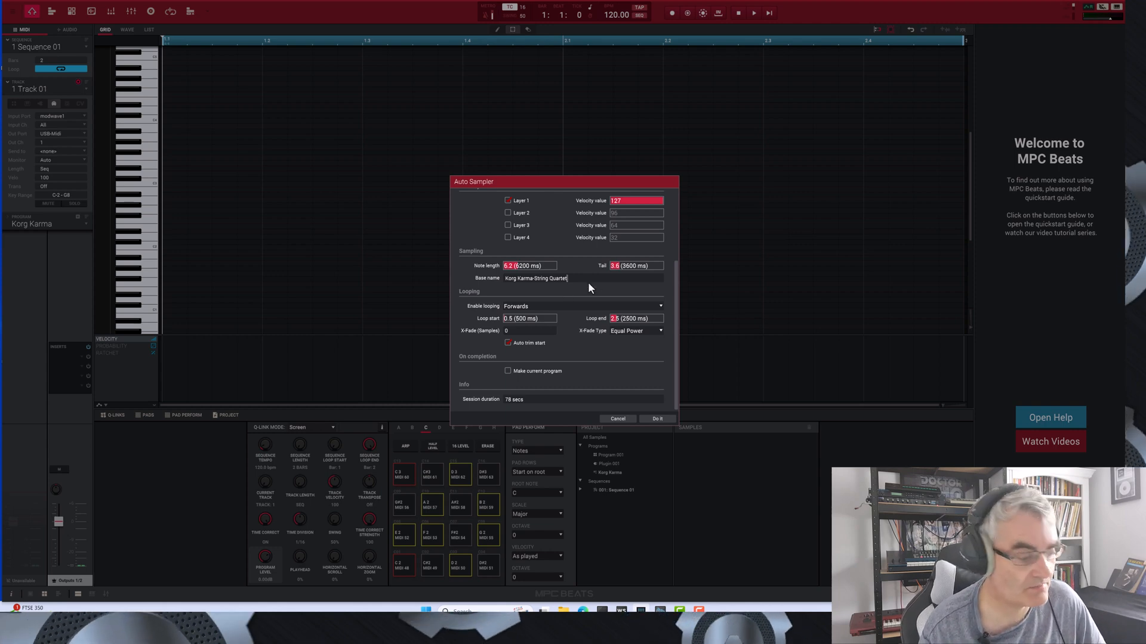
{"action": "mouse_move", "coordinate": [655, 419]}
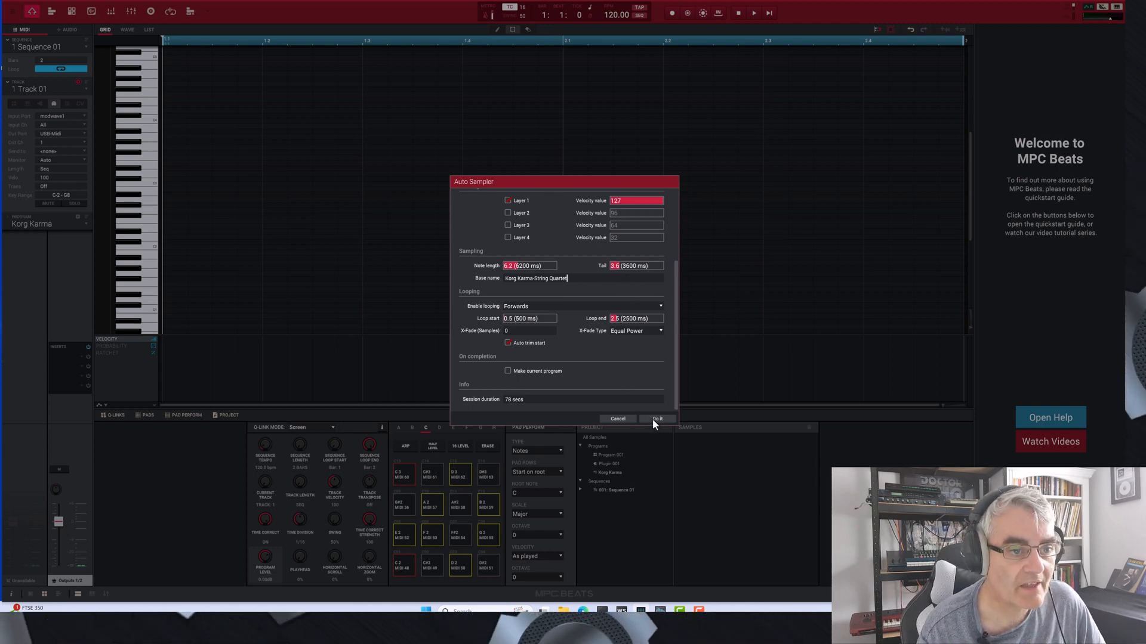
{"action": "left_click", "coordinate": [656, 419]}
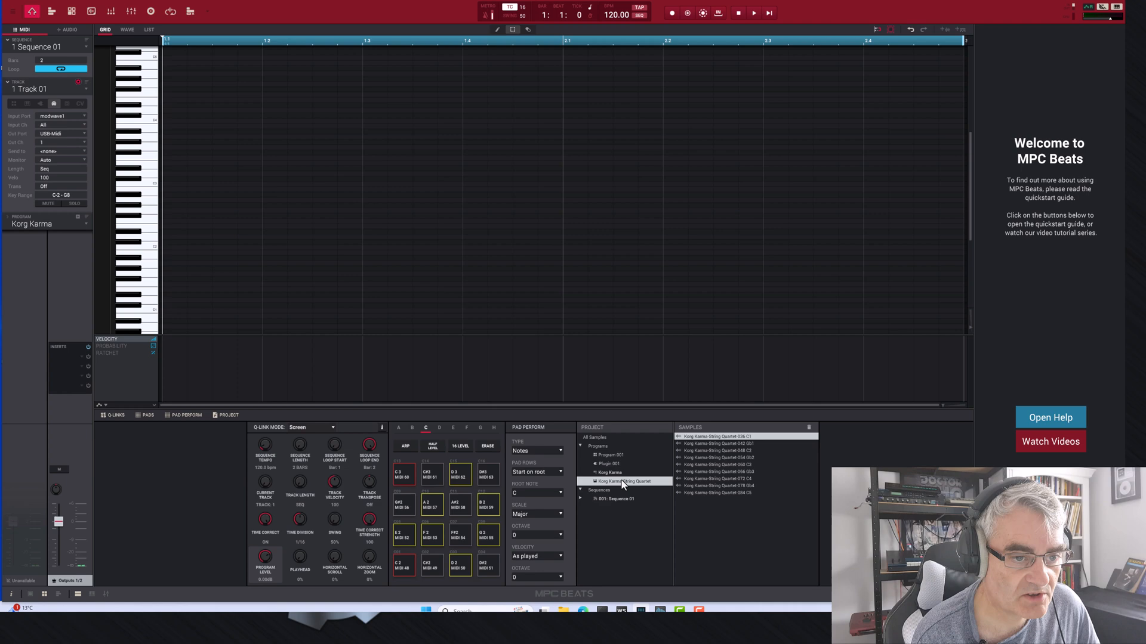
{"action": "mouse_move", "coordinate": [705, 485]}
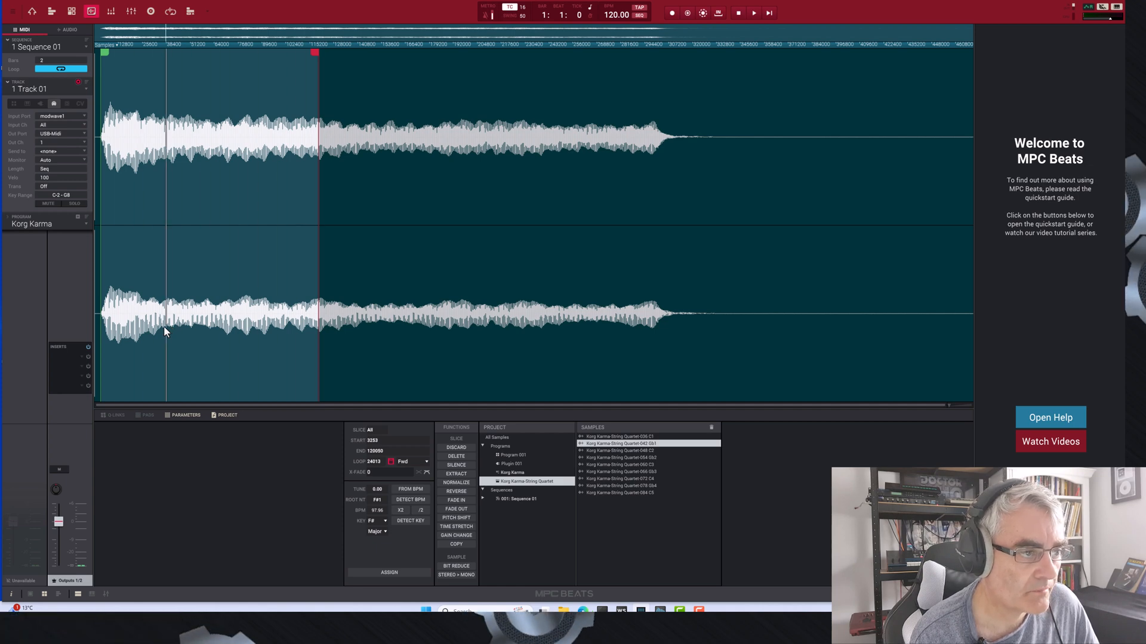
{"action": "mouse_move", "coordinate": [330, 335]}
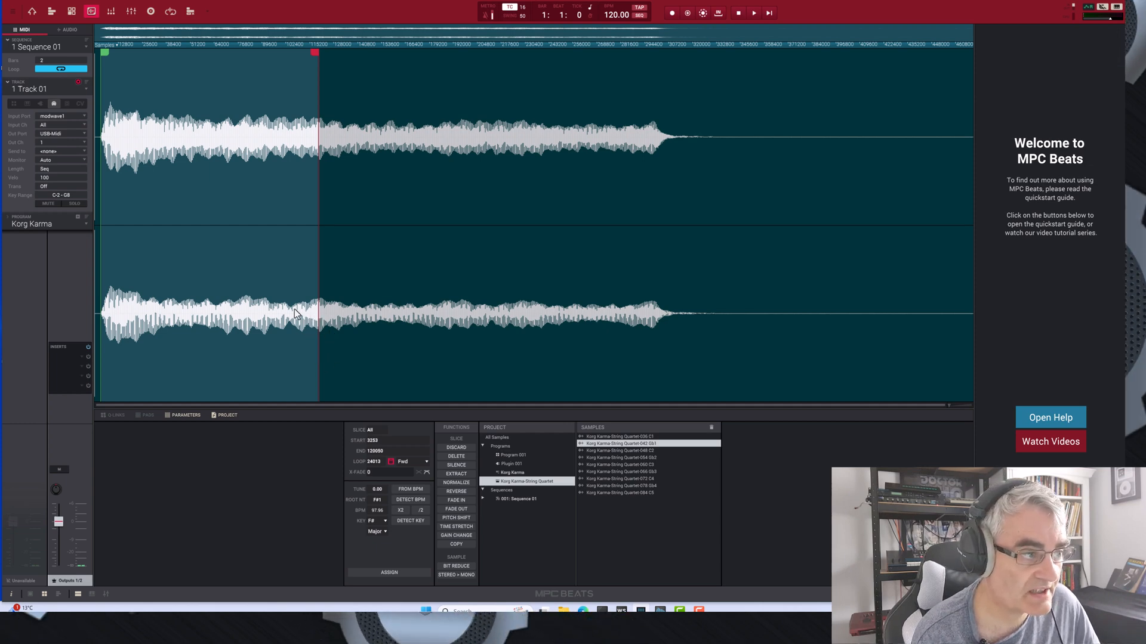
{"action": "mouse_move", "coordinate": [427, 339]}
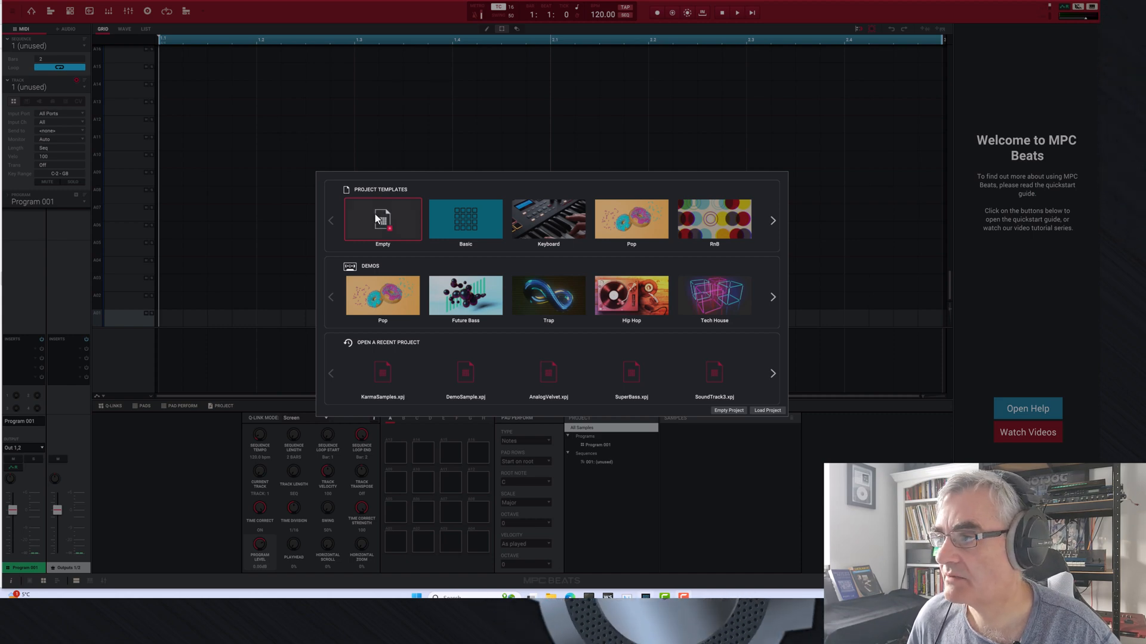
Pick the Empty project template.
{"action": "left_click", "coordinate": [726, 410]}
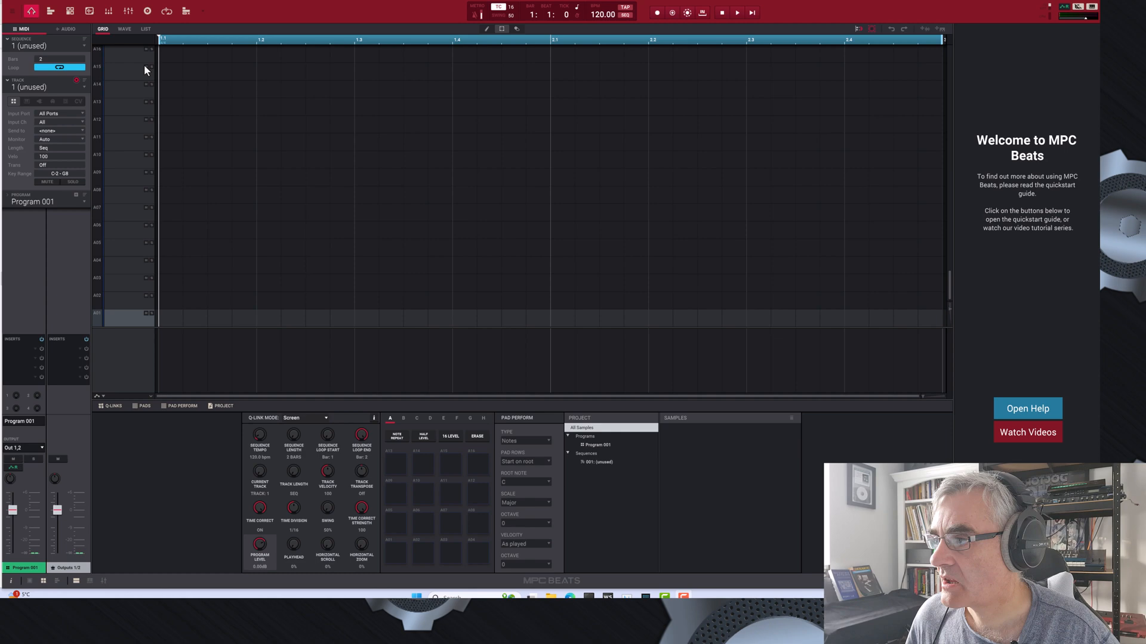
{"action": "mouse_move", "coordinate": [42, 108]}
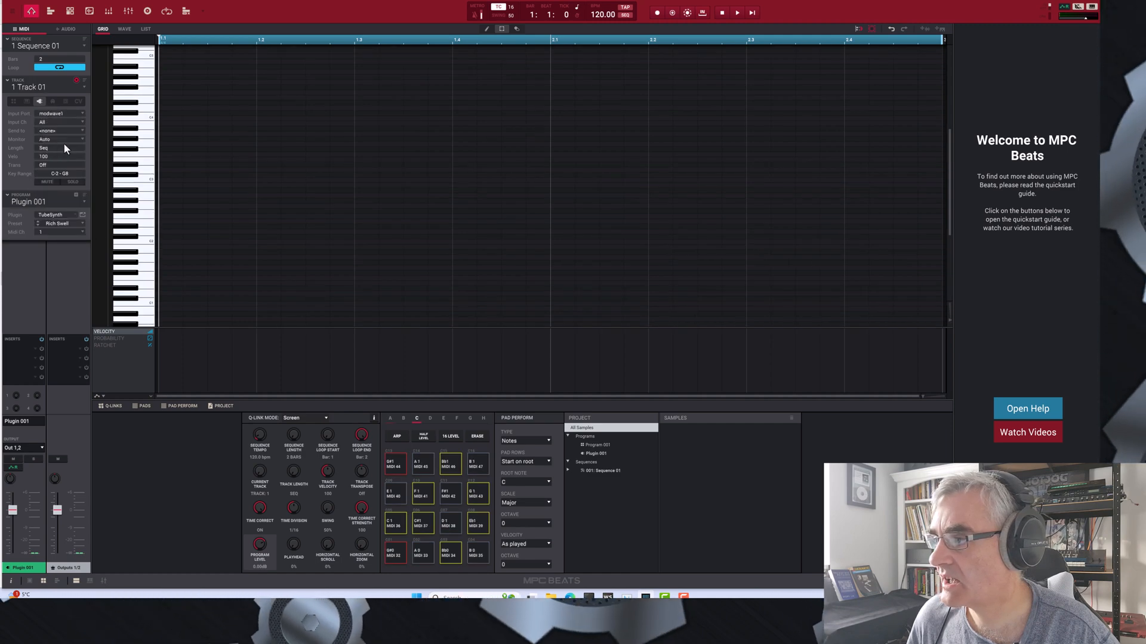
Load VST > KORG > WAVESTATION in place of TubeSynth on the track.
{"action": "left_click", "coordinate": [62, 214]}
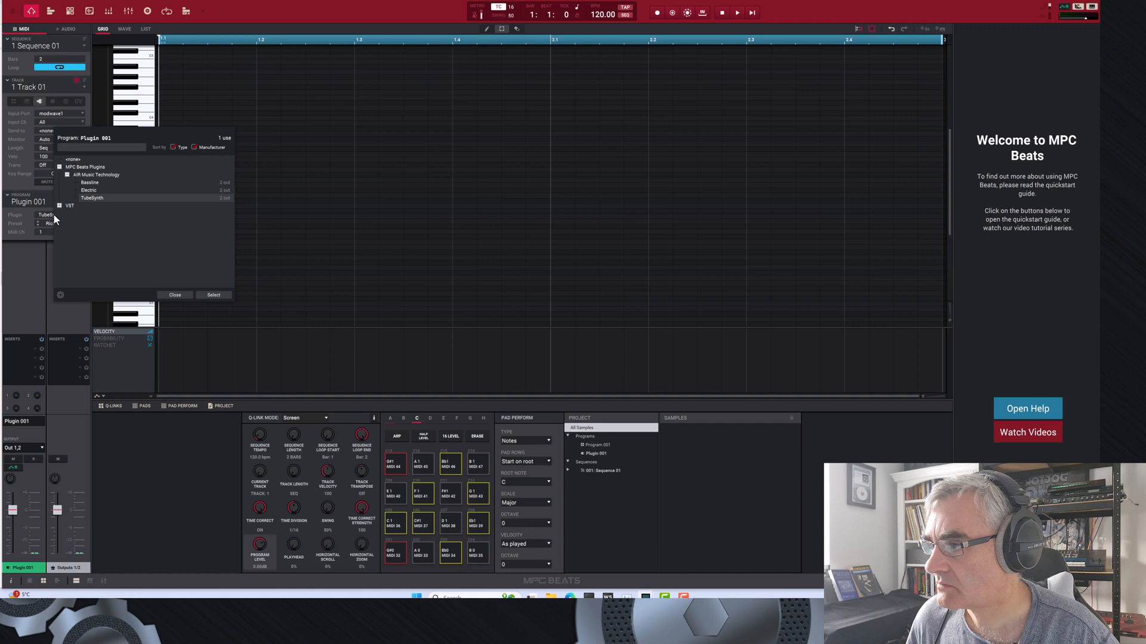
{"action": "left_click", "coordinate": [59, 205]}
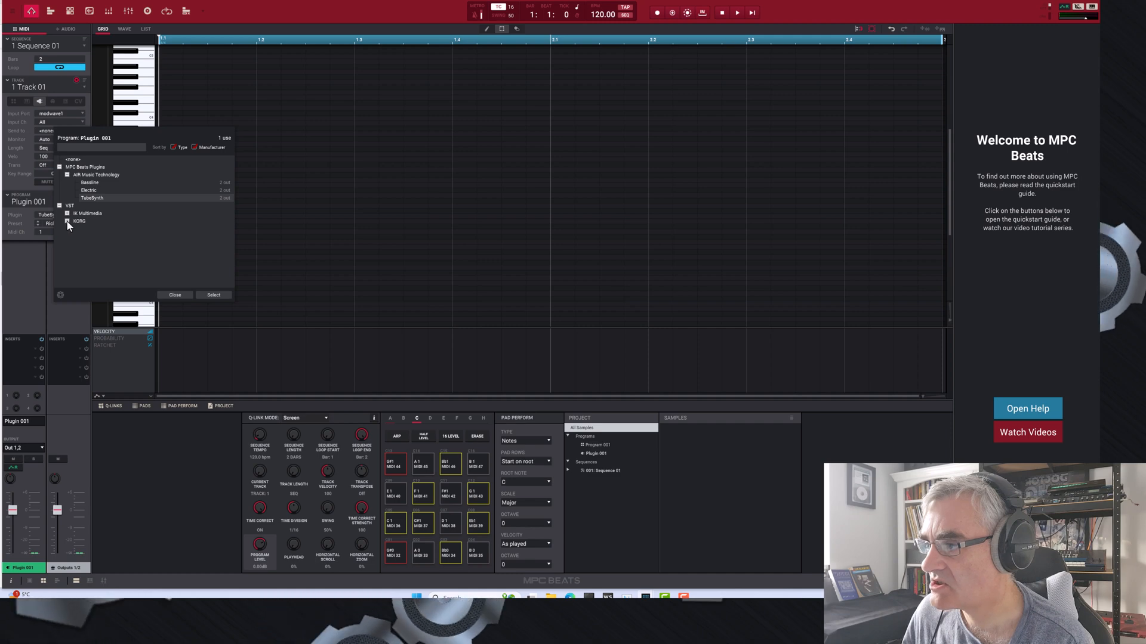
{"action": "left_click", "coordinate": [67, 221]}
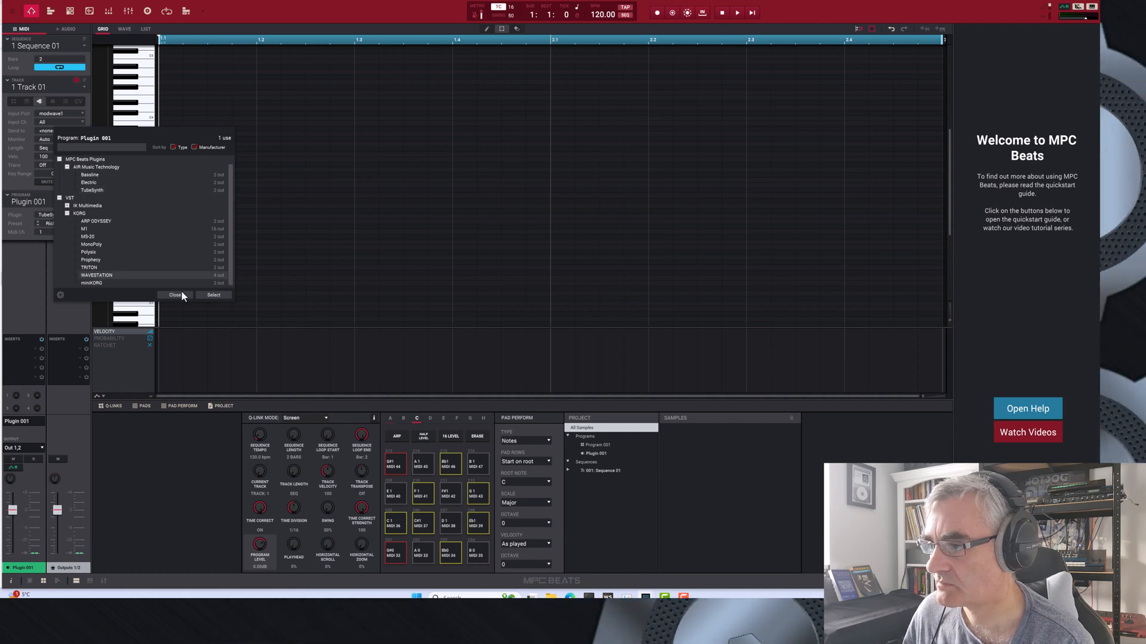
{"action": "mouse_move", "coordinate": [201, 299]}
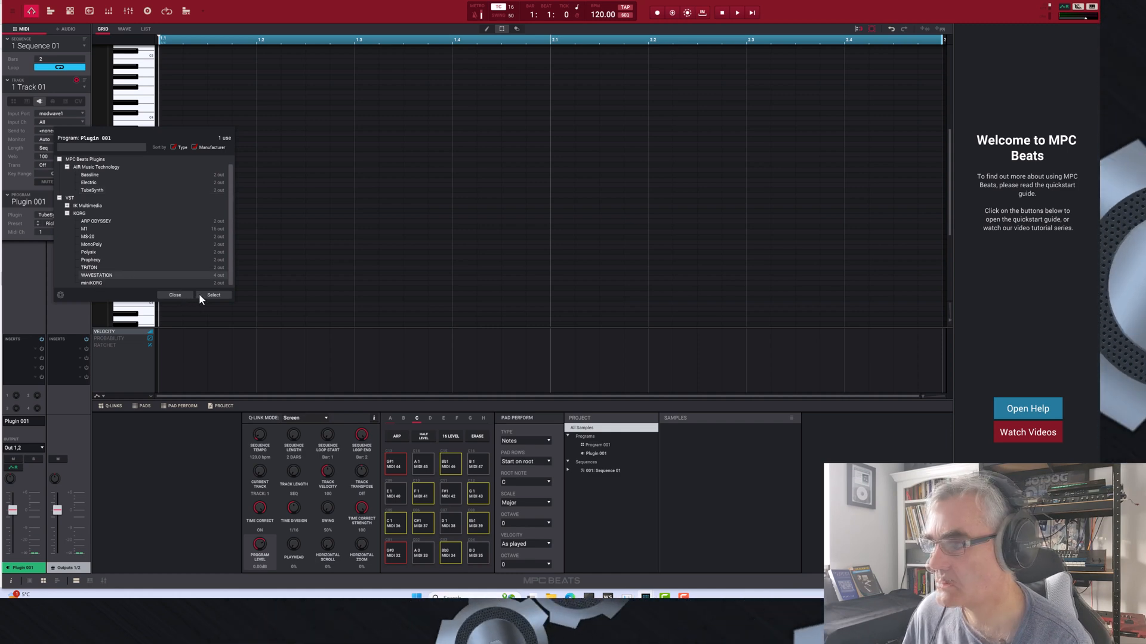
{"action": "left_click", "coordinate": [215, 294]}
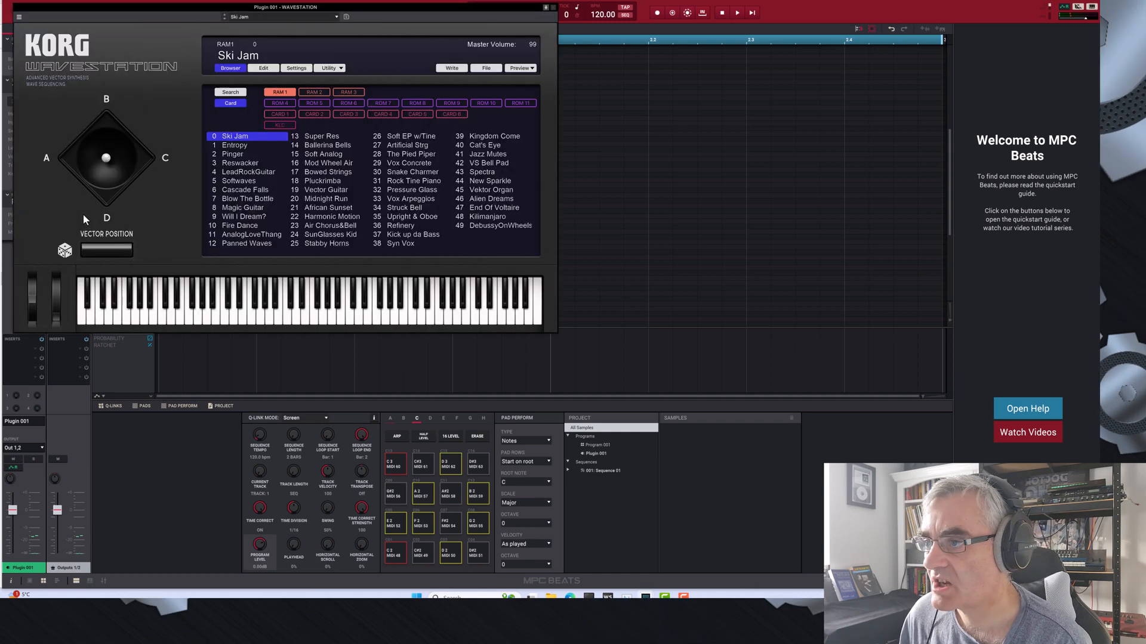
Pick Analog God Pad through the Wavestation Search browser, then close its window.
{"action": "left_click", "coordinate": [229, 92]}
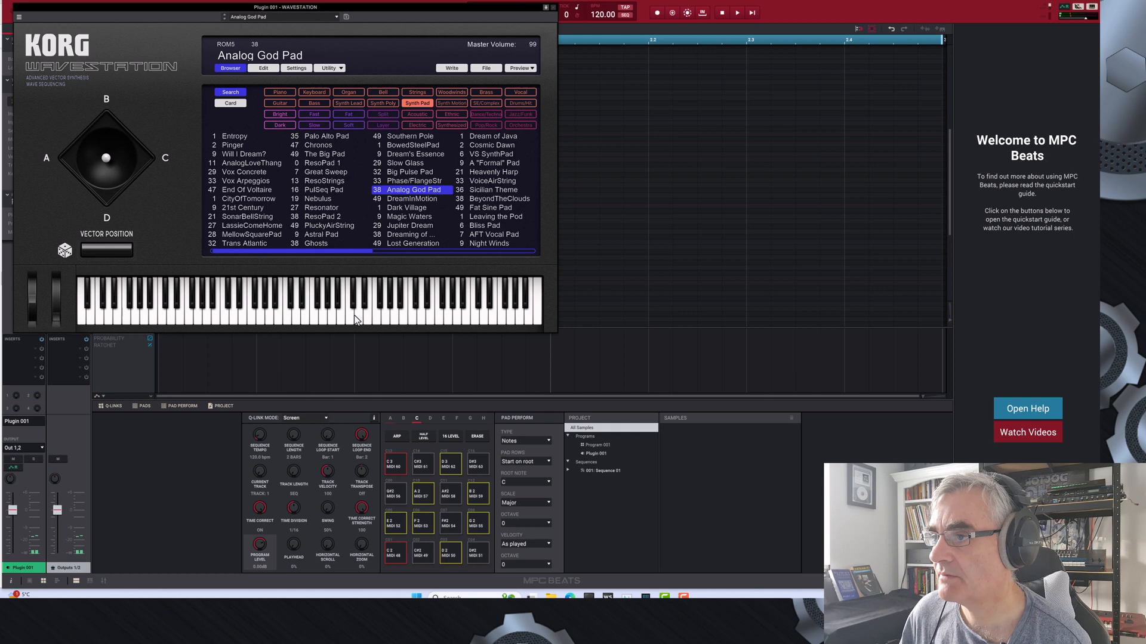
{"action": "mouse_move", "coordinate": [352, 180]}
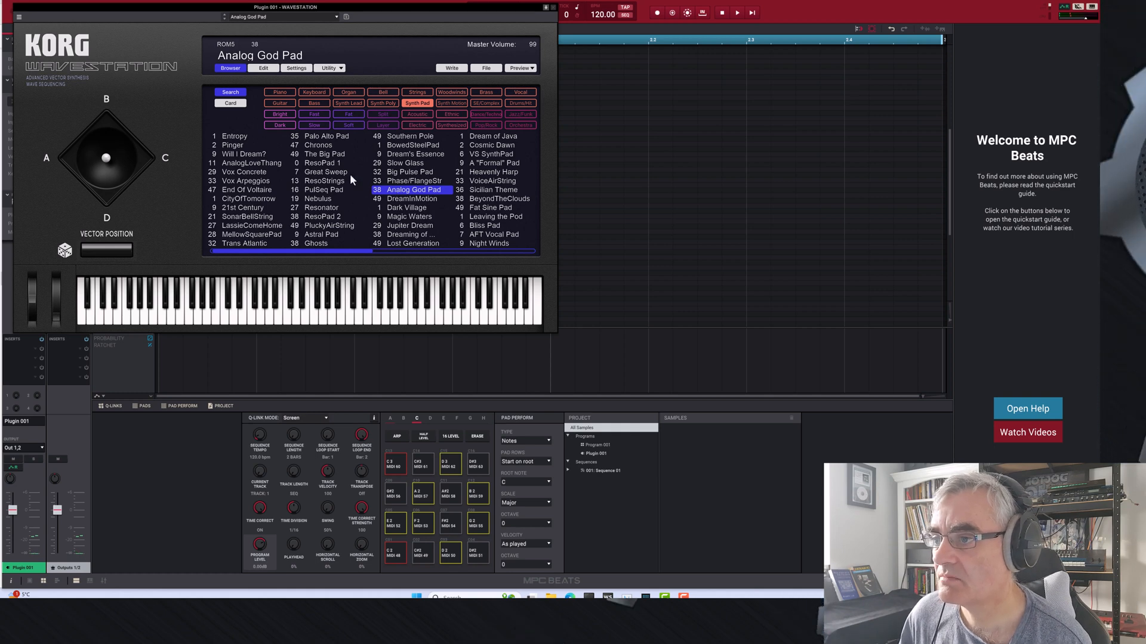
{"action": "left_click", "coordinate": [263, 68]}
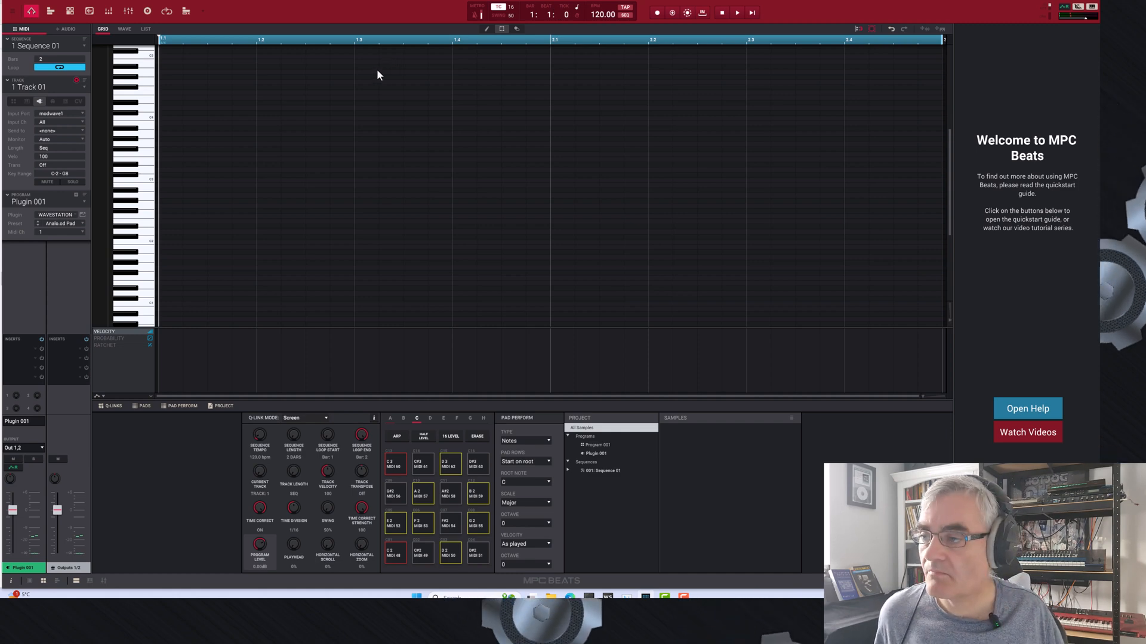
{"action": "mouse_move", "coordinate": [210, 90]}
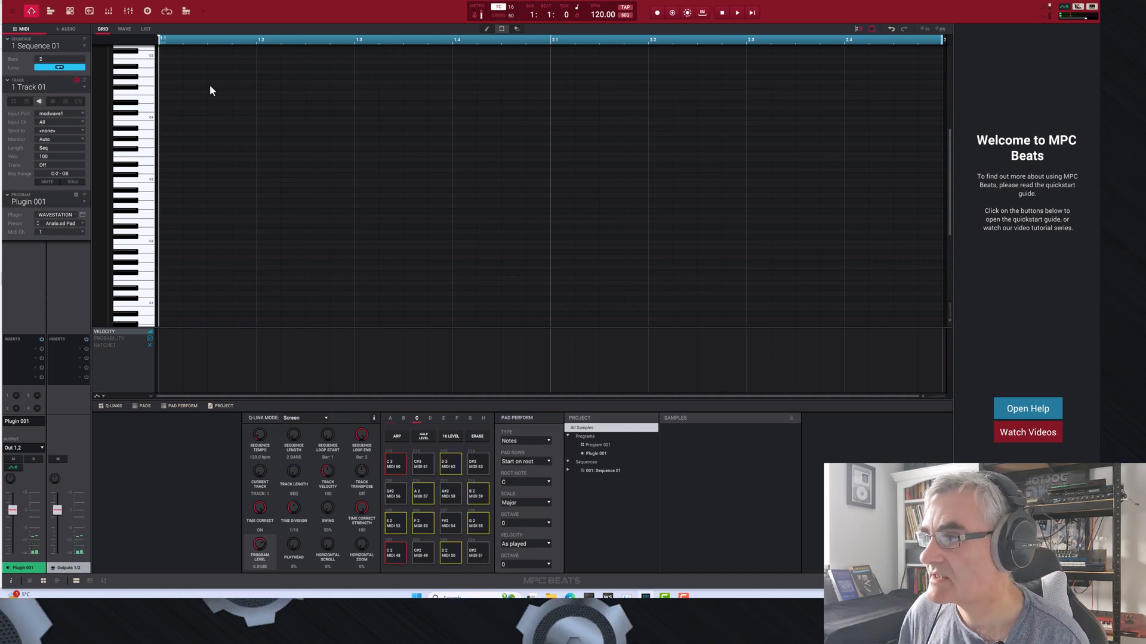
Open Tools > Auto Sampler and change the base name to Wavestation Analog Pad.
{"action": "left_click", "coordinate": [12, 10]}
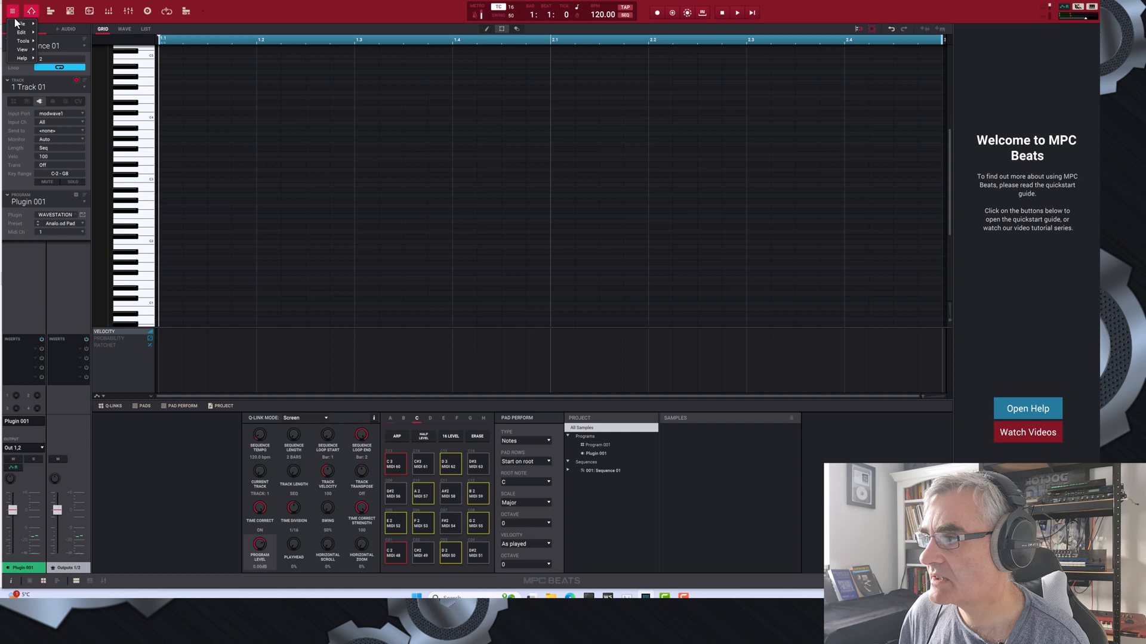
{"action": "left_click", "coordinate": [23, 40]}
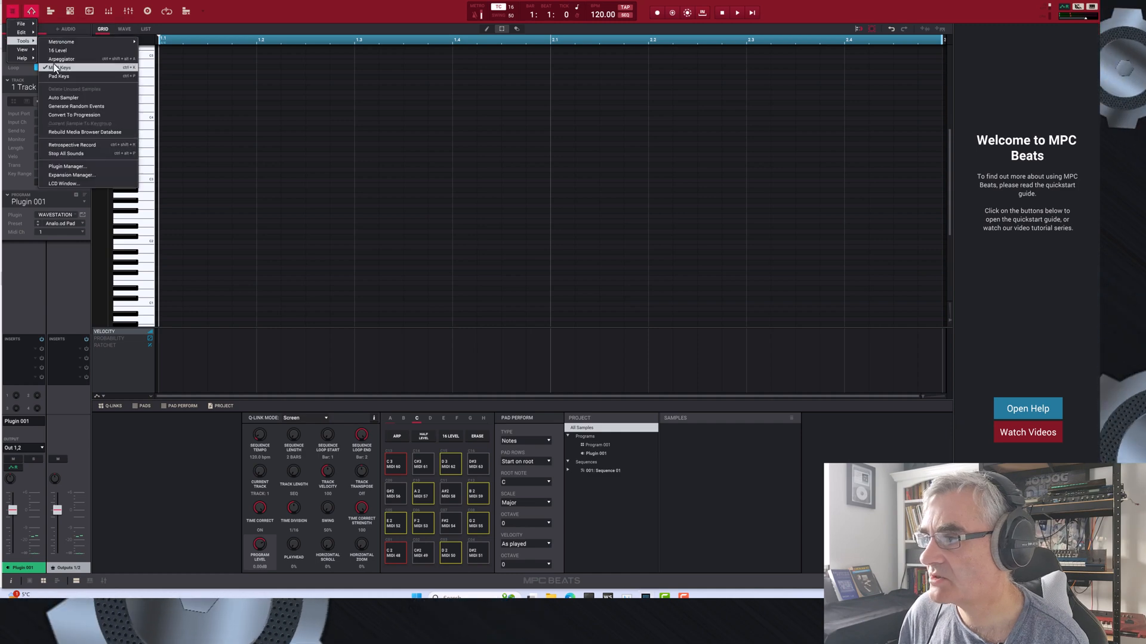
{"action": "left_click", "coordinate": [64, 97]}
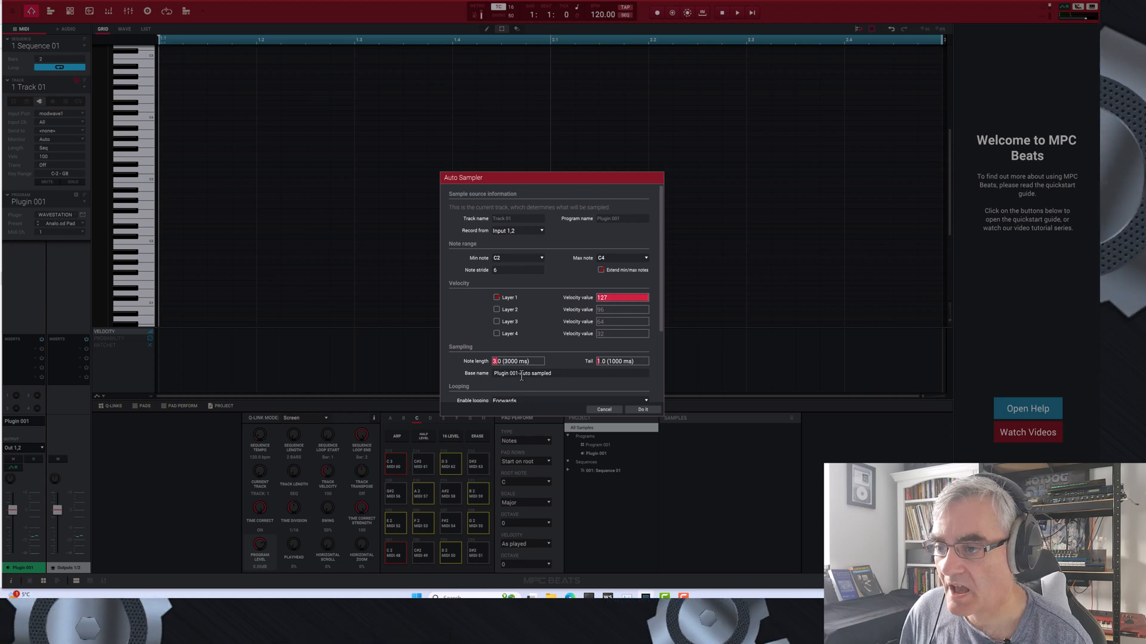
{"action": "double_click", "coordinate": [541, 373]}
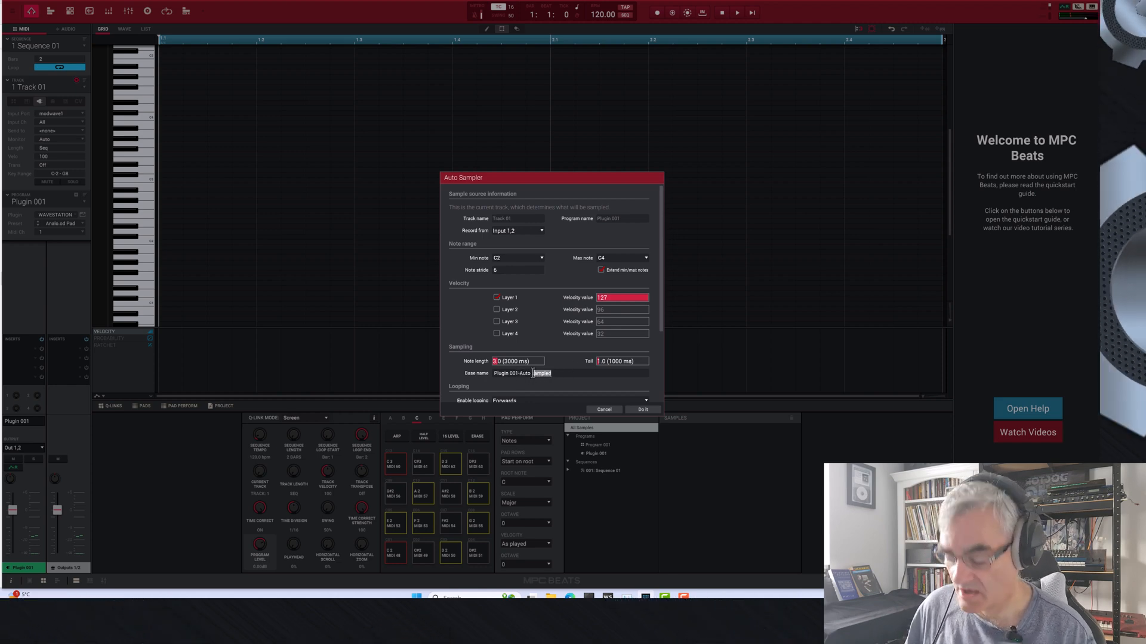
{"action": "type", "text": "Wavestation A"}
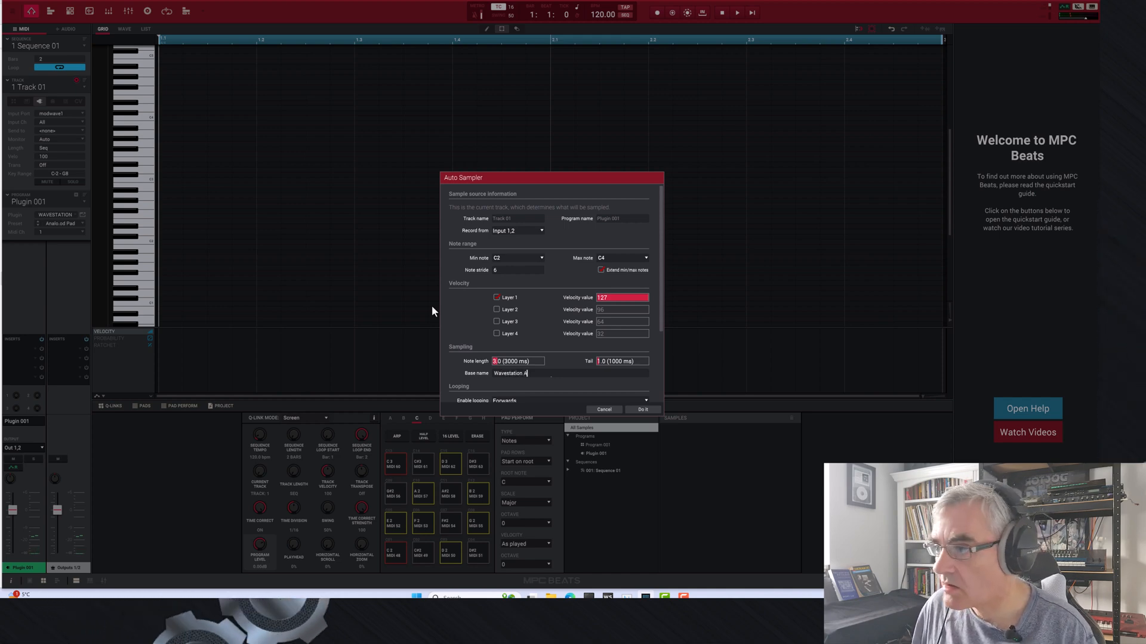
{"action": "type", "text": "nalog Pad"}
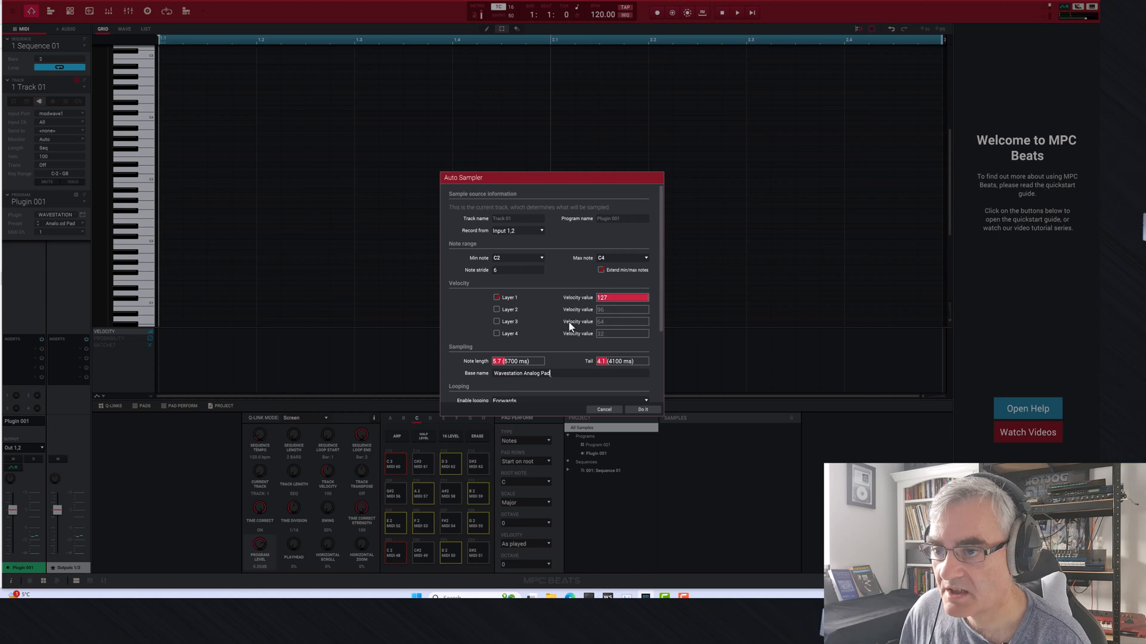
Set the sampled note range from C1 to C5.
{"action": "left_click", "coordinate": [517, 257]}
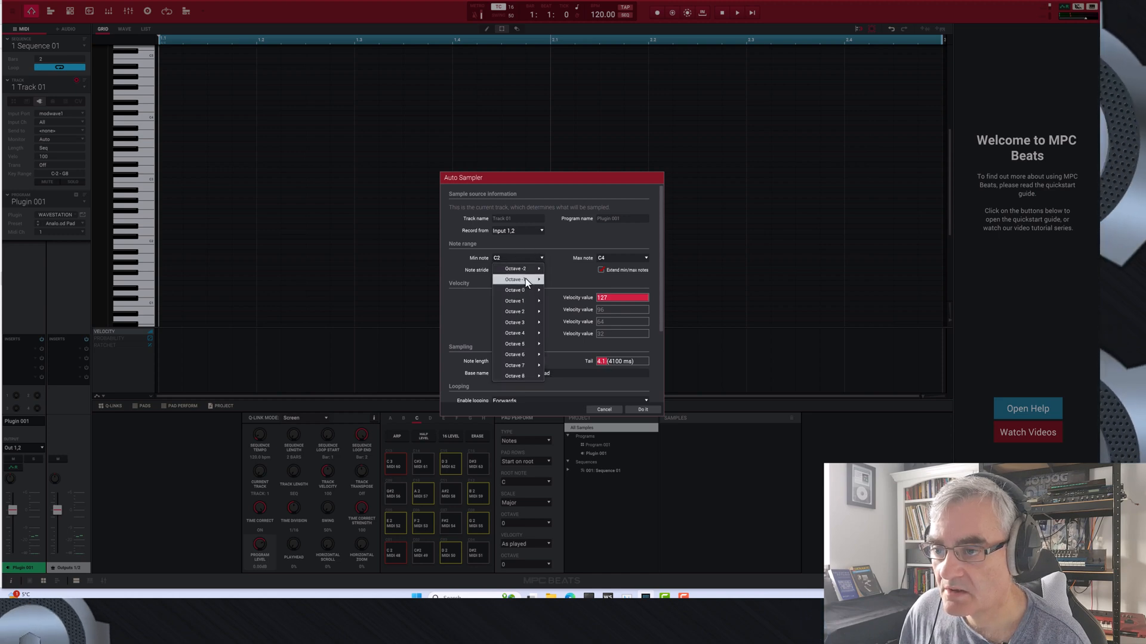
{"action": "mouse_move", "coordinate": [514, 300]}
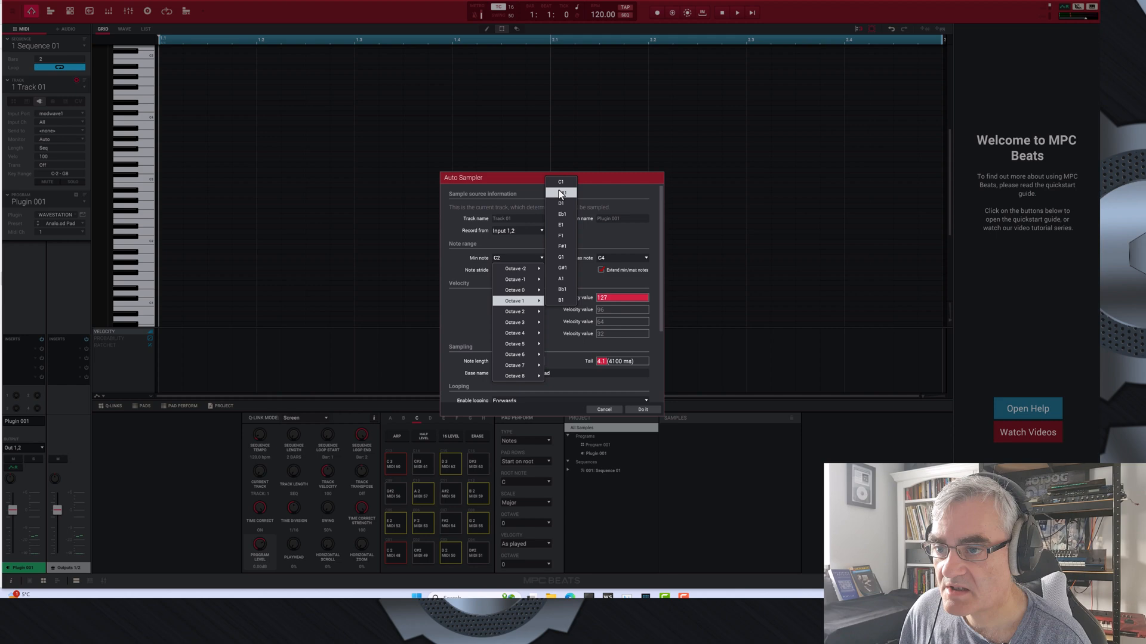
{"action": "left_click", "coordinate": [560, 182]}
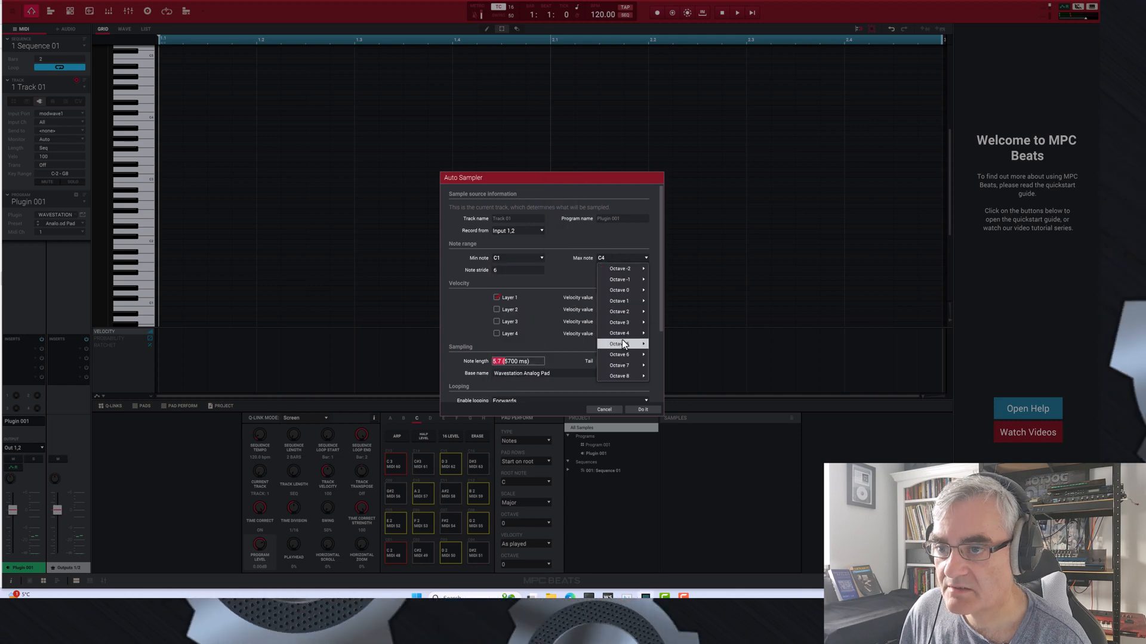
{"action": "left_click", "coordinate": [619, 343]}
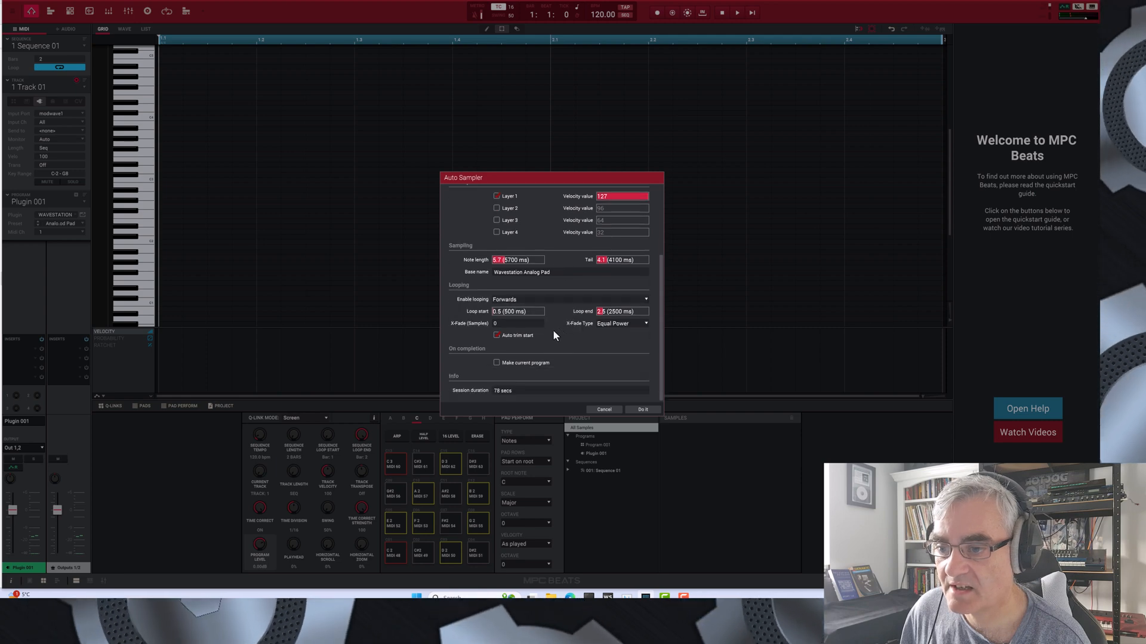
{"action": "mouse_move", "coordinate": [640, 415]}
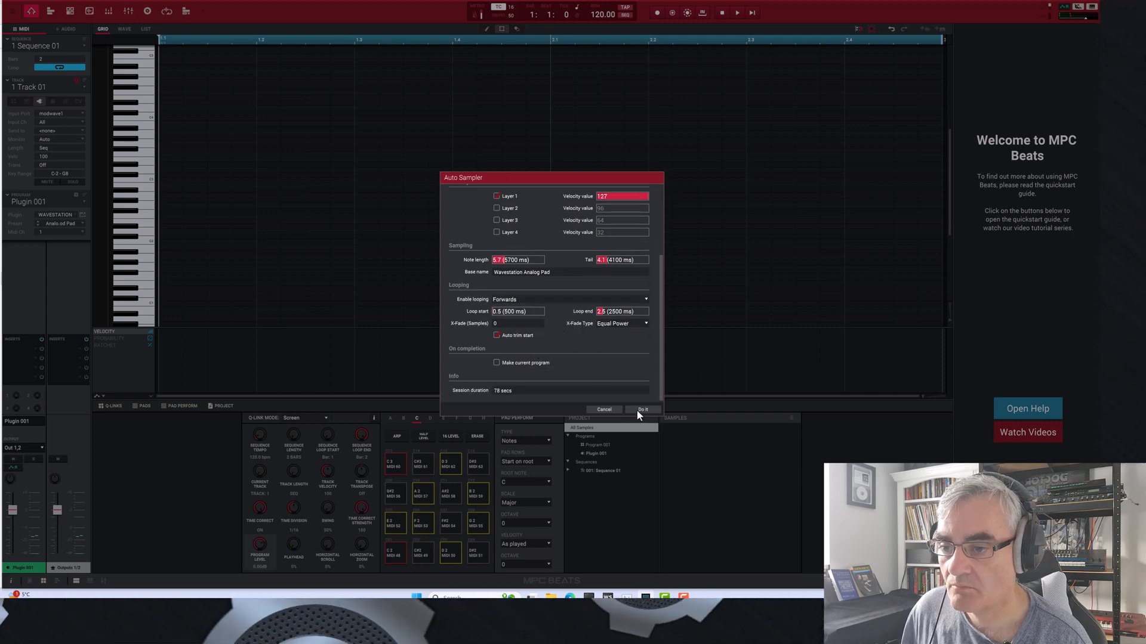
Run the C1–C5 auto-sampling with Do It and view a sample's waveform.
{"action": "left_click", "coordinate": [642, 409]}
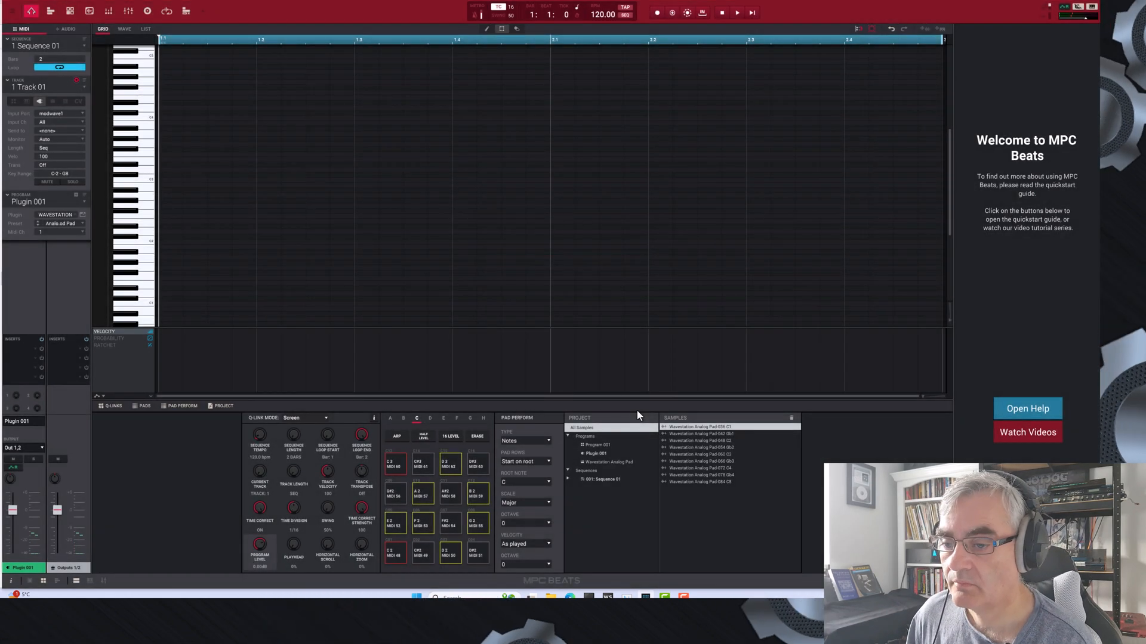
{"action": "left_click", "coordinate": [701, 434]}
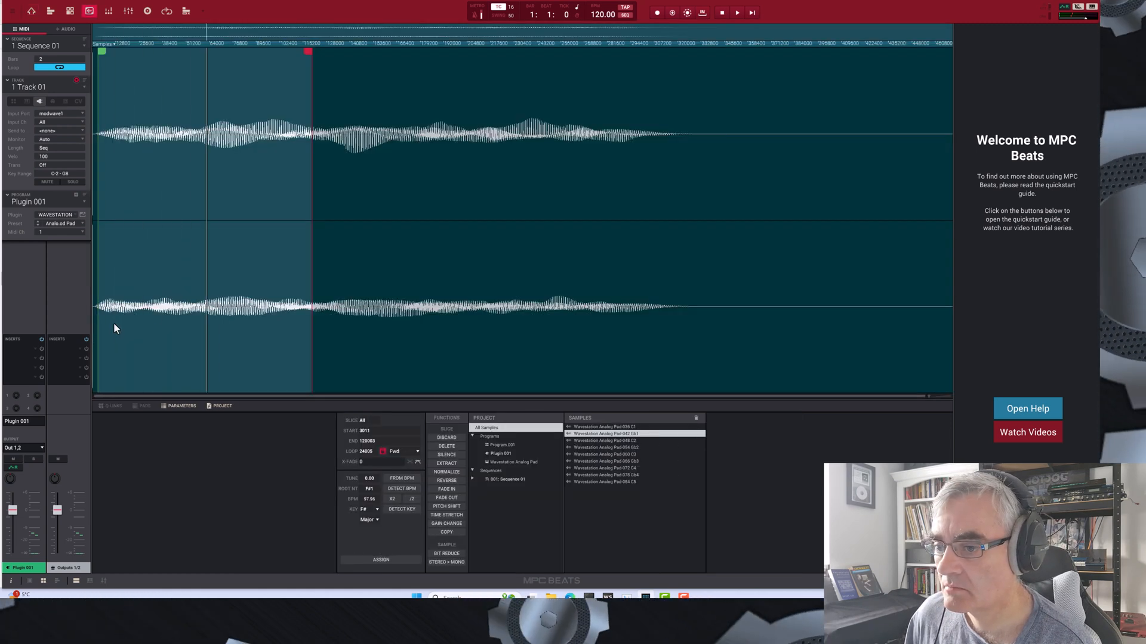
Switch to the Korg Karma project and show a String Quartet sample's waveform in Sample Edit.
{"action": "left_click", "coordinate": [632, 475]}
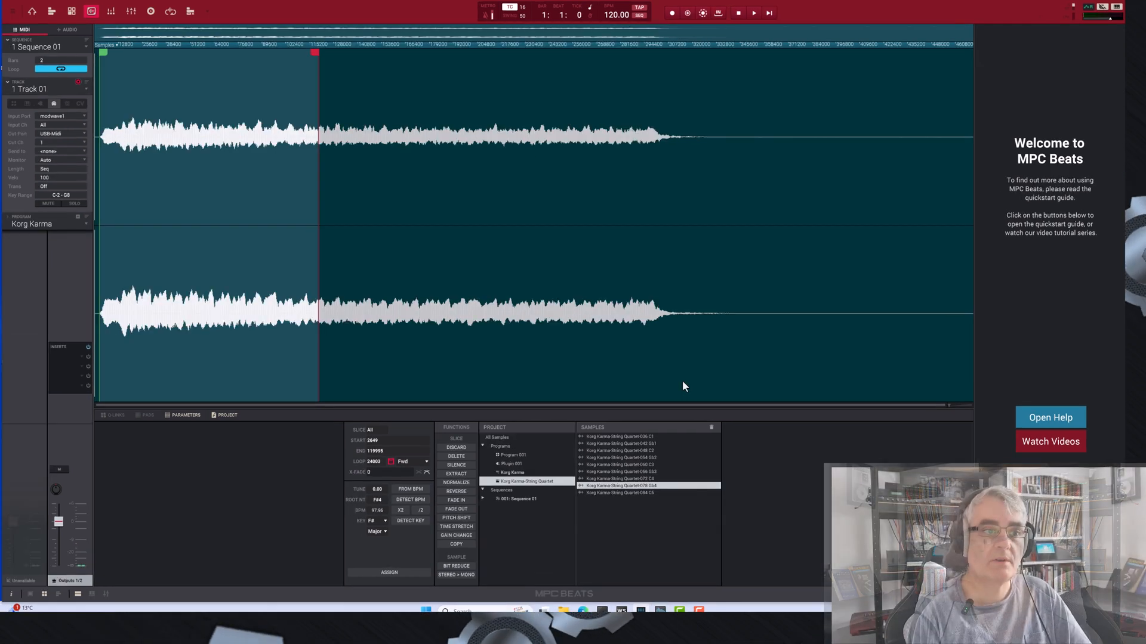
{"action": "mouse_move", "coordinate": [504, 364]}
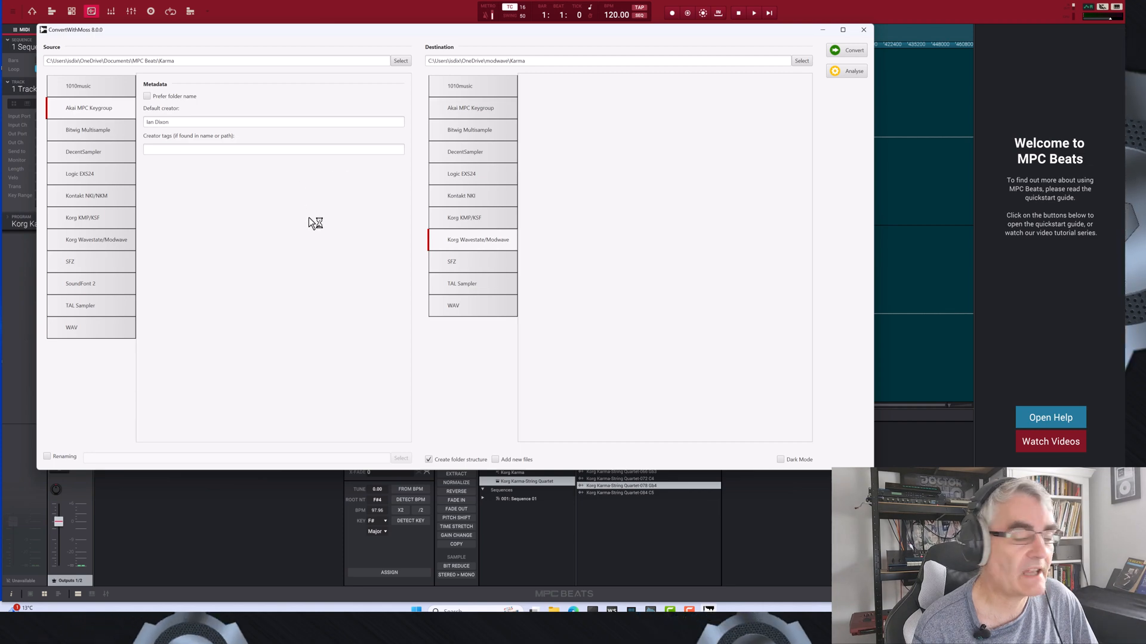
{"action": "mouse_move", "coordinate": [205, 113]}
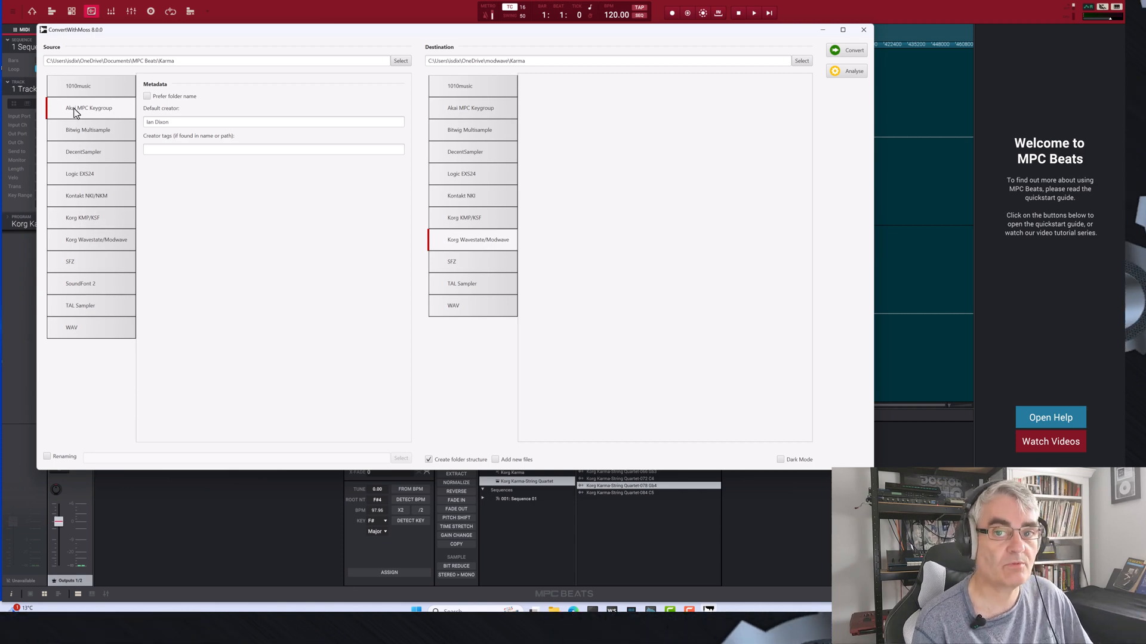
{"action": "mouse_move", "coordinate": [192, 98]}
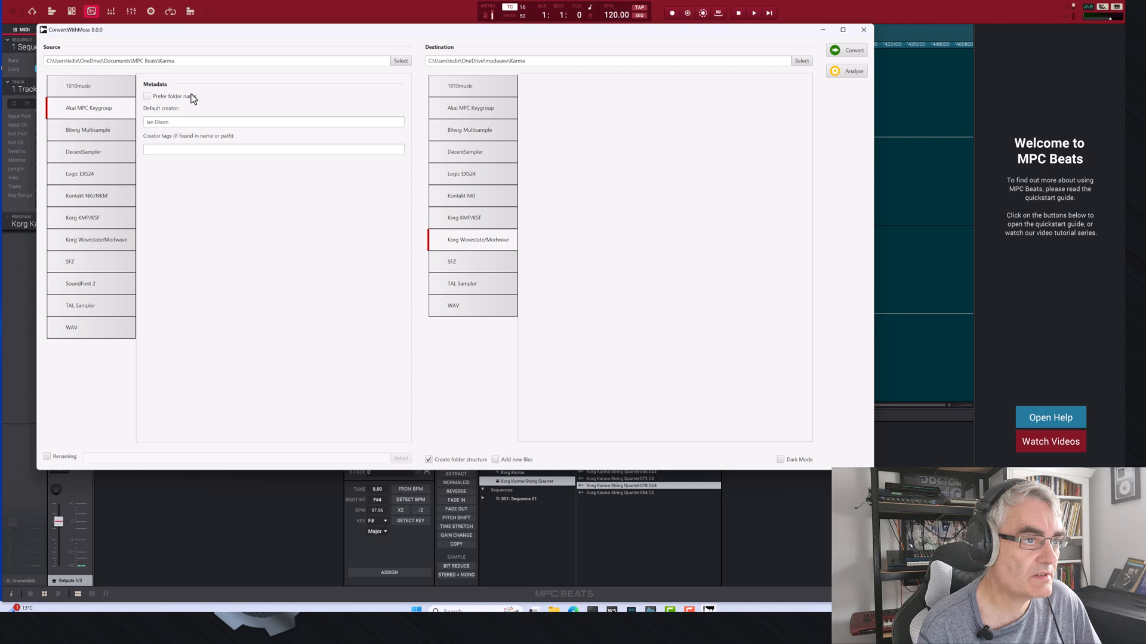
{"action": "mouse_move", "coordinate": [463, 84]}
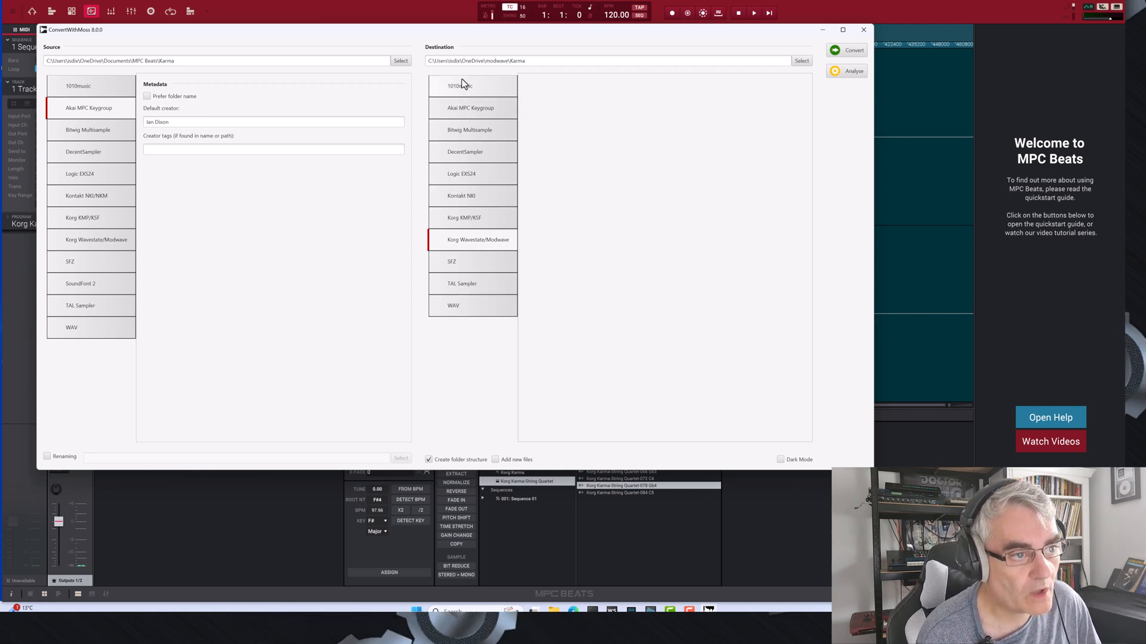
{"action": "mouse_move", "coordinate": [479, 247]}
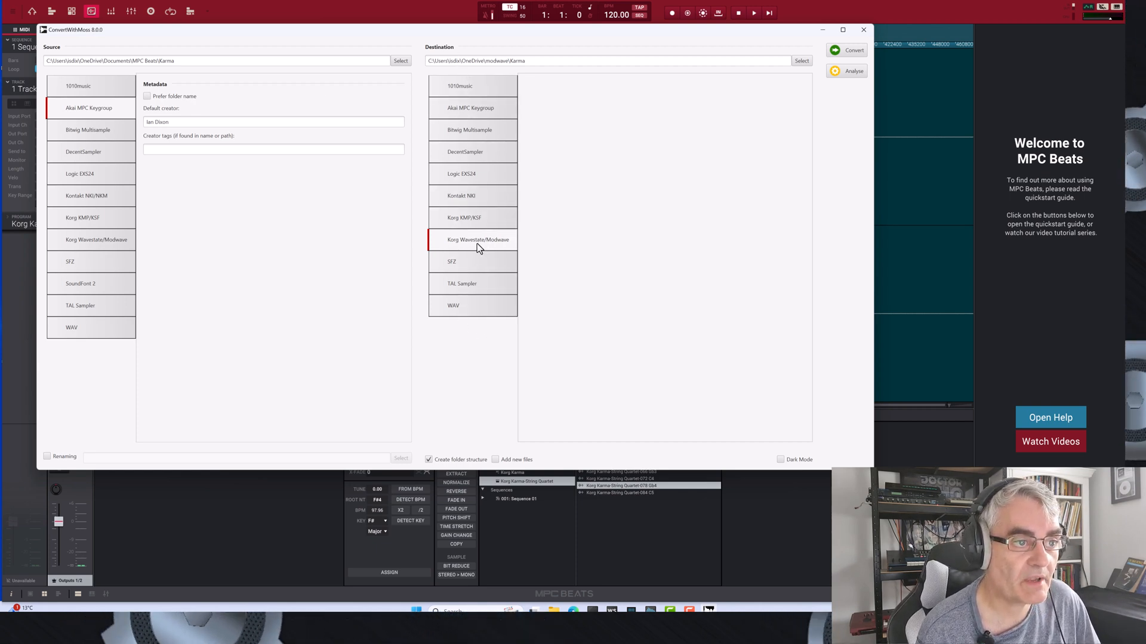
{"action": "mouse_move", "coordinate": [473, 244]}
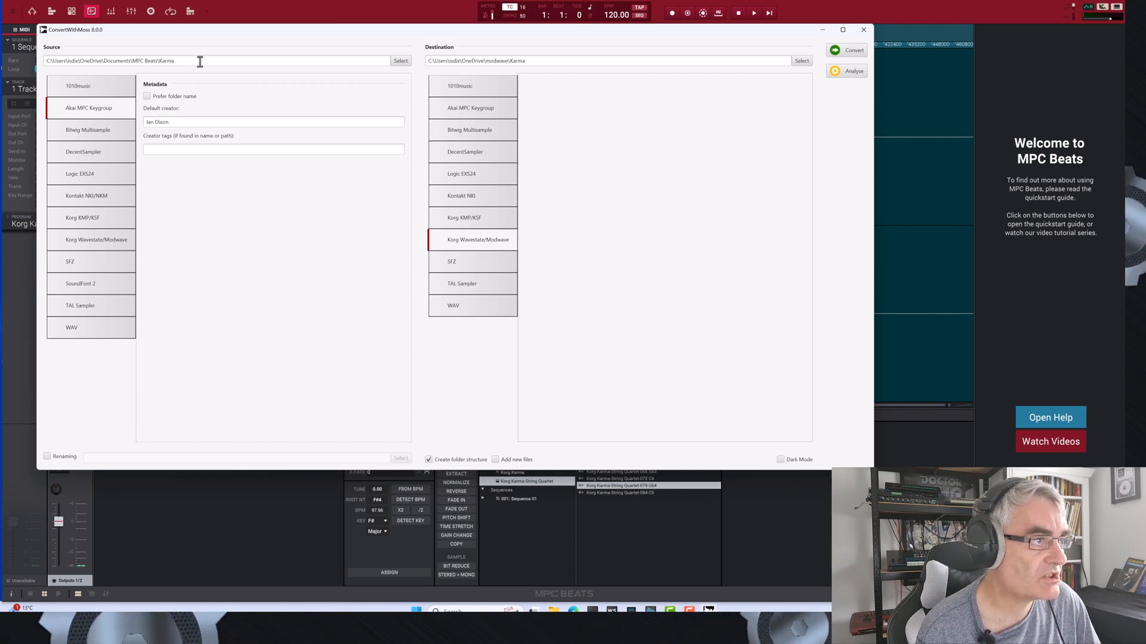
Set the source to DemoSample_[ProjectData] and the destination to modwave\SampleDemo.
{"action": "left_click", "coordinate": [400, 61]}
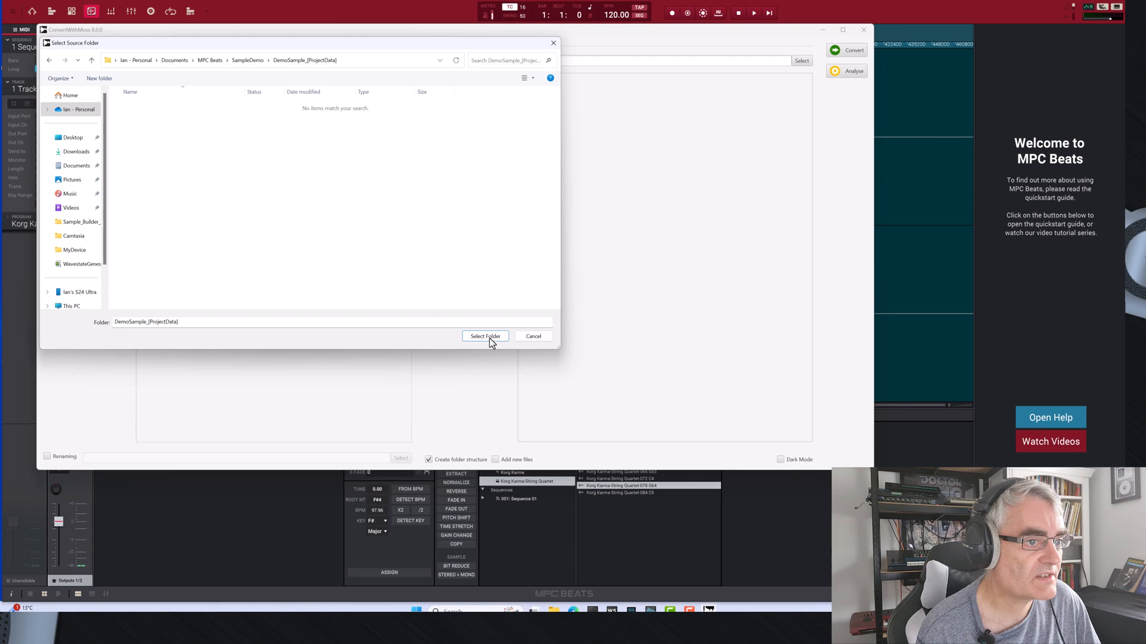
{"action": "left_click", "coordinate": [484, 336]}
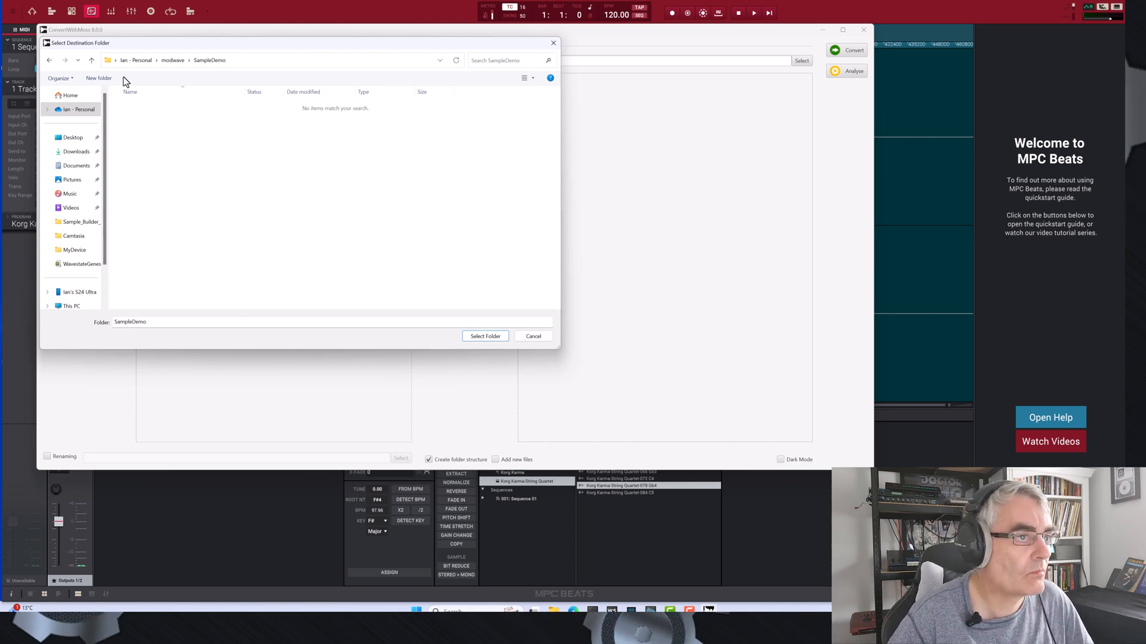
{"action": "left_click", "coordinate": [485, 336]}
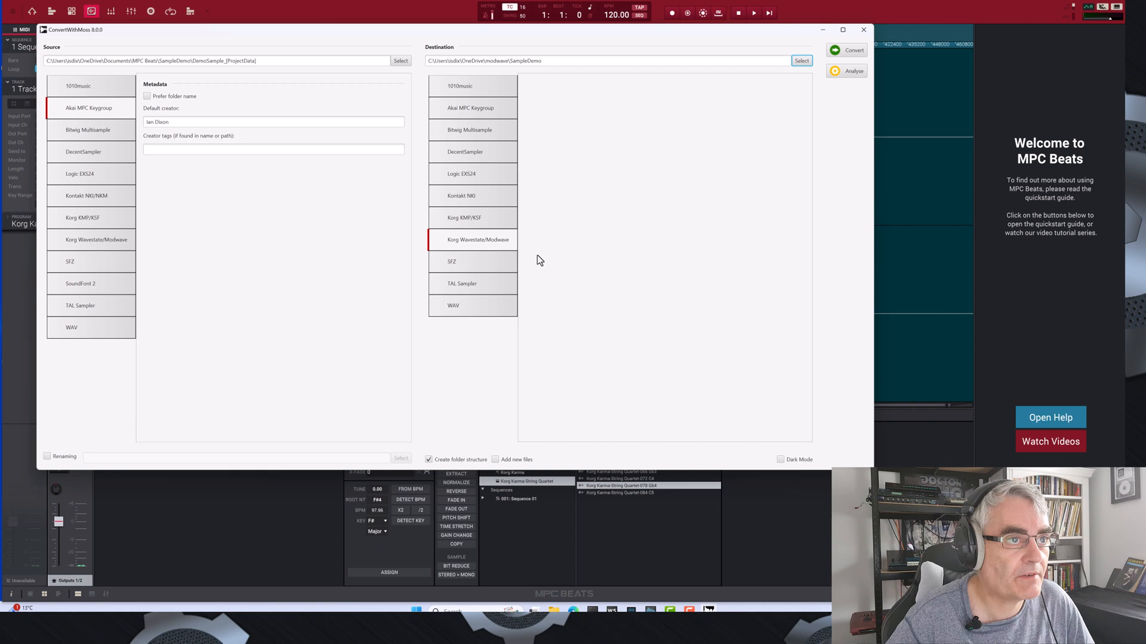
{"action": "mouse_move", "coordinate": [146, 104]}
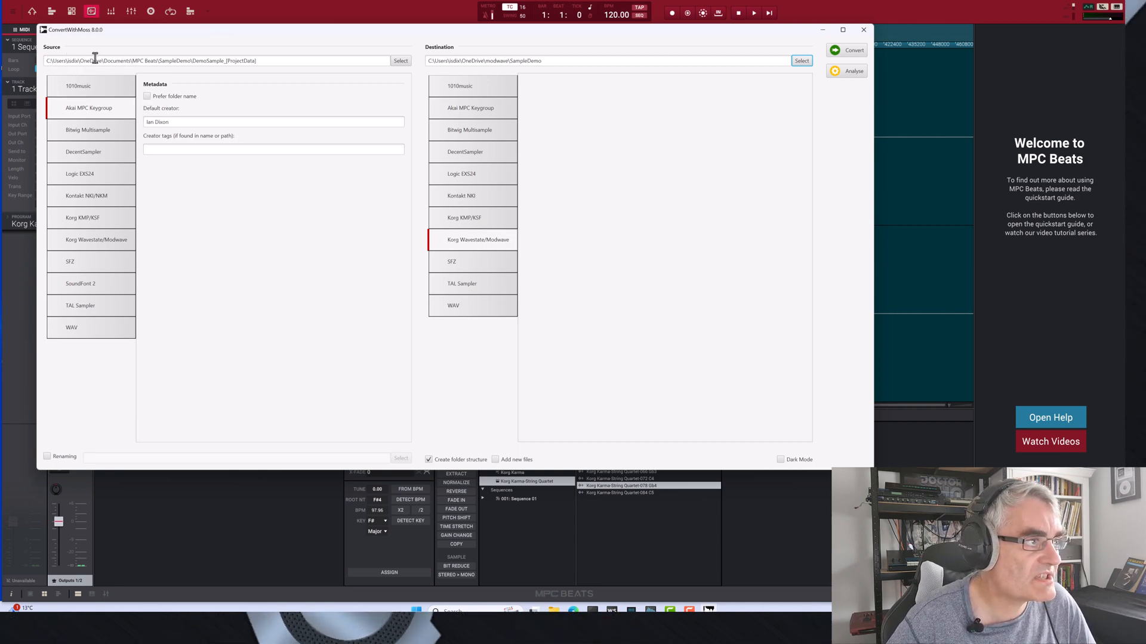
{"action": "mouse_move", "coordinate": [93, 119]}
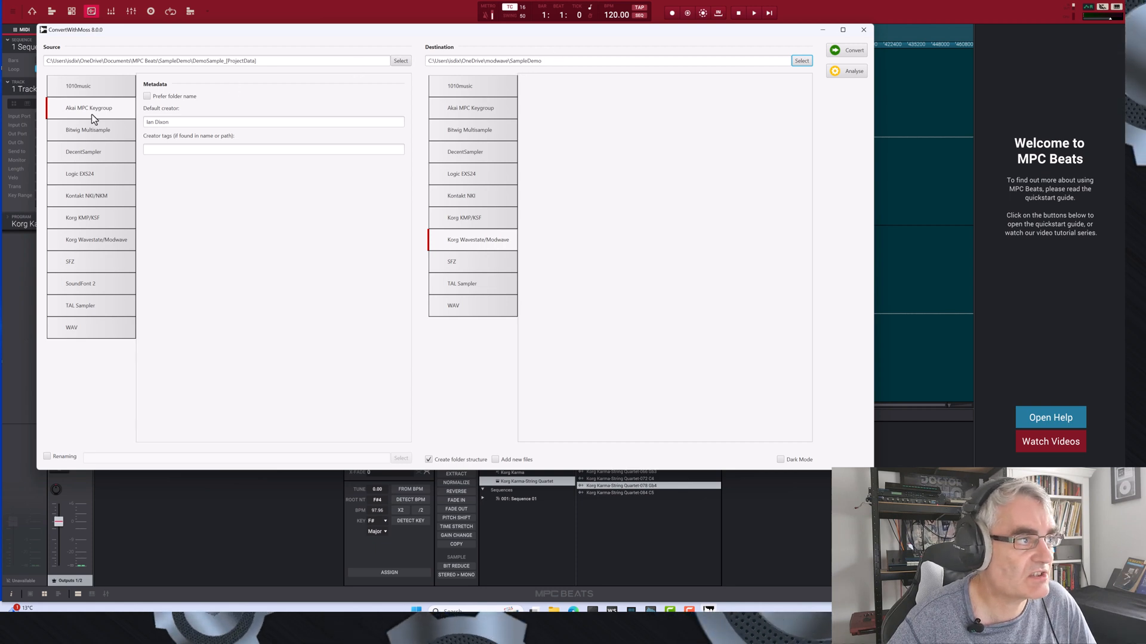
{"action": "mouse_move", "coordinate": [400, 202]}
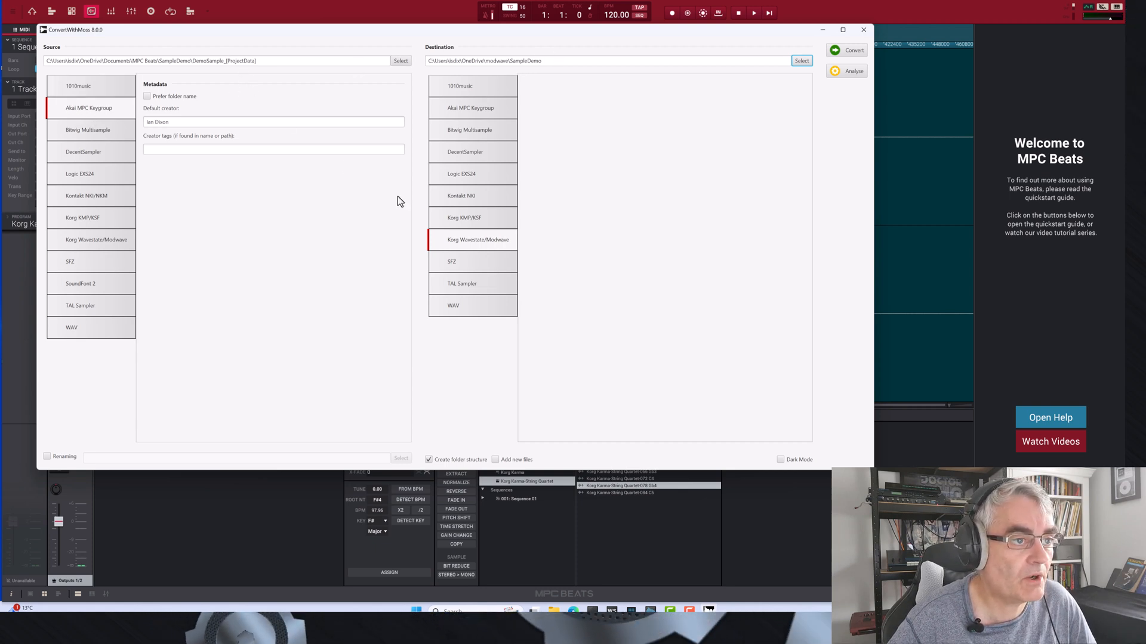
{"action": "mouse_move", "coordinate": [447, 424]}
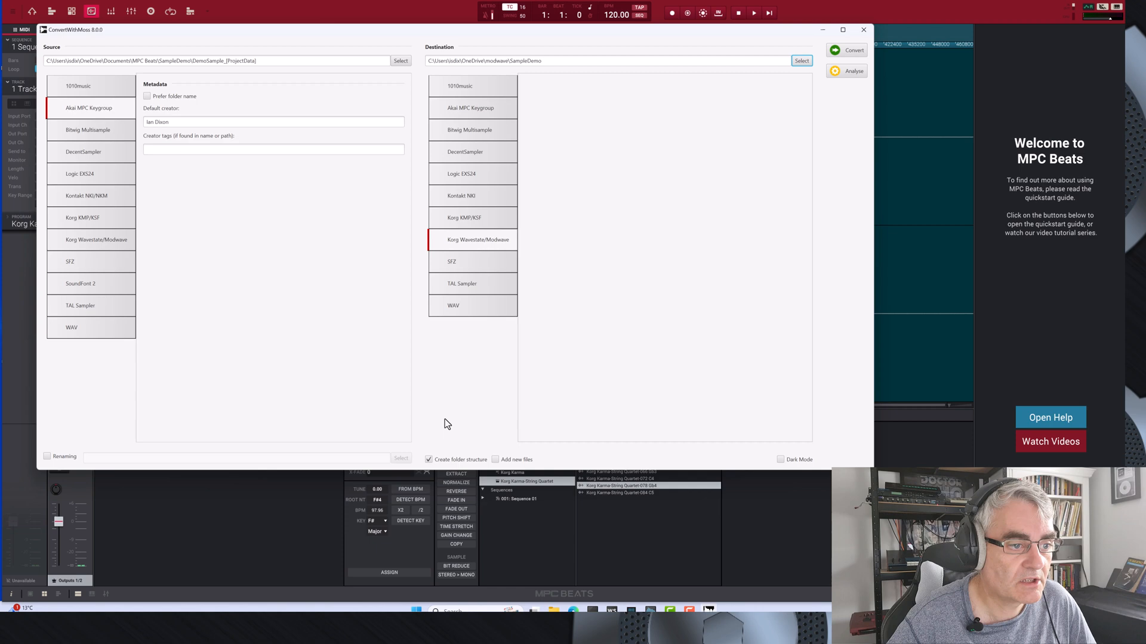
{"action": "mouse_move", "coordinate": [606, 212]}
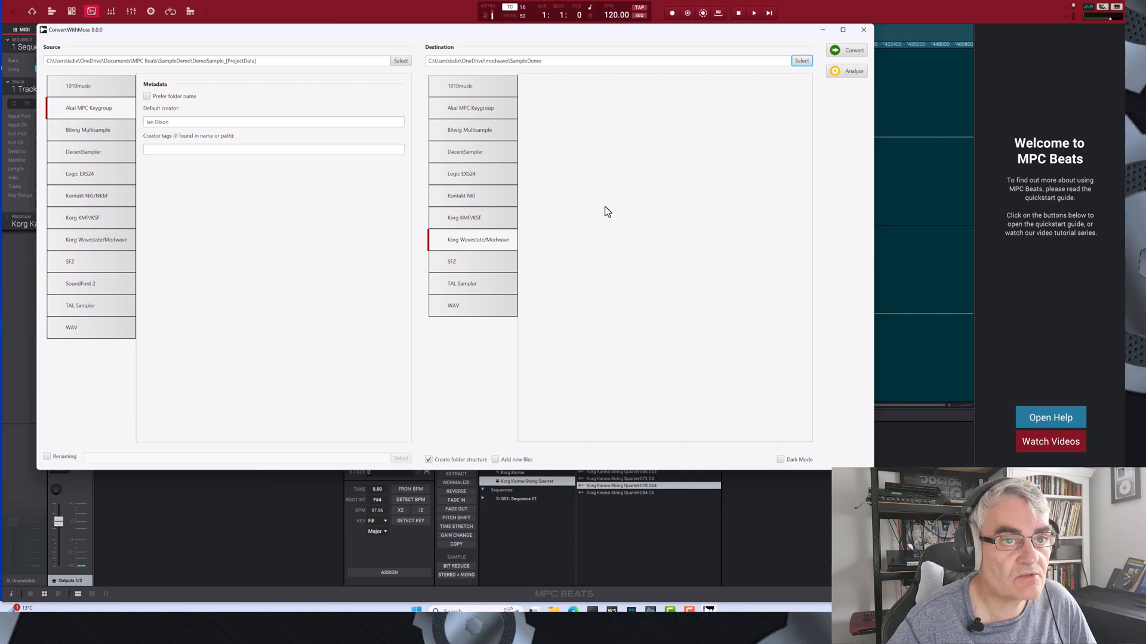
Convert the Korg Karma-String Quartet keygroup into a Korg multisample.
{"action": "left_click", "coordinate": [846, 71]}
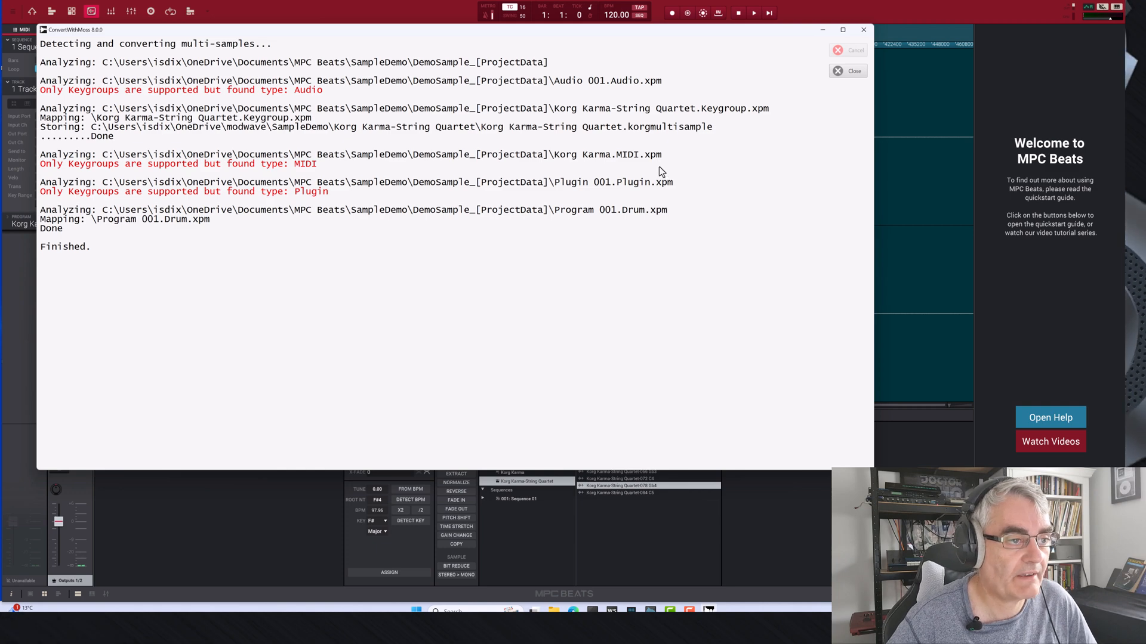
{"action": "mouse_move", "coordinate": [583, 173]}
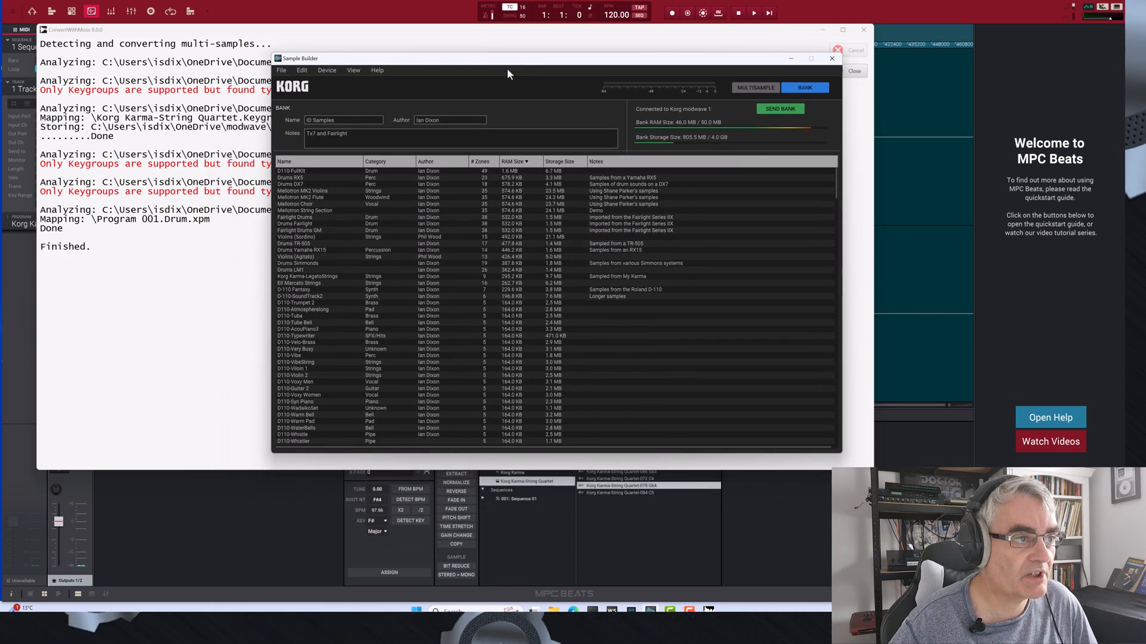
{"action": "mouse_move", "coordinate": [333, 354]}
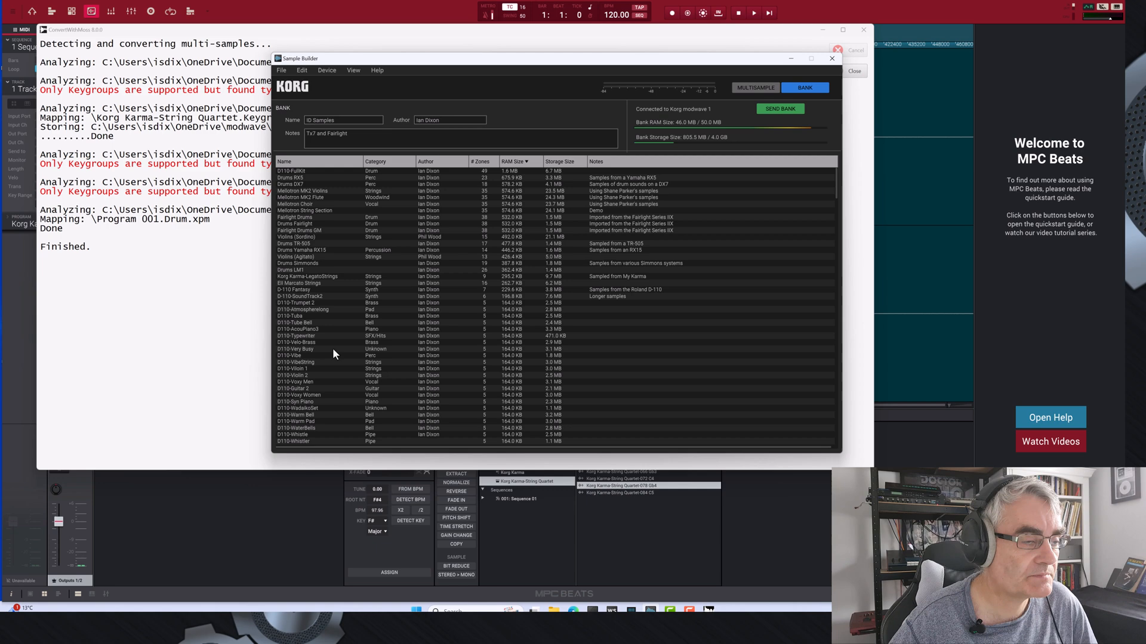
Use File > Add Multisample to browse into the Korg Karma-String Quartet folder.
{"action": "left_click", "coordinate": [281, 70]}
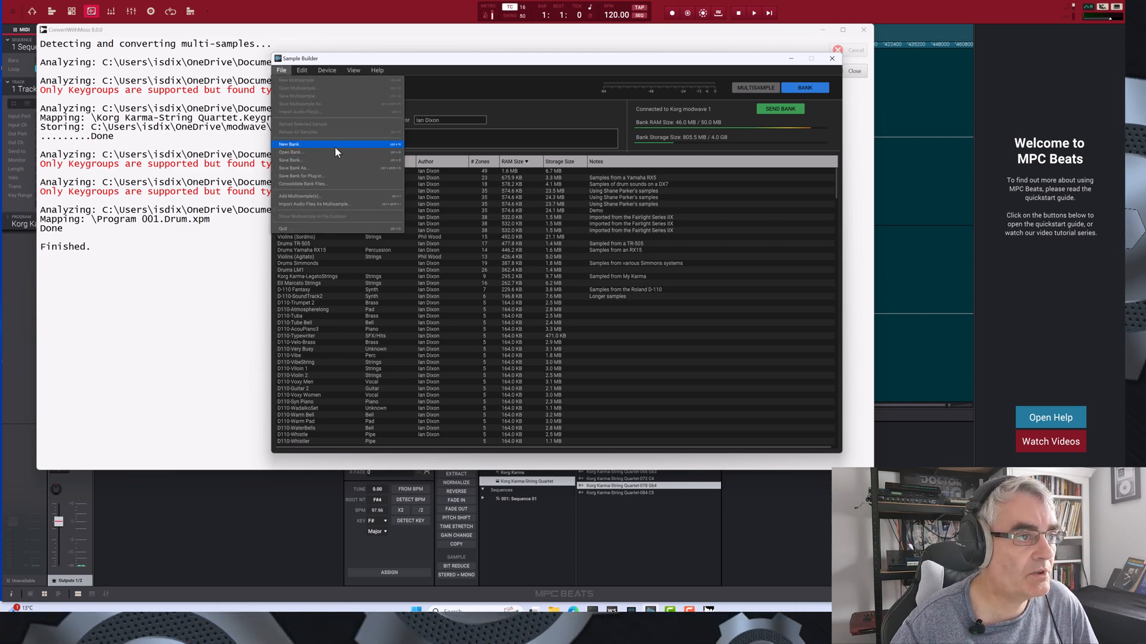
{"action": "left_click", "coordinate": [300, 195]}
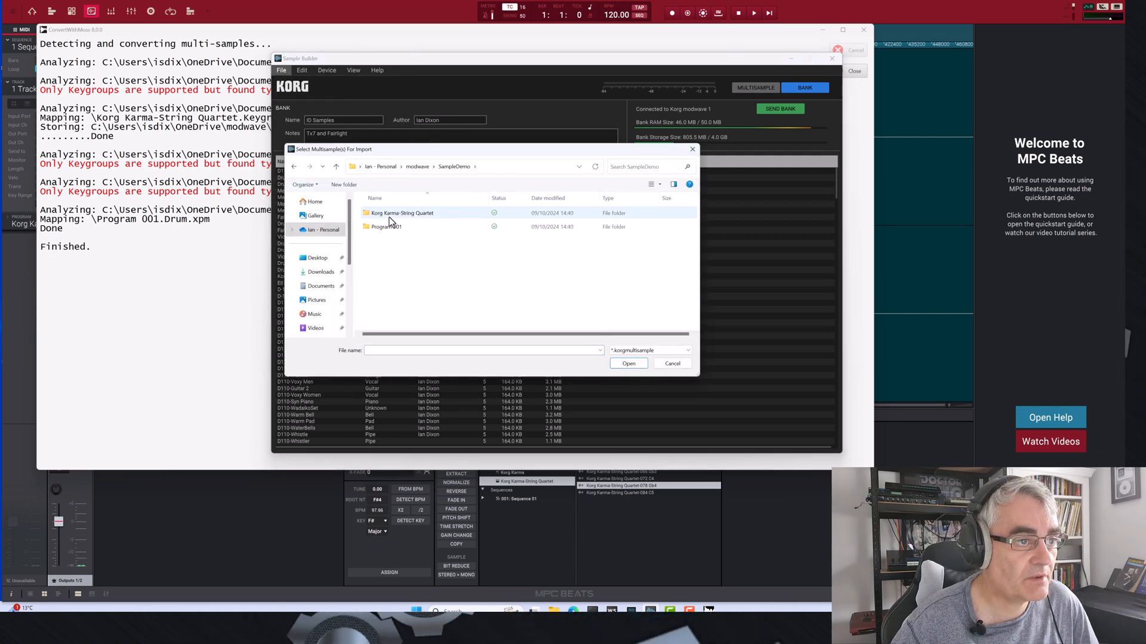
{"action": "mouse_move", "coordinate": [400, 212]}
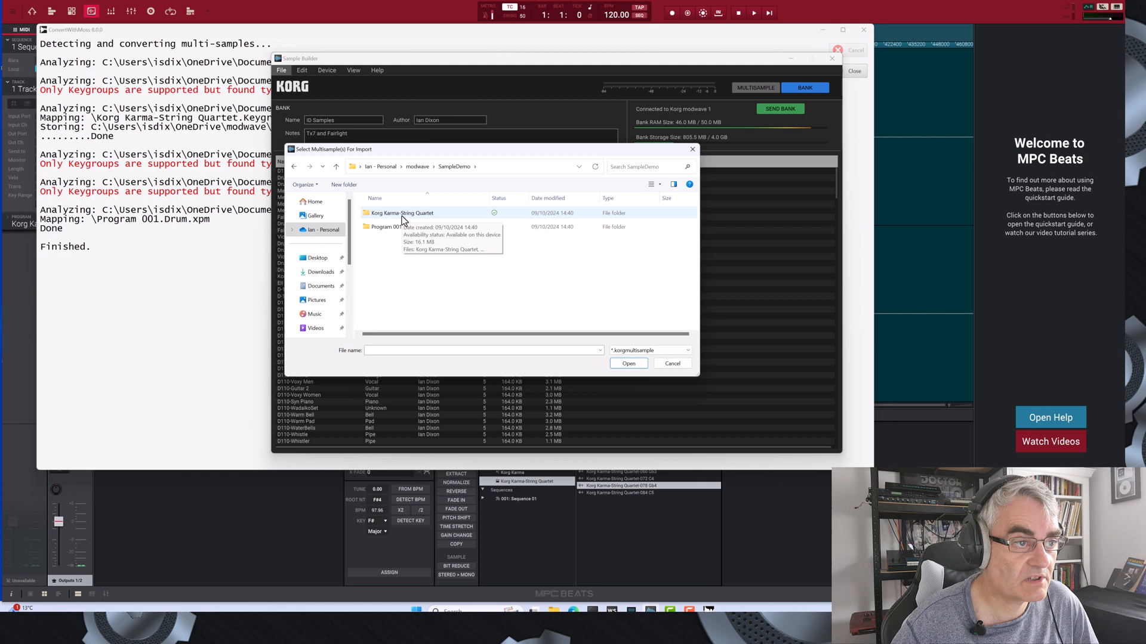
{"action": "double_click", "coordinate": [401, 212]}
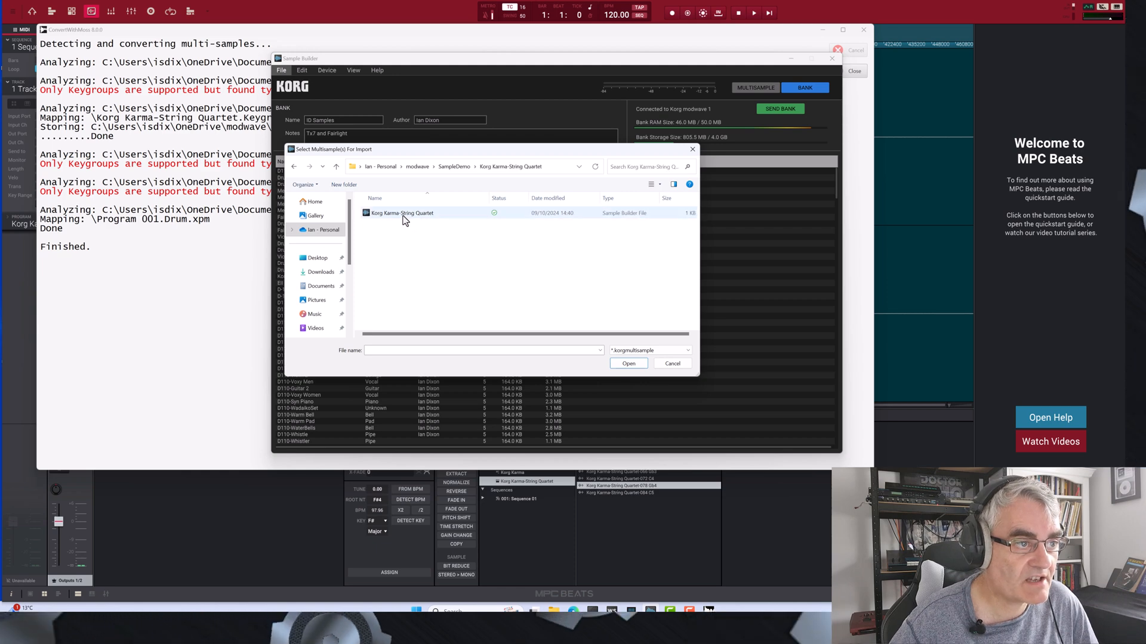
{"action": "mouse_move", "coordinate": [400, 212]}
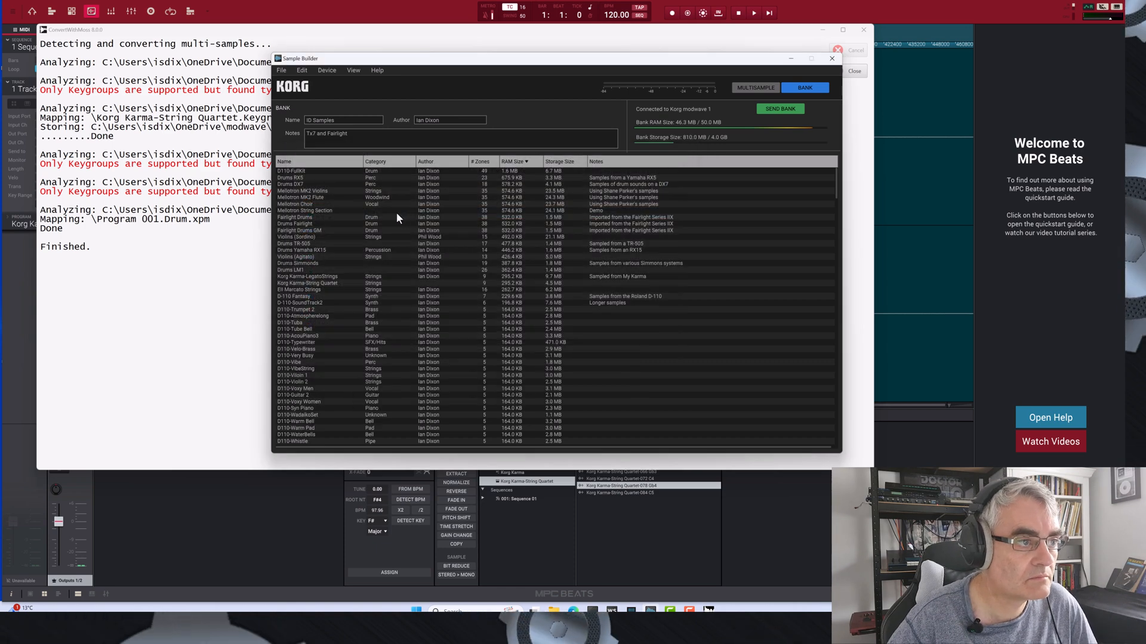
Open the Korg Karma-String Quartet bank entry in Multisample view to show its waveform.
{"action": "left_click", "coordinate": [329, 223]}
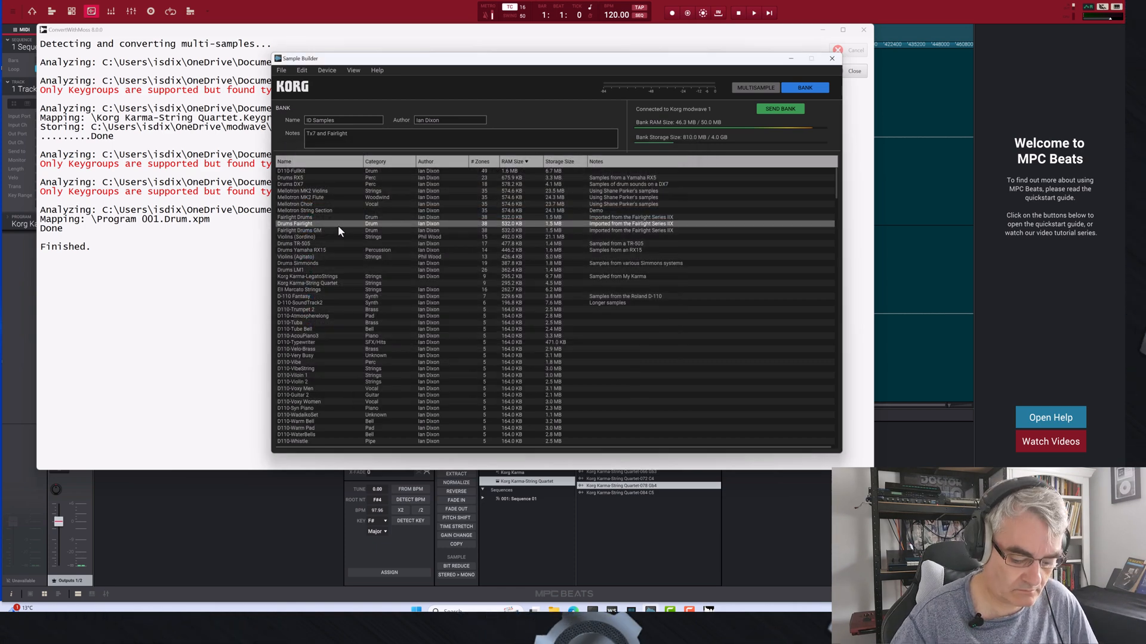
{"action": "left_click", "coordinate": [315, 276]}
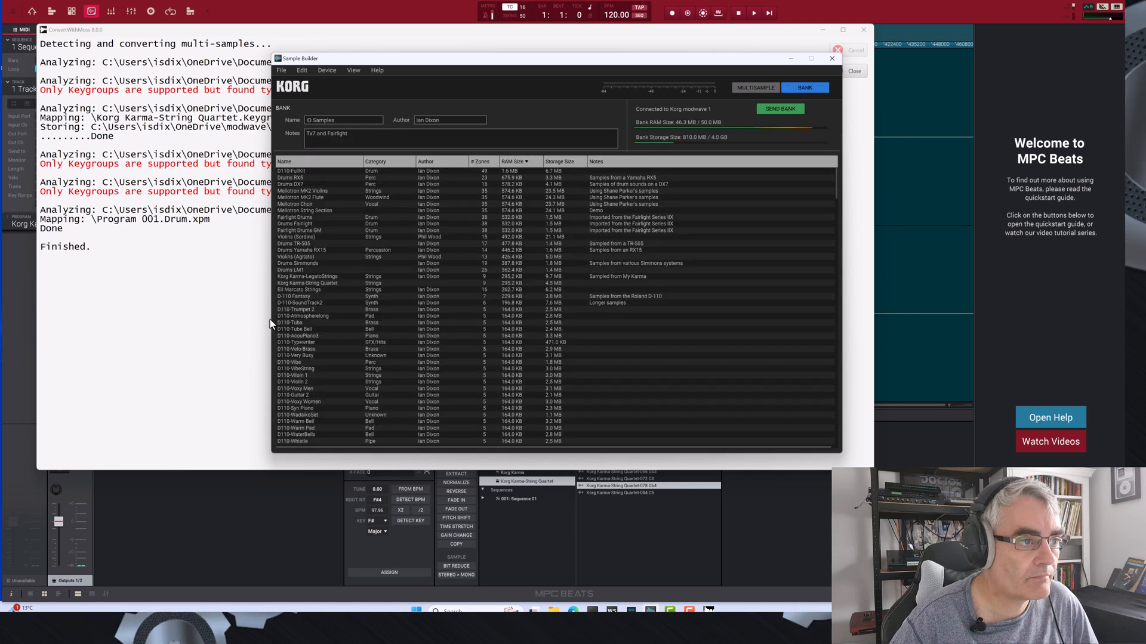
{"action": "left_click", "coordinate": [307, 283]}
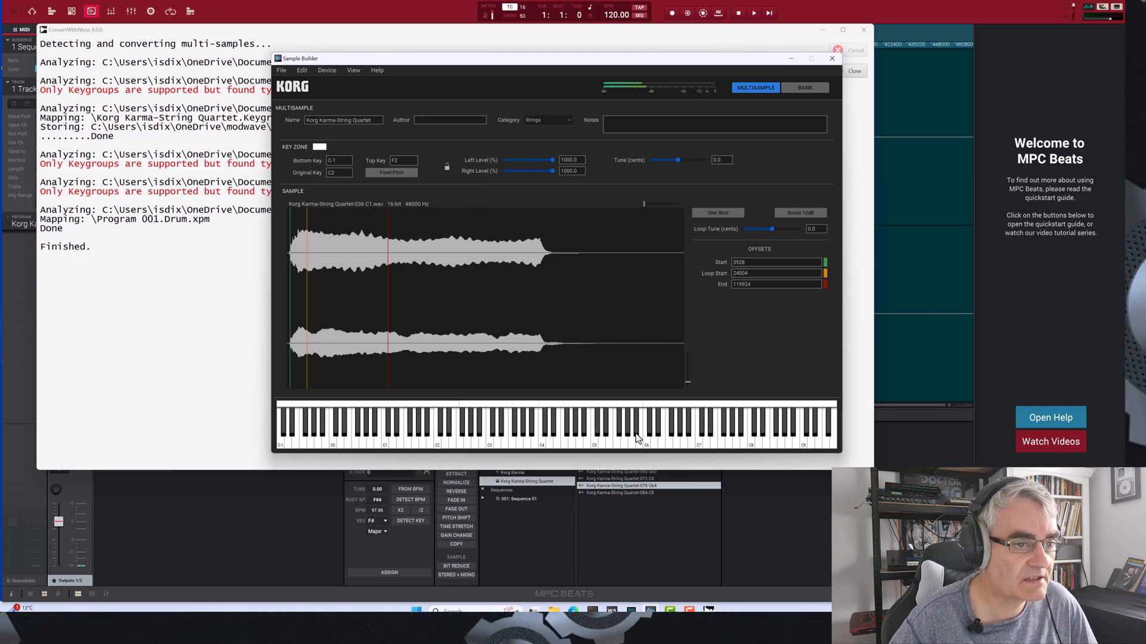
{"action": "mouse_move", "coordinate": [539, 433]}
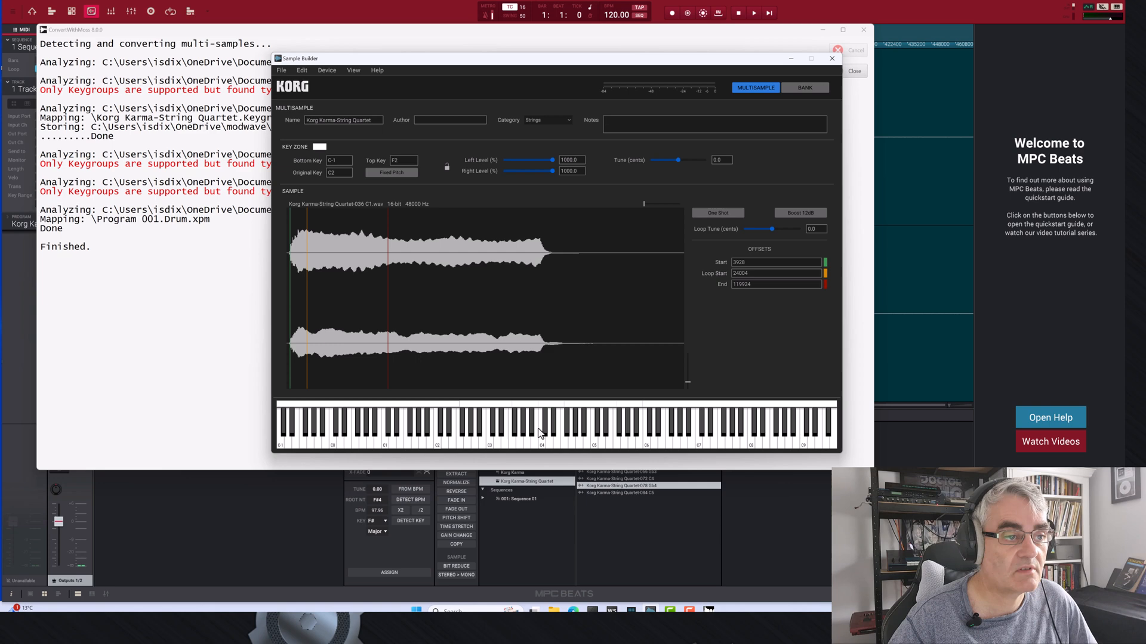
{"action": "mouse_move", "coordinate": [235, 214]}
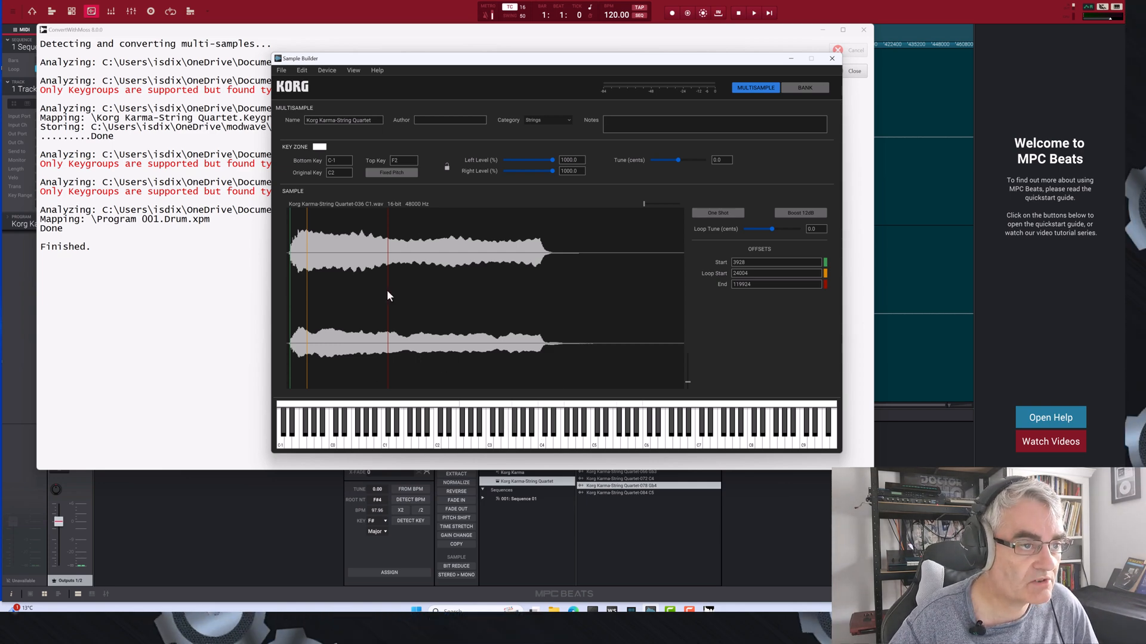
{"action": "mouse_move", "coordinate": [359, 338]}
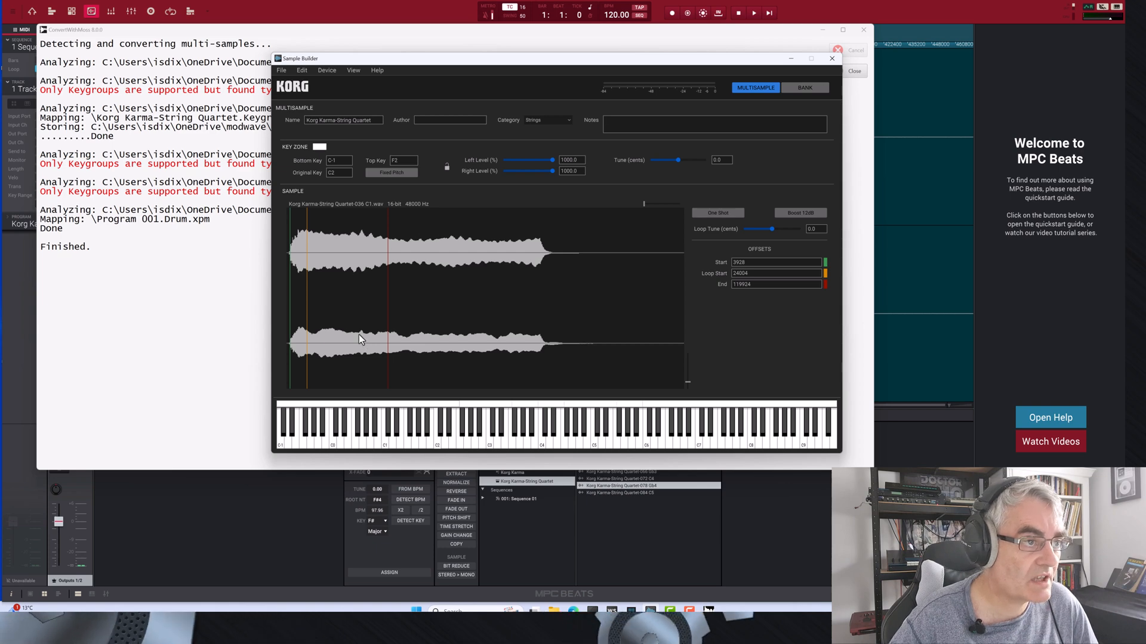
{"action": "mouse_move", "coordinate": [306, 254]}
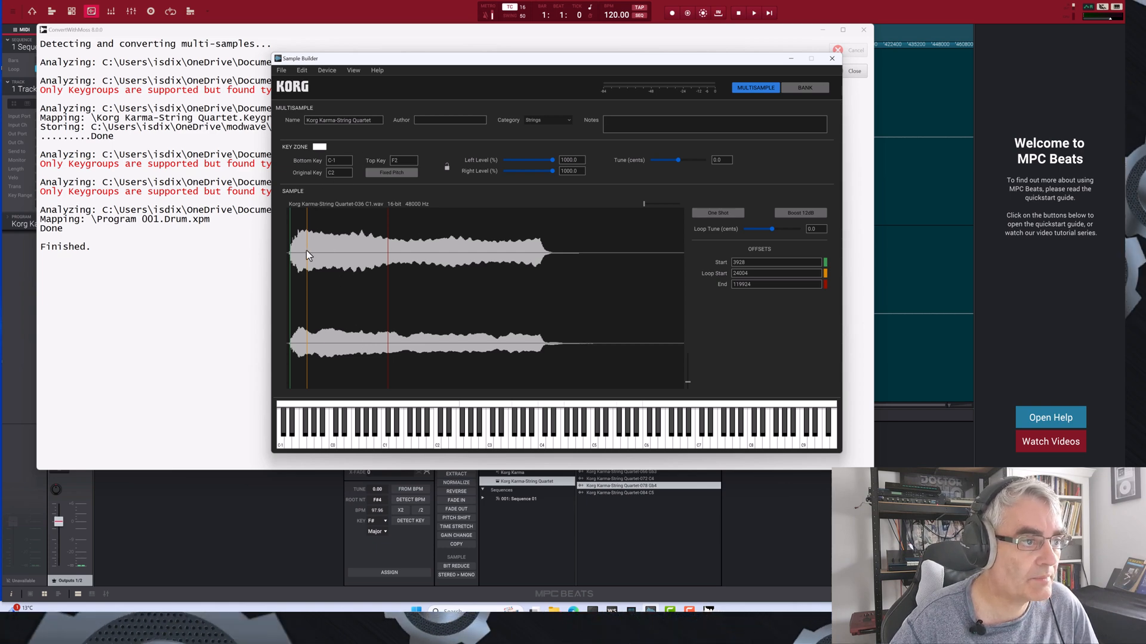
{"action": "mouse_move", "coordinate": [650, 215]}
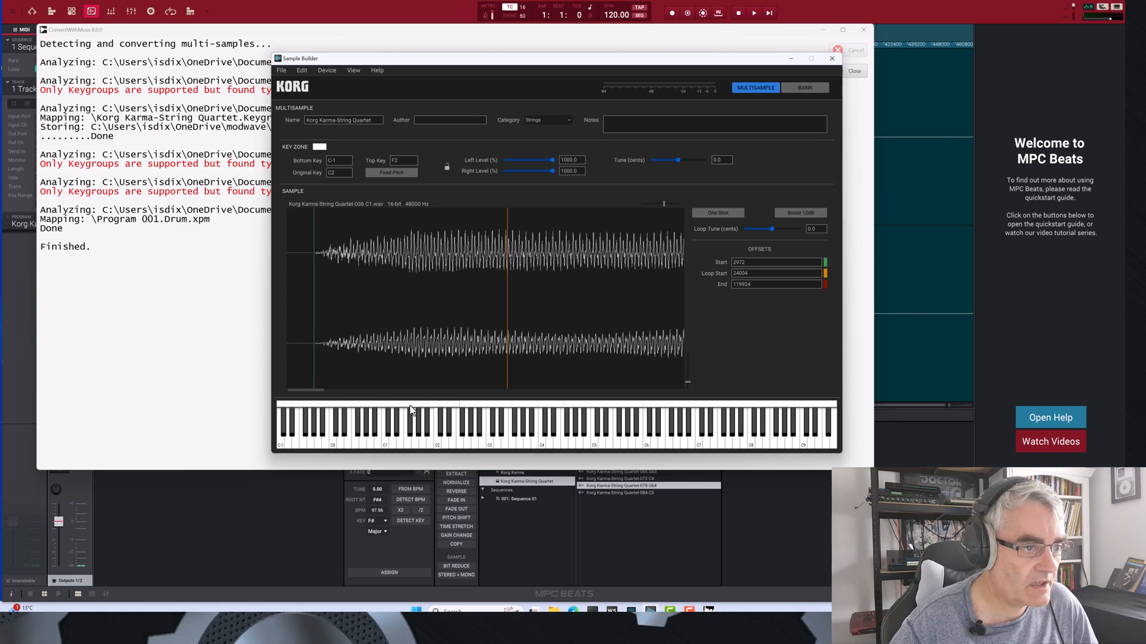
{"action": "mouse_move", "coordinate": [485, 407]}
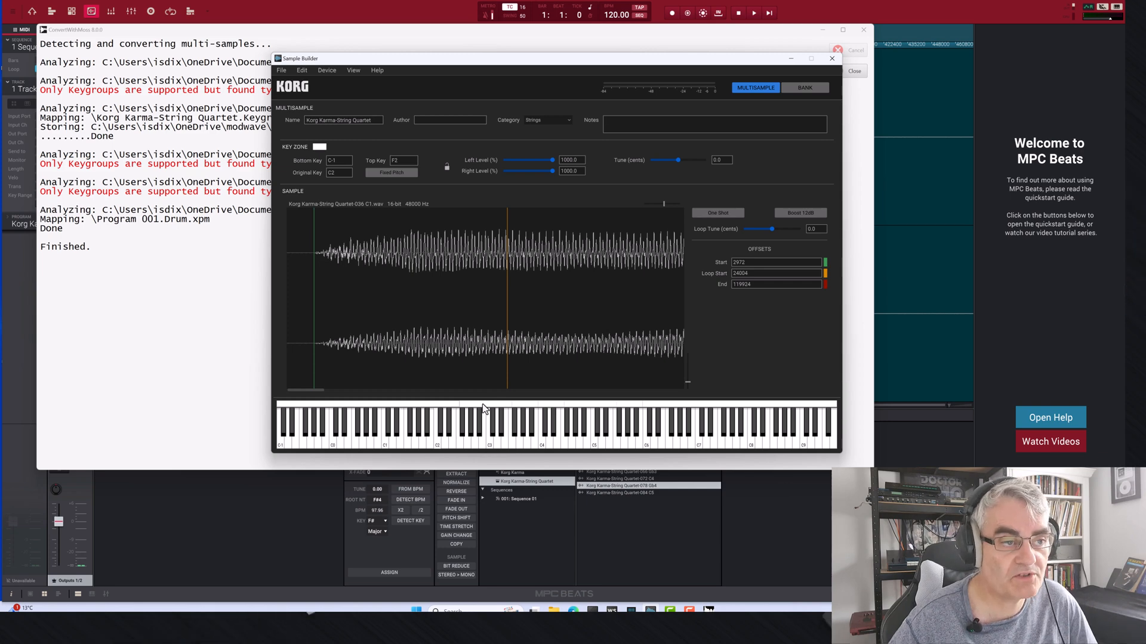
{"action": "mouse_move", "coordinate": [664, 205]}
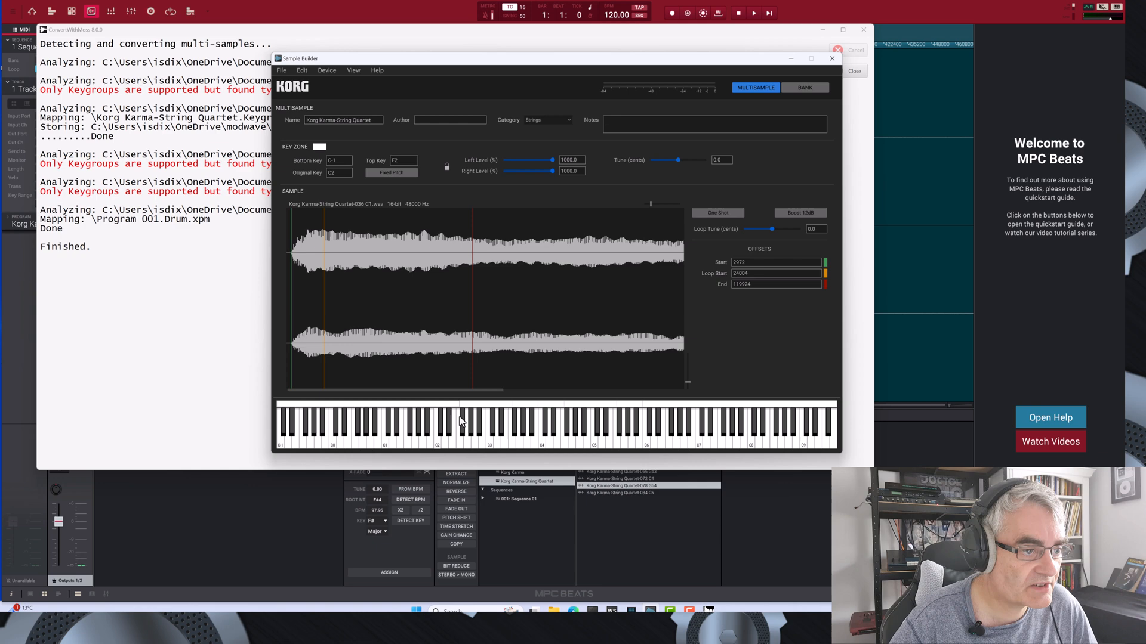
Audition the String Quartet sample with its start offset moved to 2972.
{"action": "left_click", "coordinate": [456, 420]}
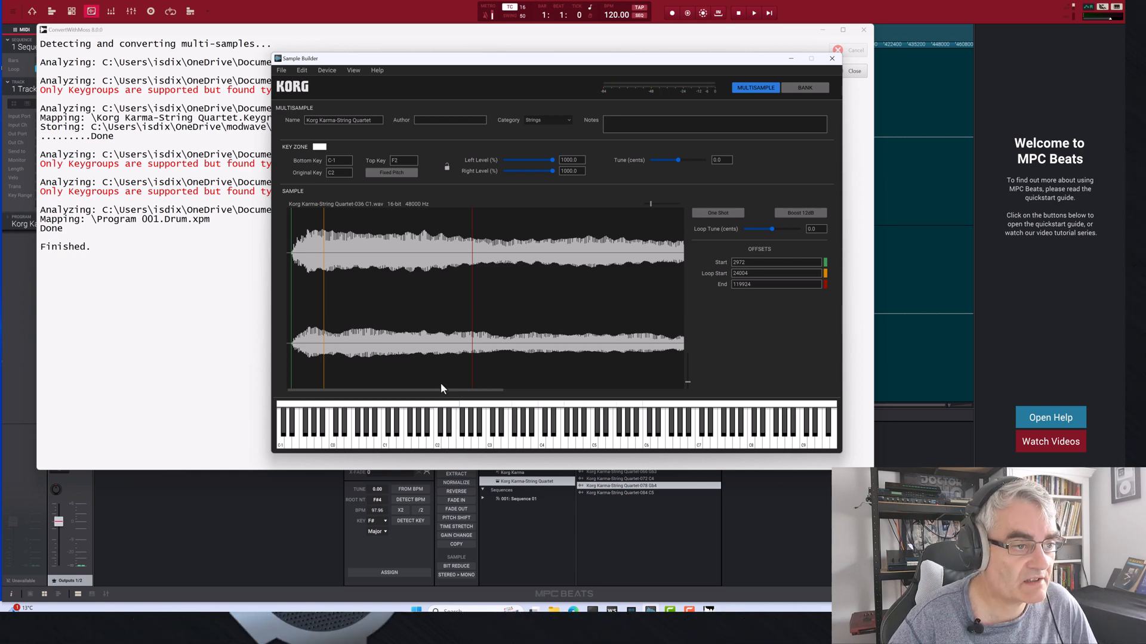
{"action": "mouse_move", "coordinate": [472, 439]}
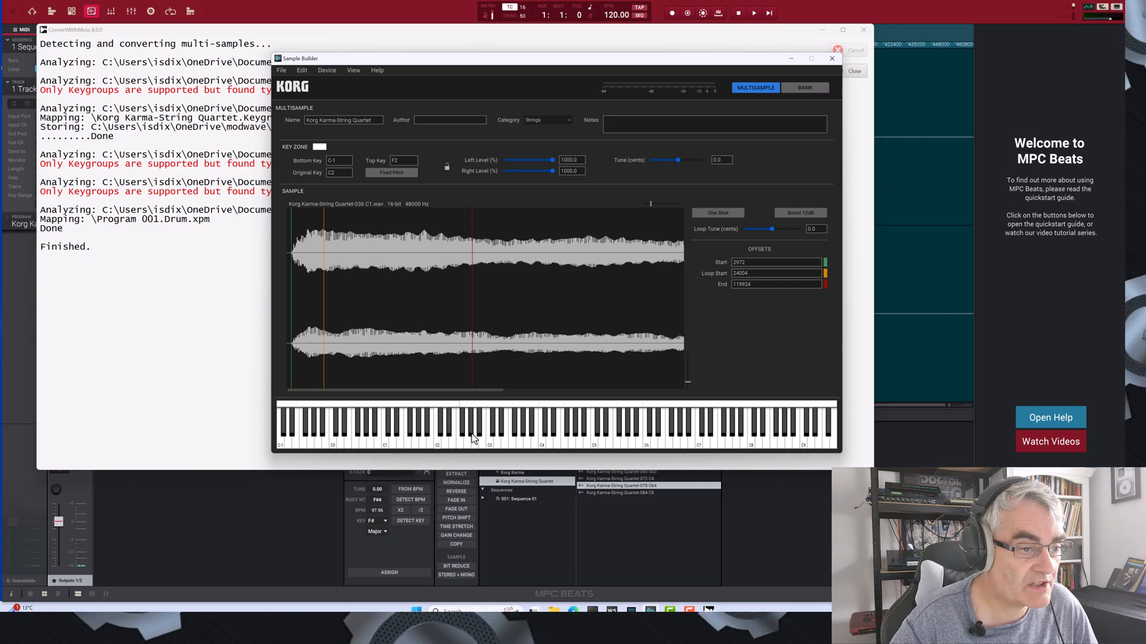
{"action": "left_click", "coordinate": [326, 70]}
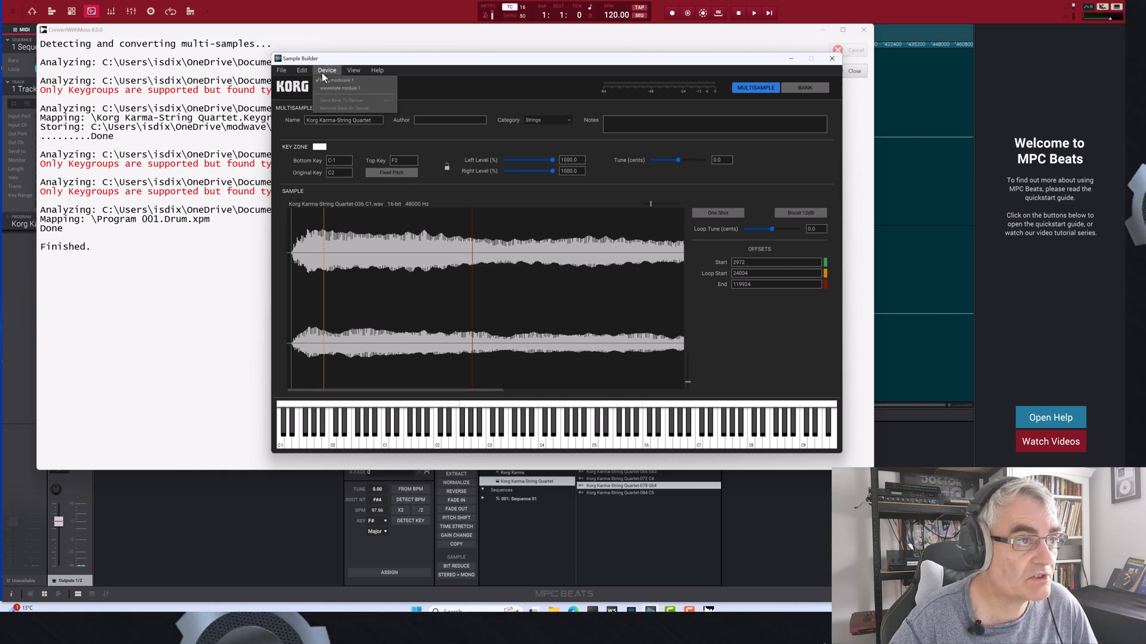
{"action": "left_click", "coordinate": [302, 70]}
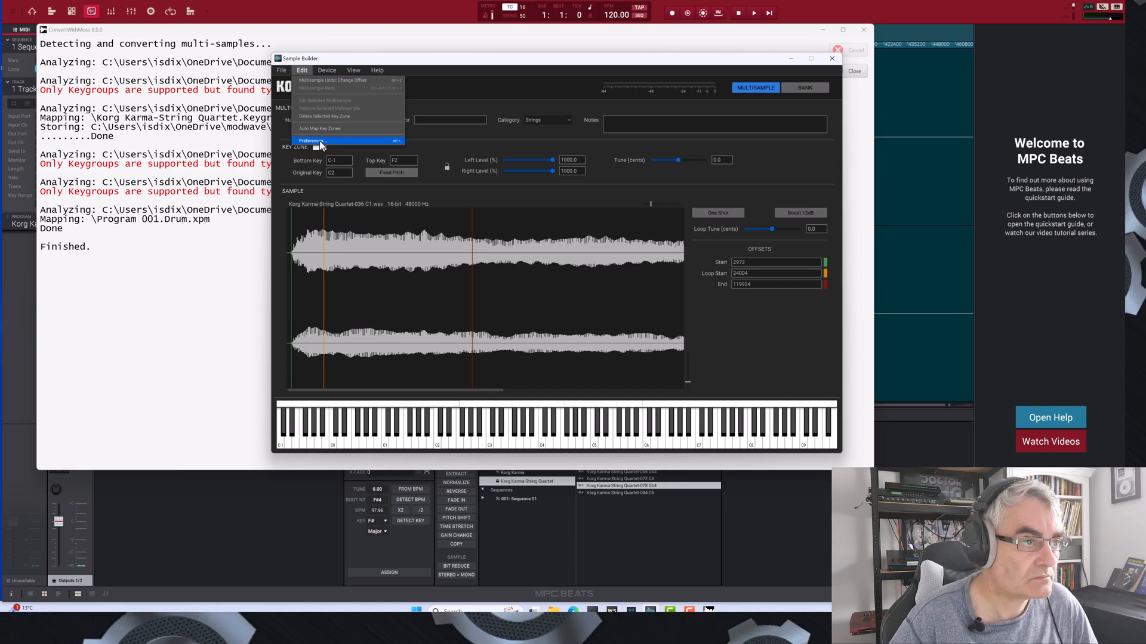
{"action": "left_click", "coordinate": [311, 139]}
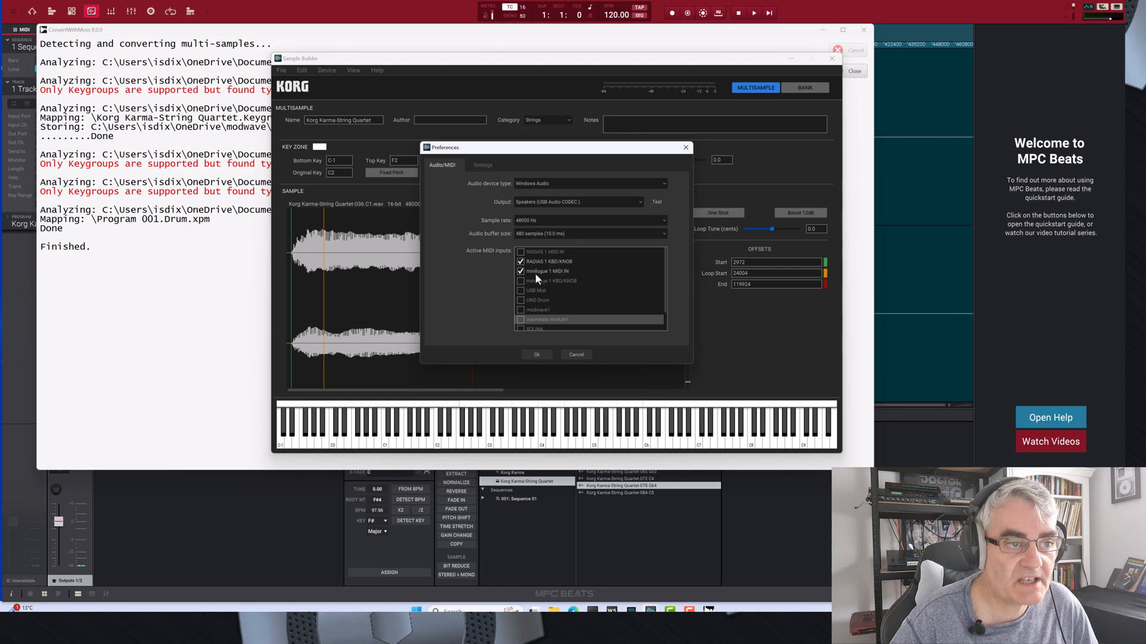
{"action": "mouse_move", "coordinate": [537, 352]}
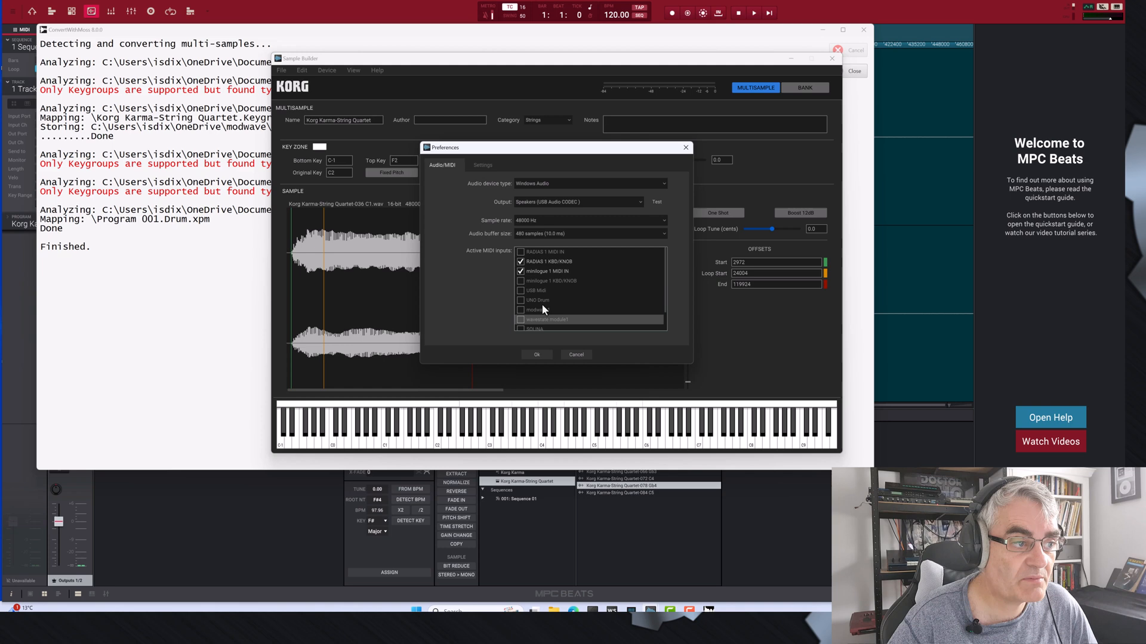
{"action": "mouse_move", "coordinate": [530, 252]}
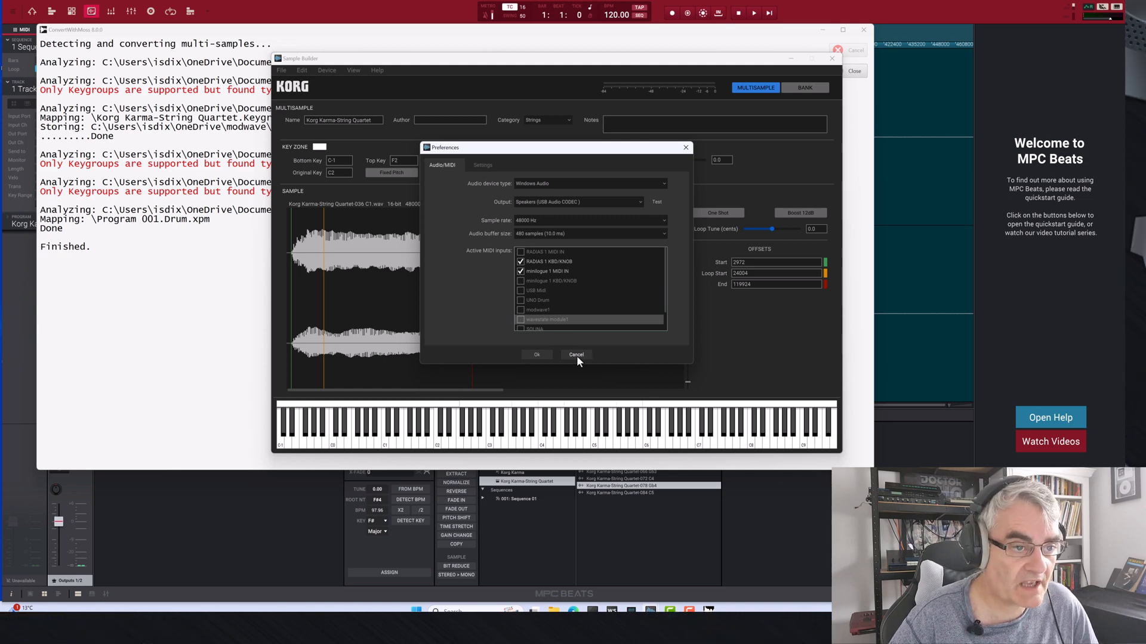
{"action": "left_click", "coordinate": [575, 355]}
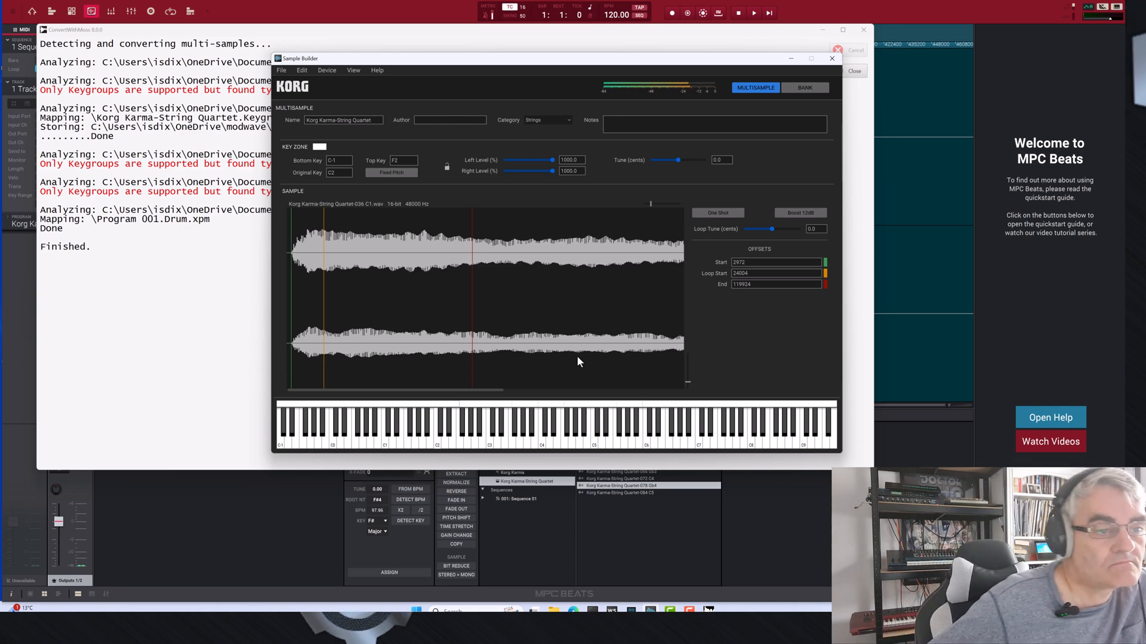
{"action": "mouse_move", "coordinate": [551, 241]}
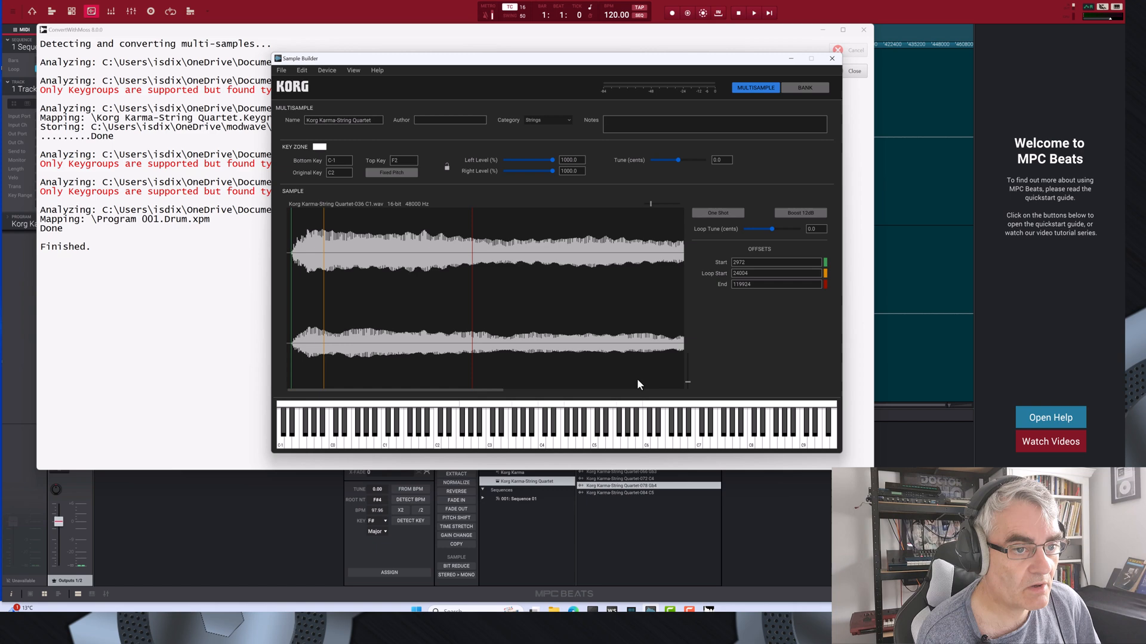
{"action": "mouse_move", "coordinate": [501, 398]}
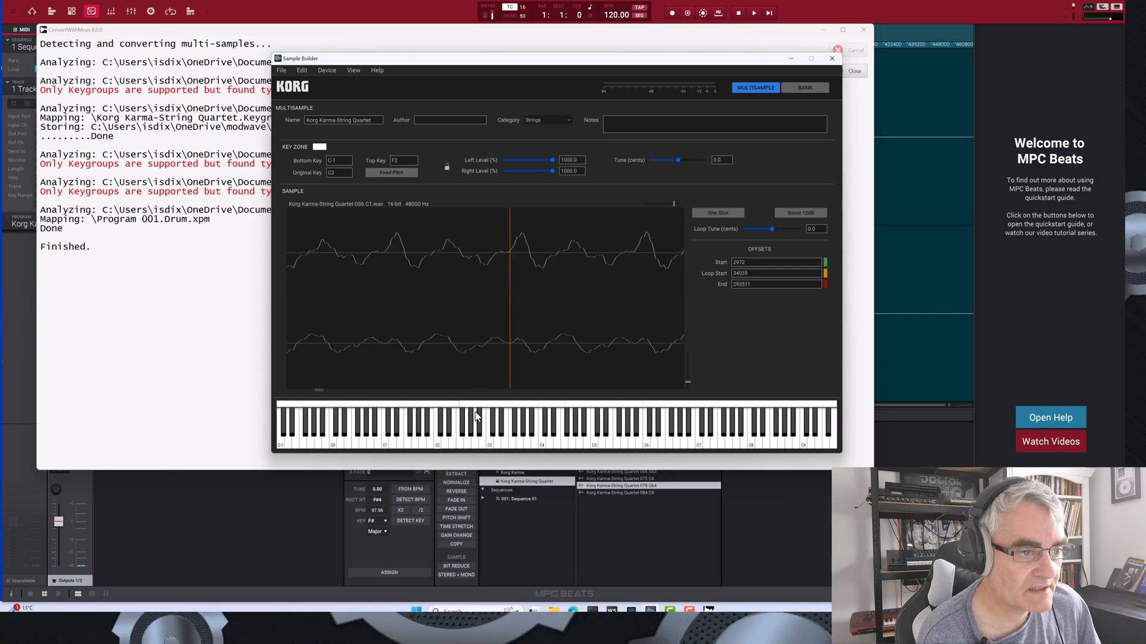
Audition the C1 sample looping from 150658 to 295511 and change the waveform zoom.
{"action": "left_click", "coordinate": [453, 424]}
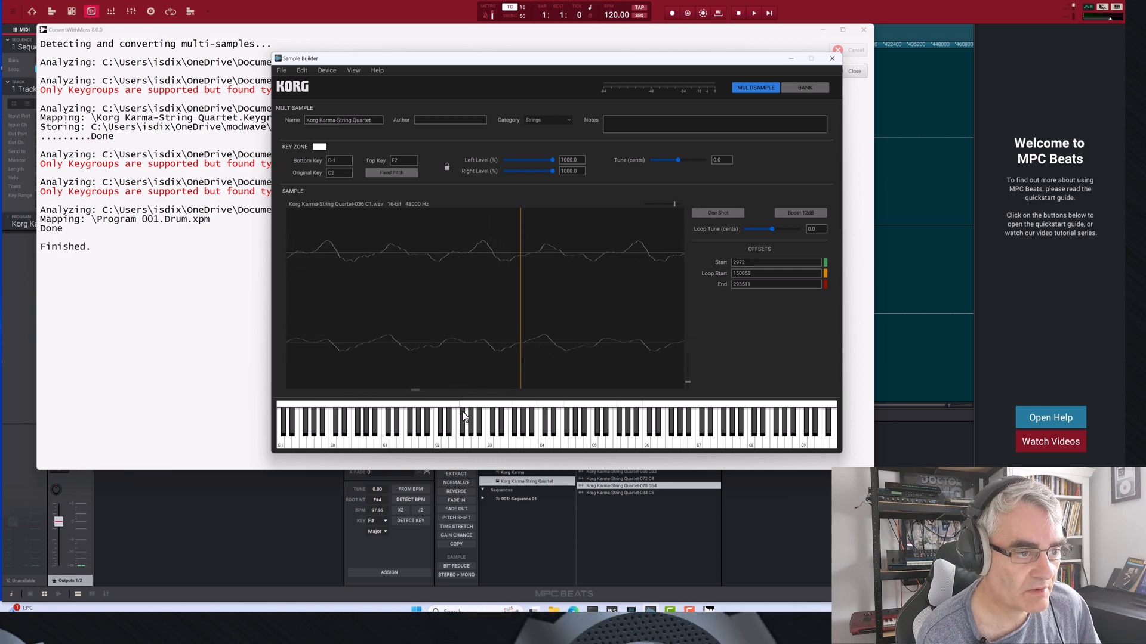
{"action": "left_click", "coordinate": [451, 427]}
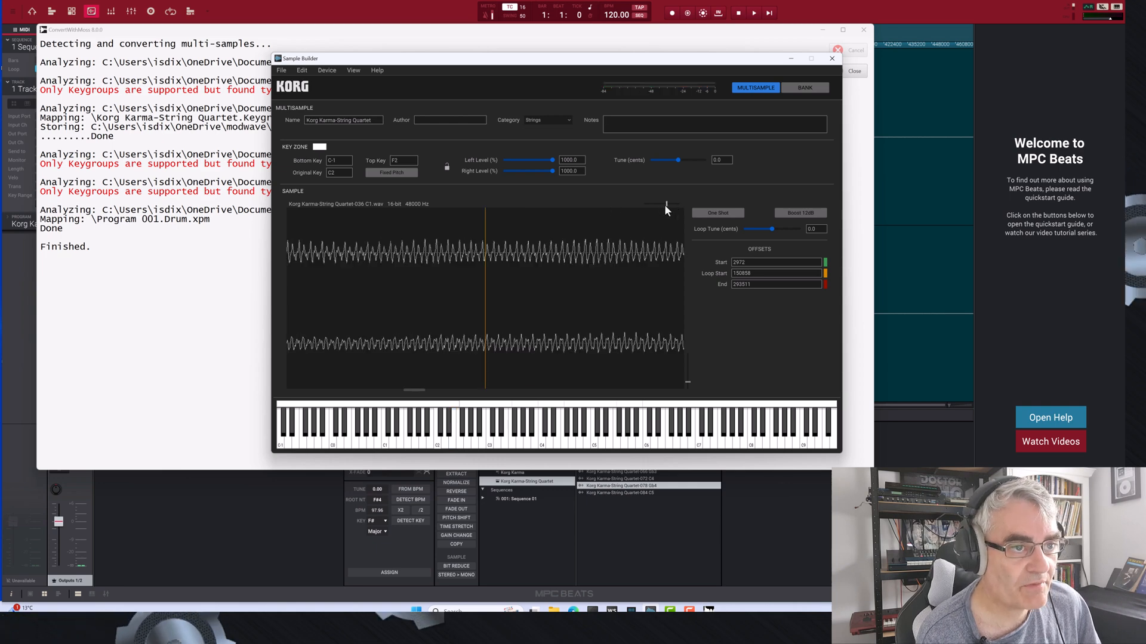
{"action": "left_click", "coordinate": [479, 413]}
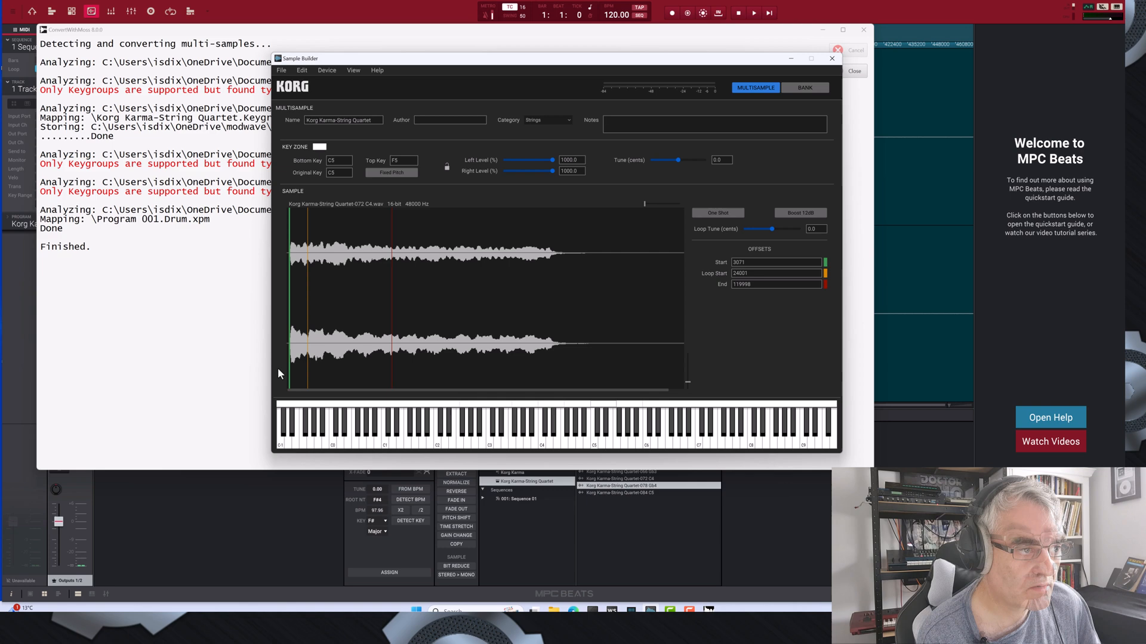
Select the multisample's Author field after adjusting the C4 and C5 loop points.
{"action": "left_click", "coordinate": [625, 492]}
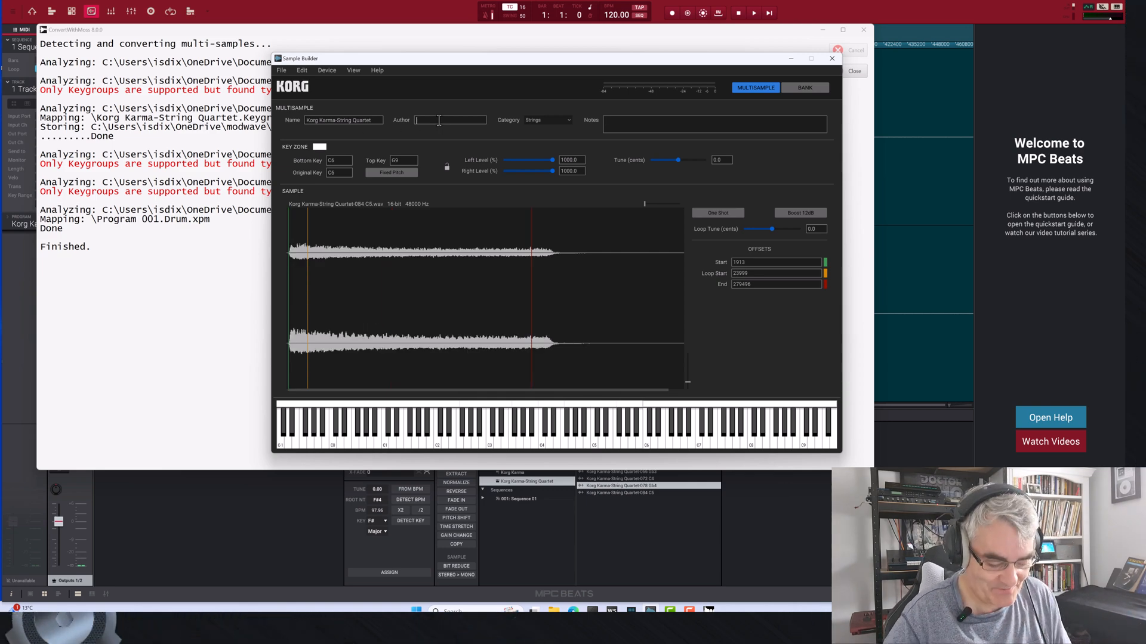
Enter author 'Ian D', save the multisample, and send it to the Korg modwave.
{"action": "type", "text": "Ian Dixon"}
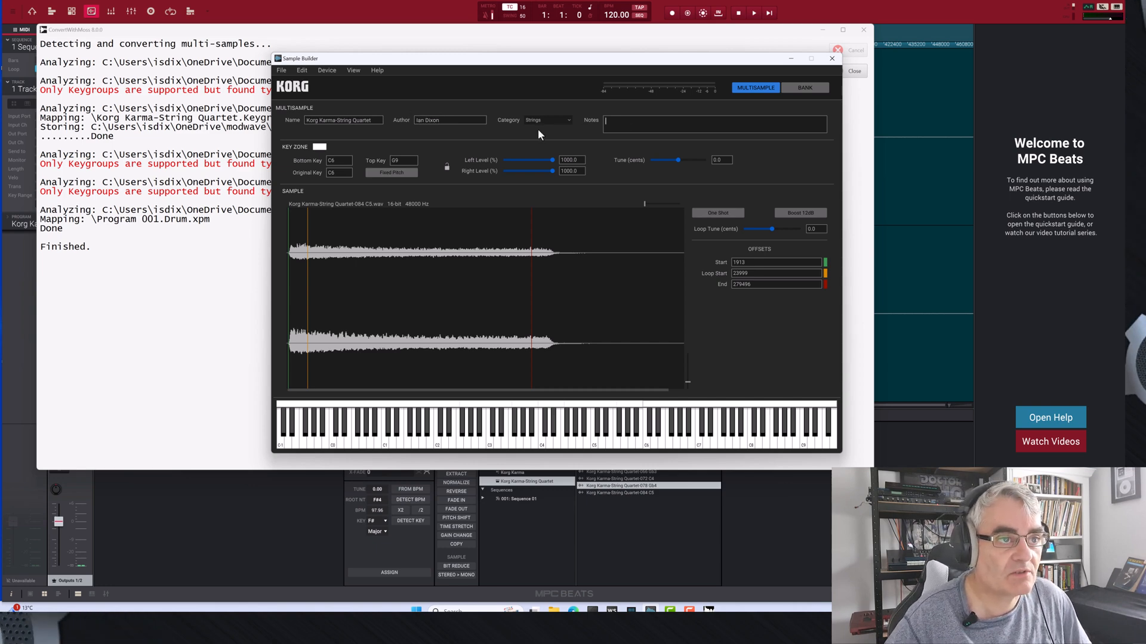
{"action": "mouse_move", "coordinate": [462, 124]}
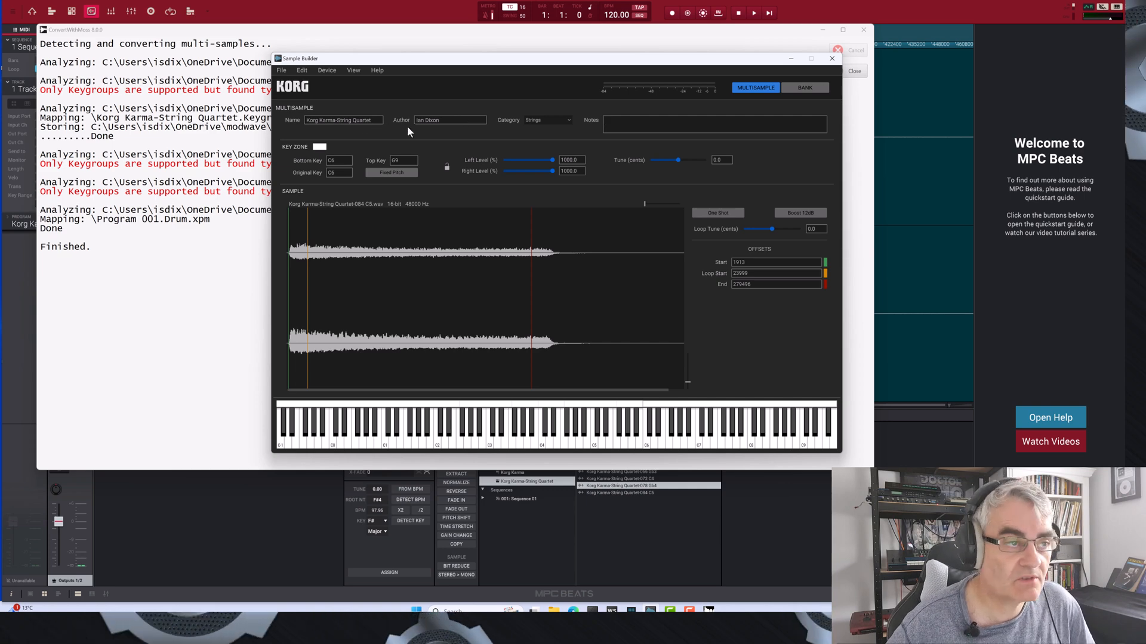
{"action": "left_click", "coordinate": [280, 70]}
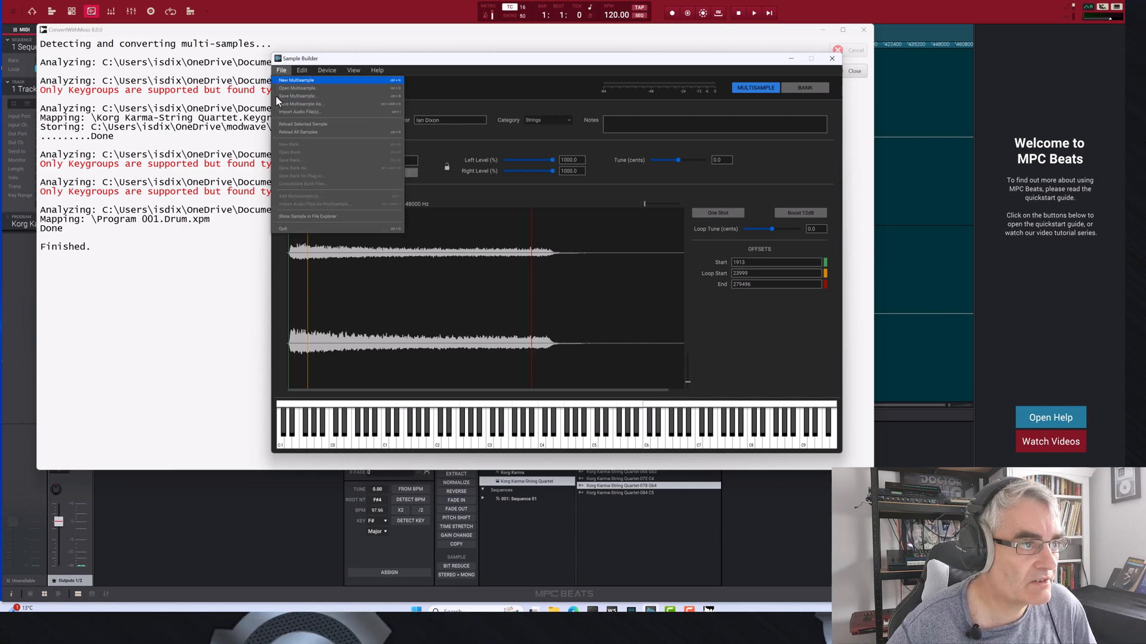
{"action": "left_click", "coordinate": [281, 70]}
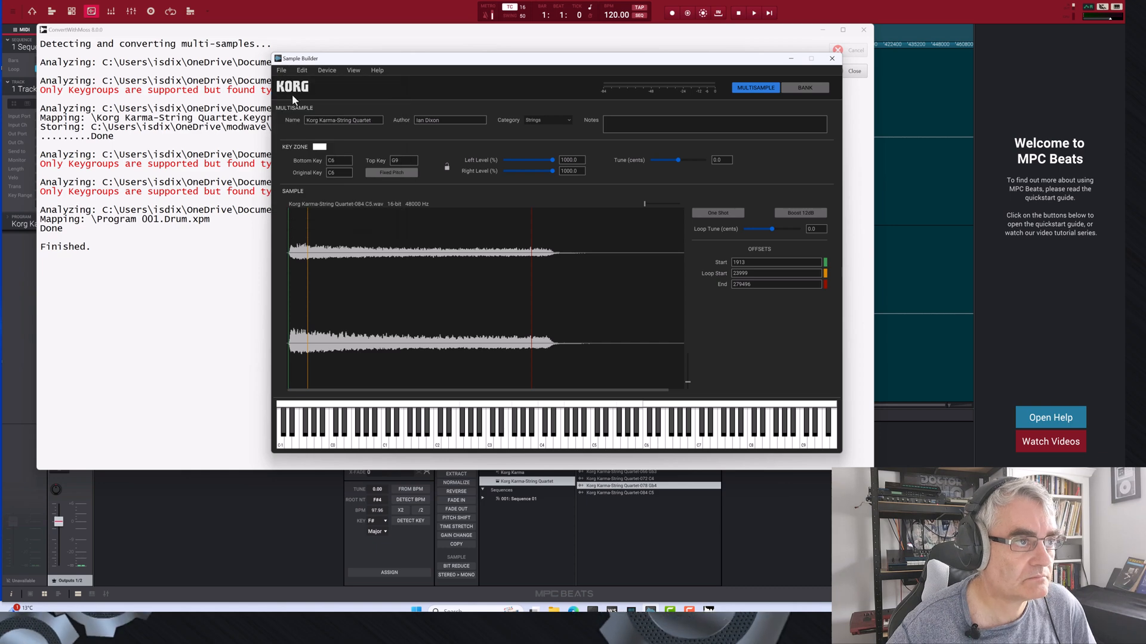
{"action": "left_click", "coordinate": [326, 71]}
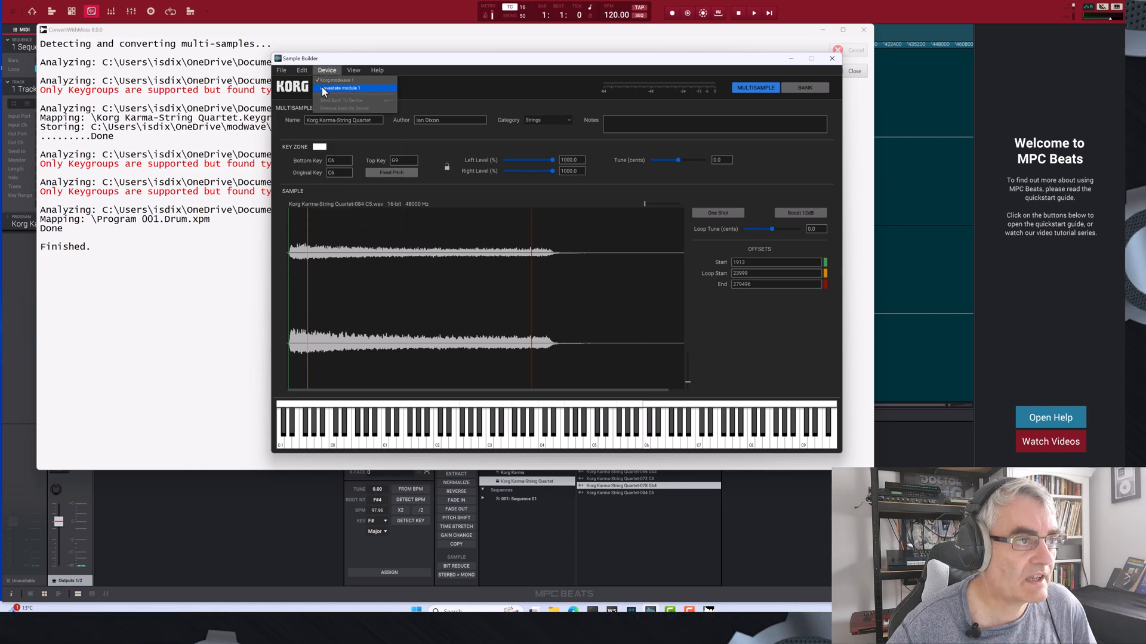
{"action": "left_click", "coordinate": [803, 88]}
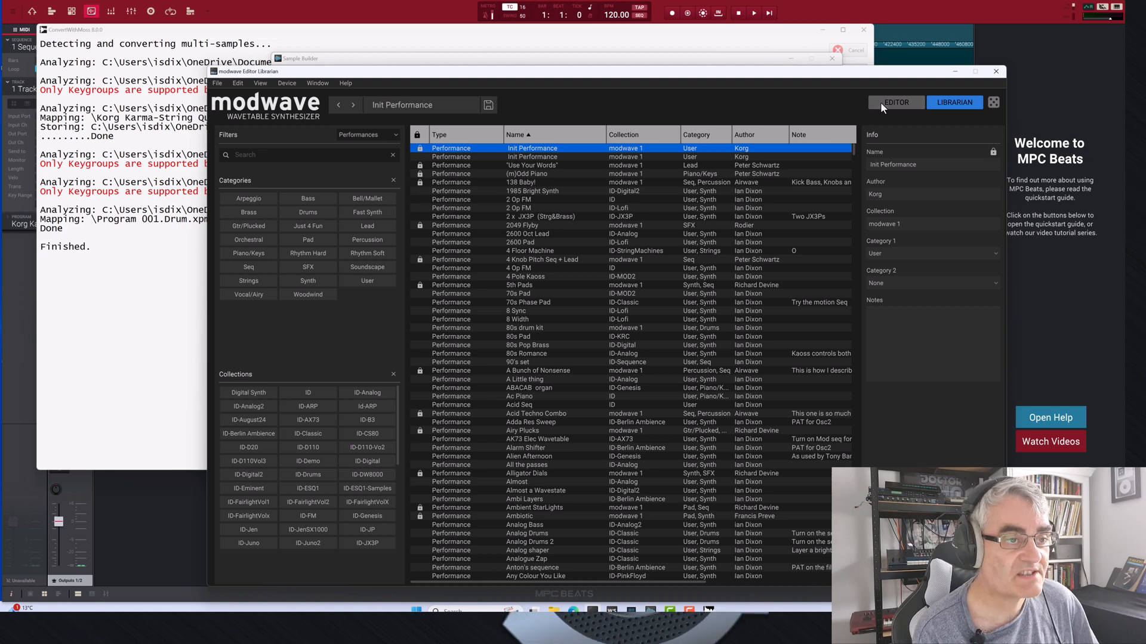
In the Editor, set Oscillator 1 to Sample mode using the Korg Karma-String Quartet multisample.
{"action": "left_click", "coordinate": [896, 101]}
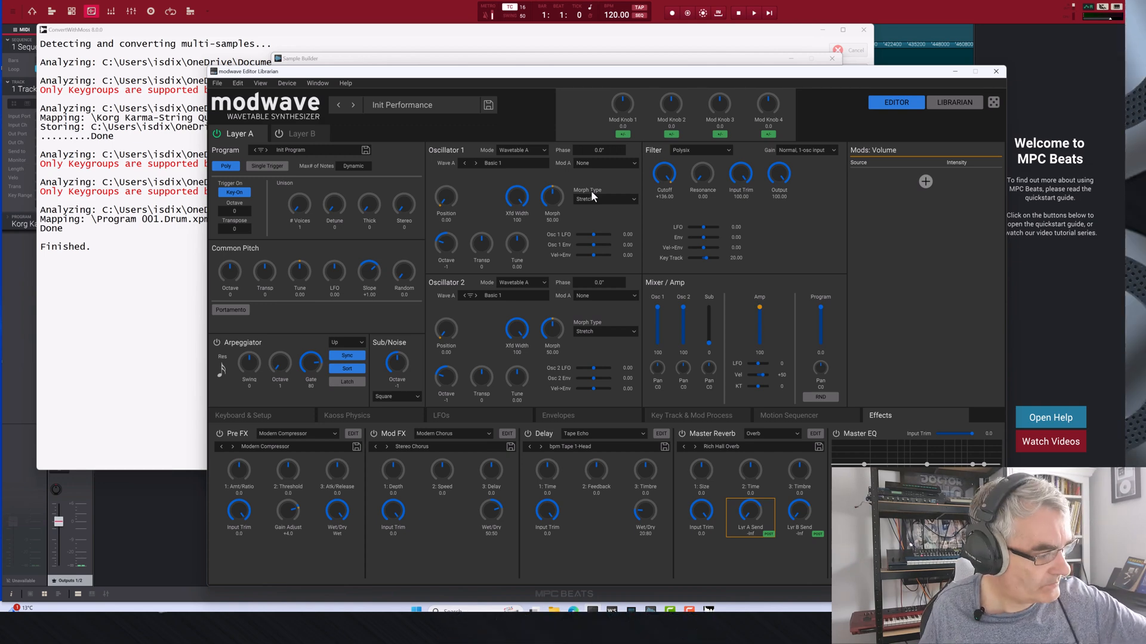
{"action": "mouse_move", "coordinate": [512, 146]}
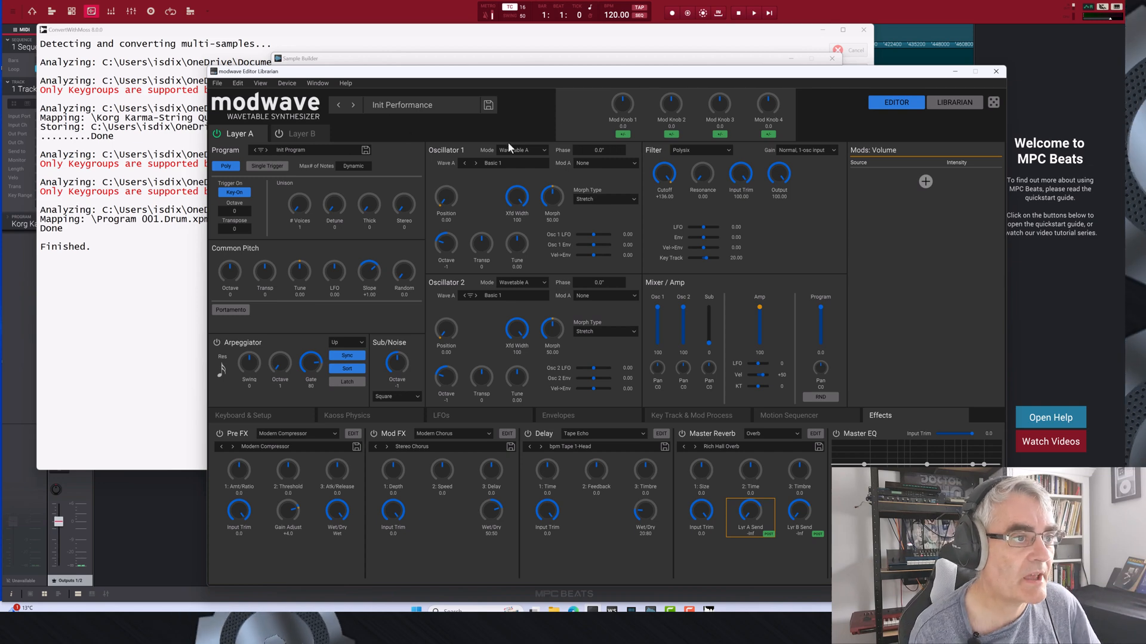
{"action": "mouse_move", "coordinate": [515, 157]}
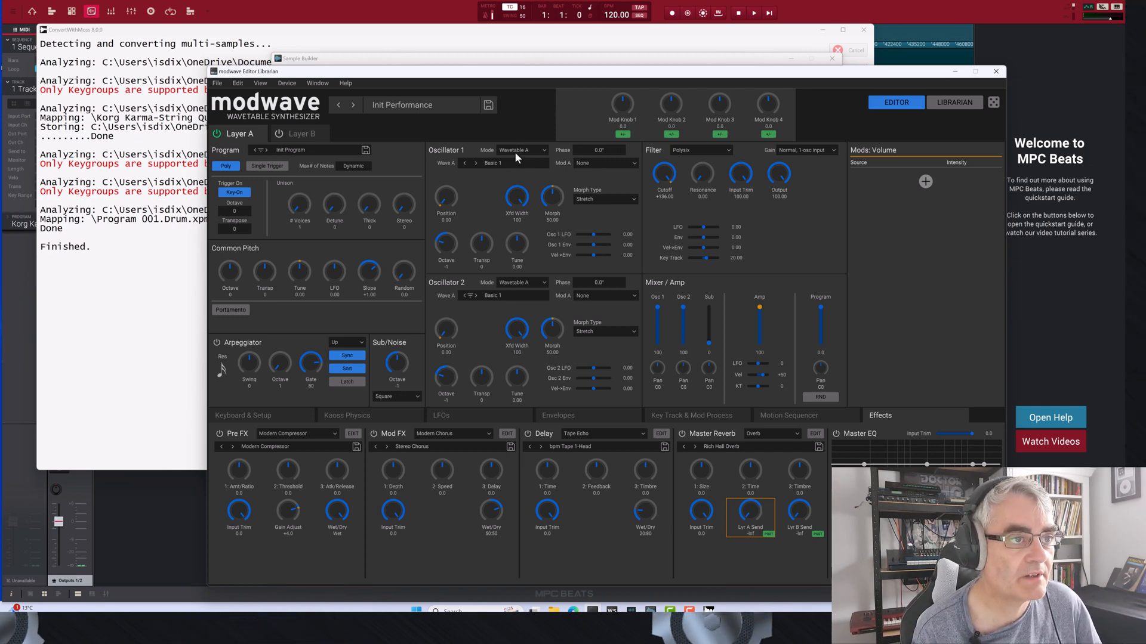
{"action": "left_click", "coordinate": [468, 163]}
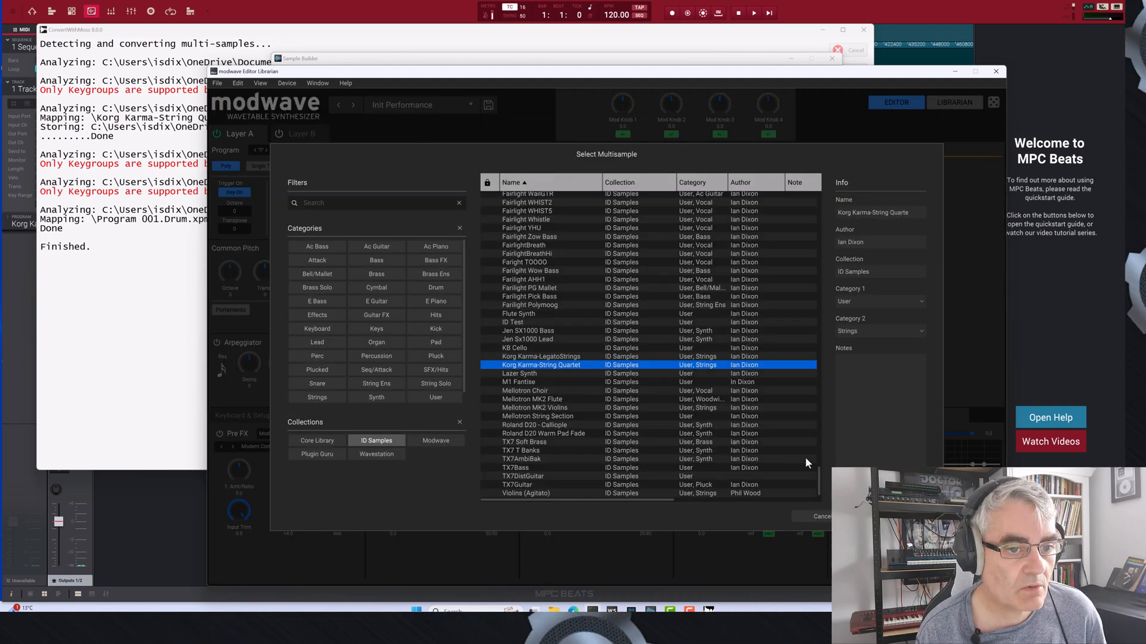
{"action": "double_click", "coordinate": [541, 364]}
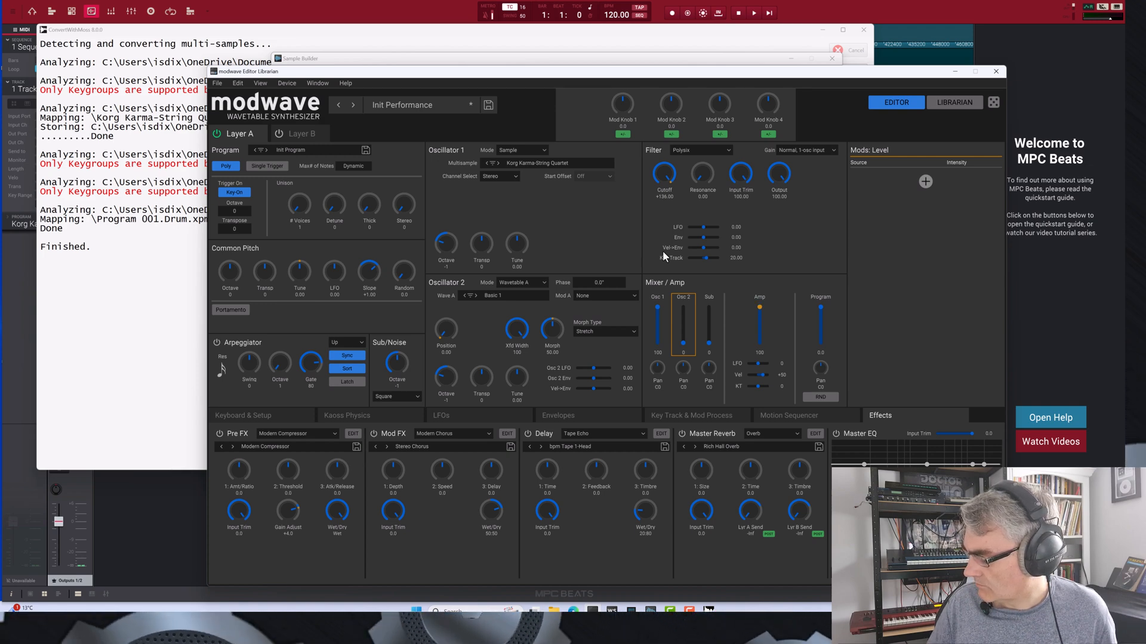
{"action": "mouse_move", "coordinate": [550, 237]}
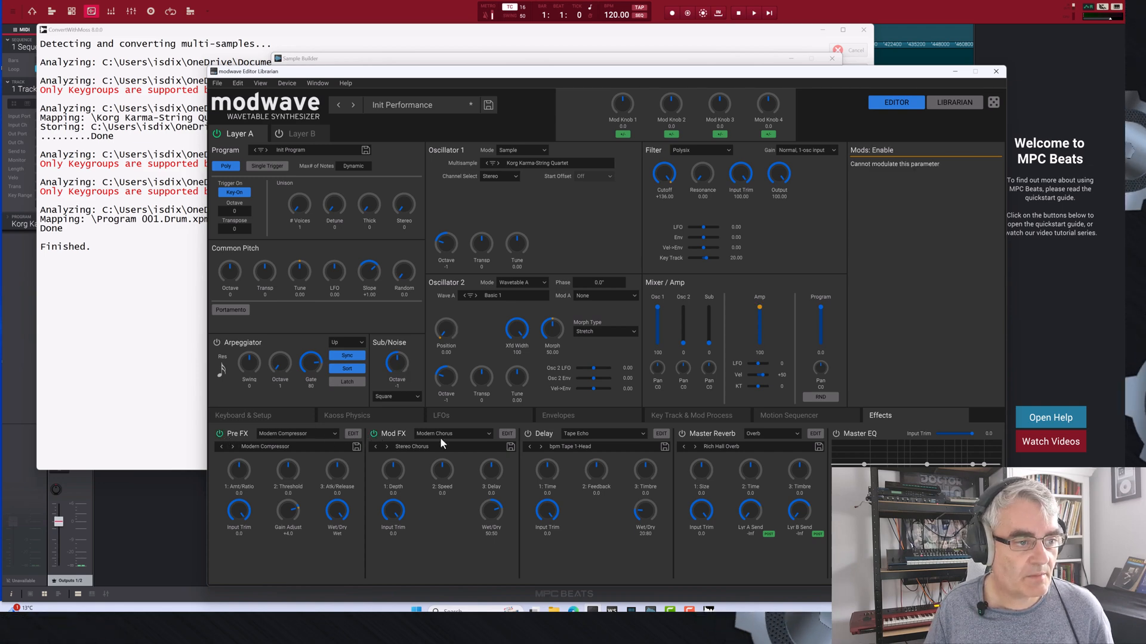
{"action": "mouse_move", "coordinate": [722, 457]}
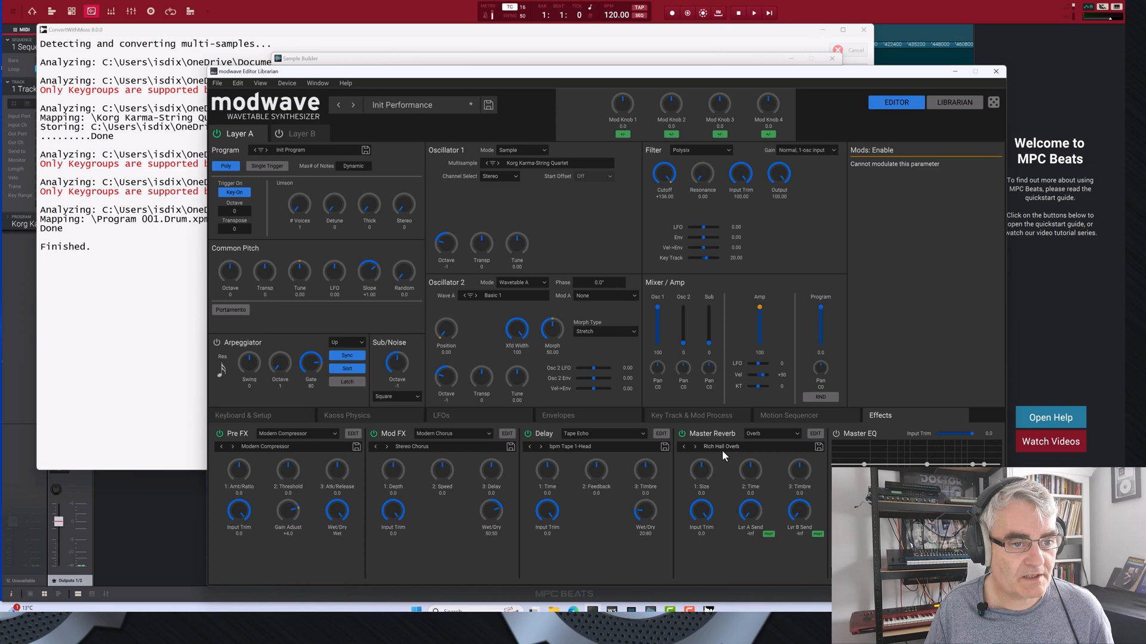
Raise the Master Reverb A send to -16.8 and set oscillator 1's octave to 0.
{"action": "left_click", "coordinate": [445, 250]}
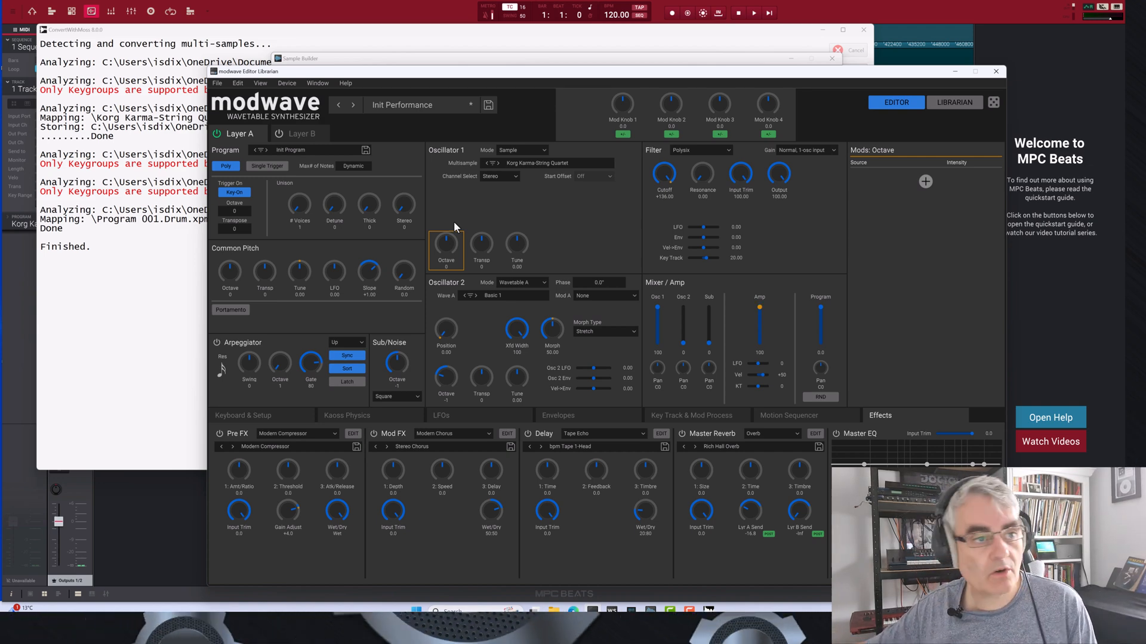
{"action": "left_click", "coordinate": [557, 415]}
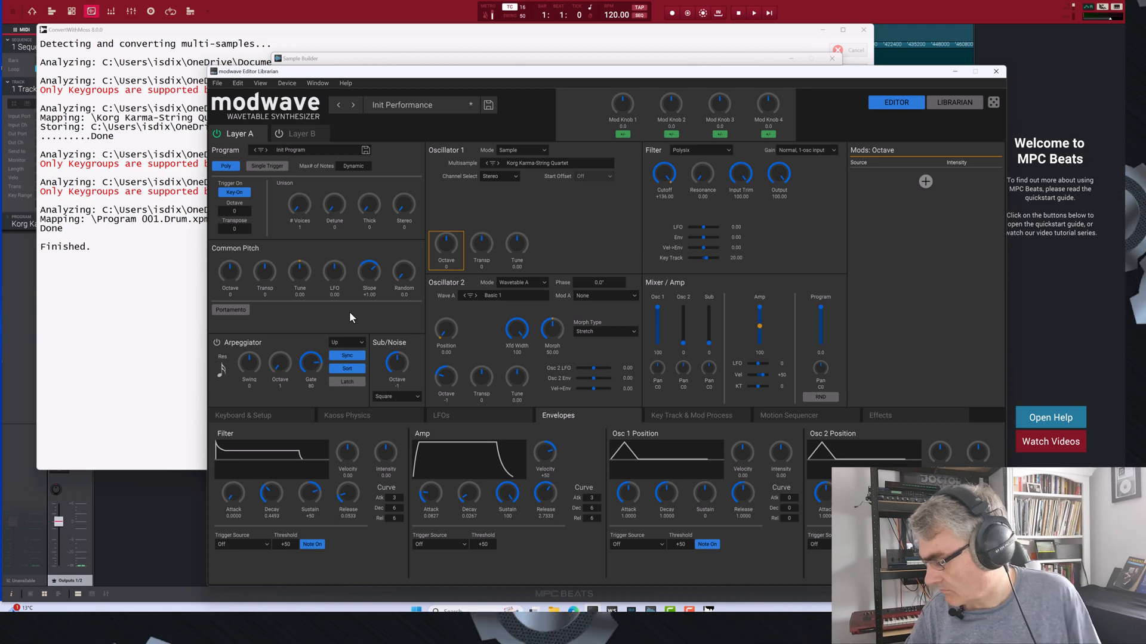
Lengthen the amp envelope release to about 3.7.
{"action": "left_click", "coordinate": [881, 416]}
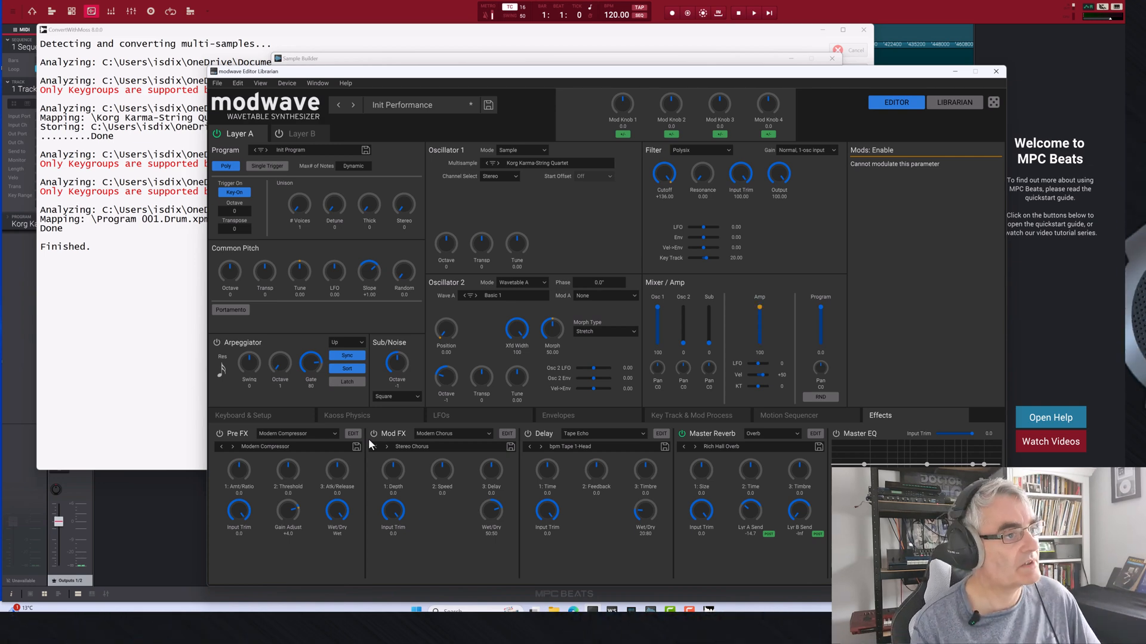
{"action": "mouse_move", "coordinate": [262, 296]}
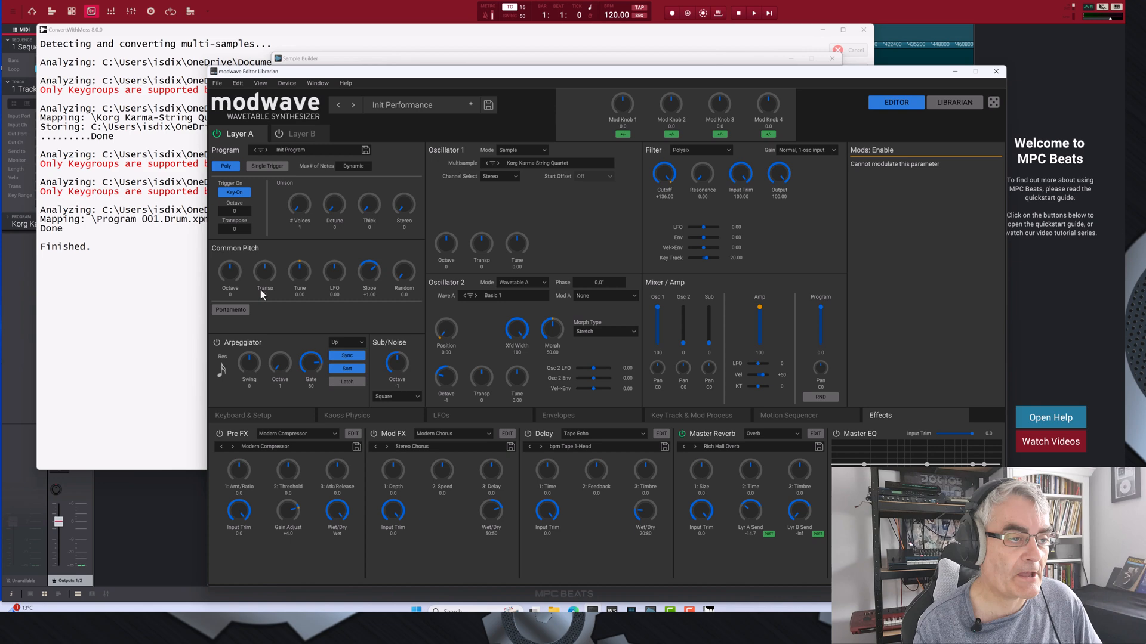
{"action": "mouse_move", "coordinate": [229, 273]}
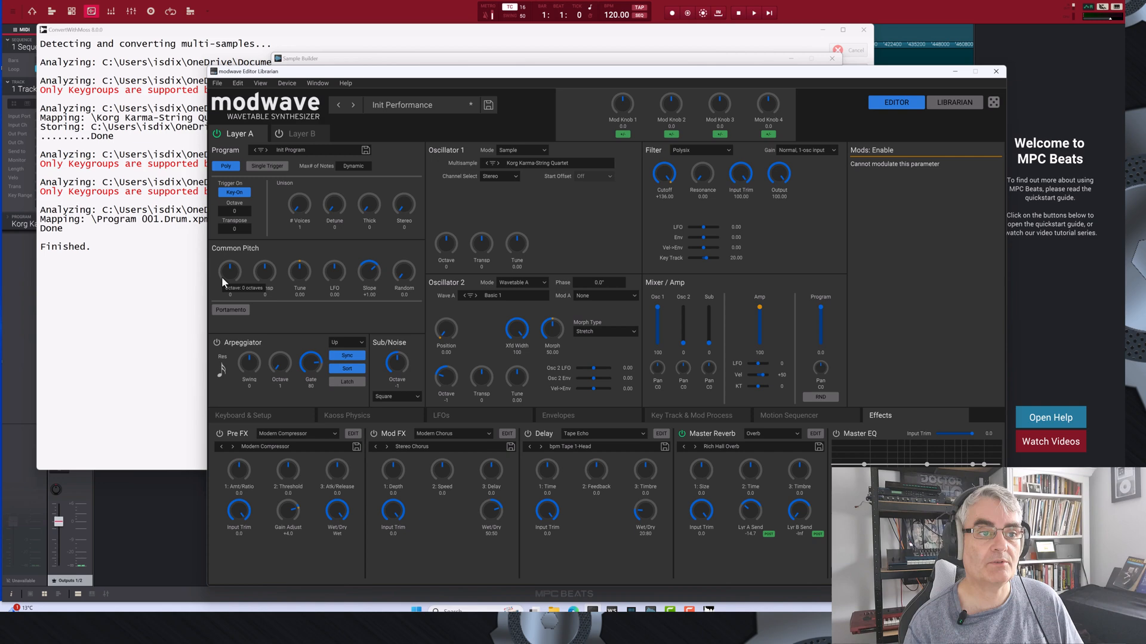
{"action": "mouse_move", "coordinate": [677, 311]}
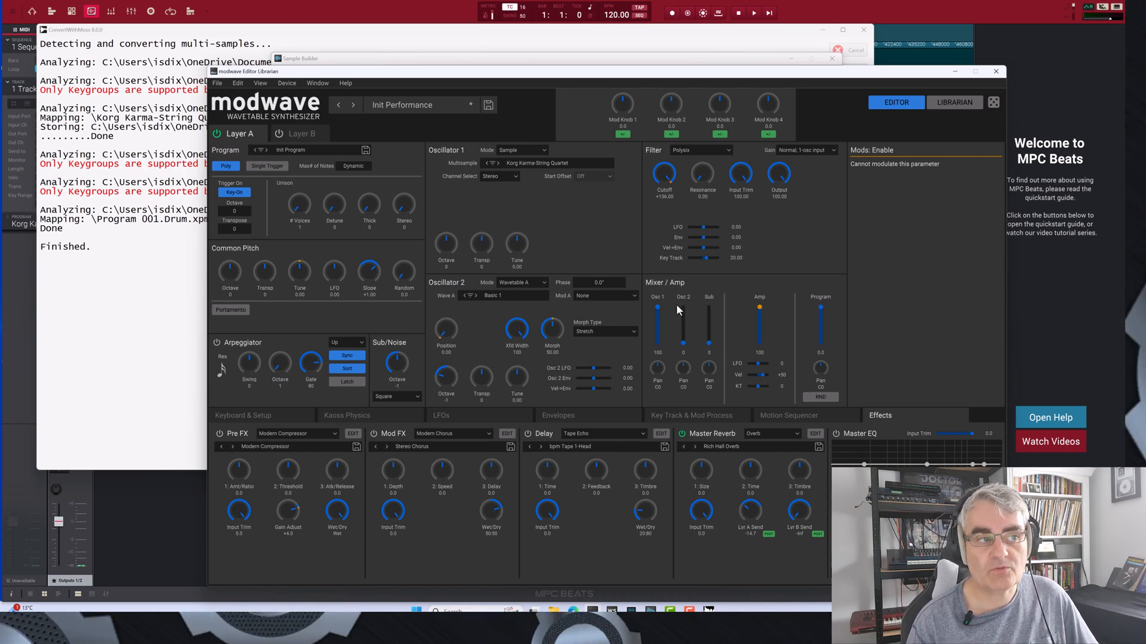